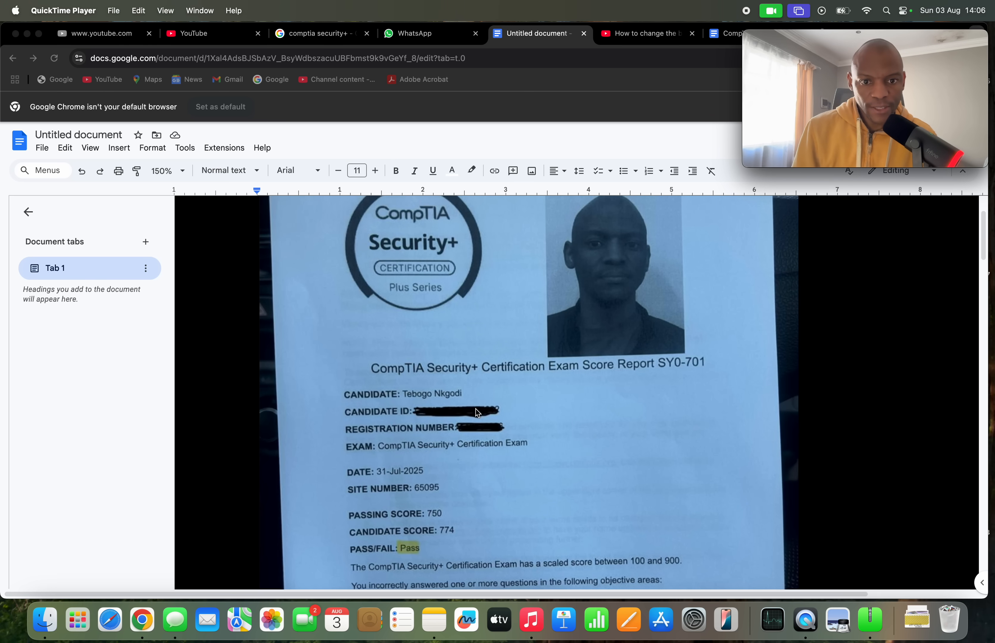
mouse_move(484, 447)
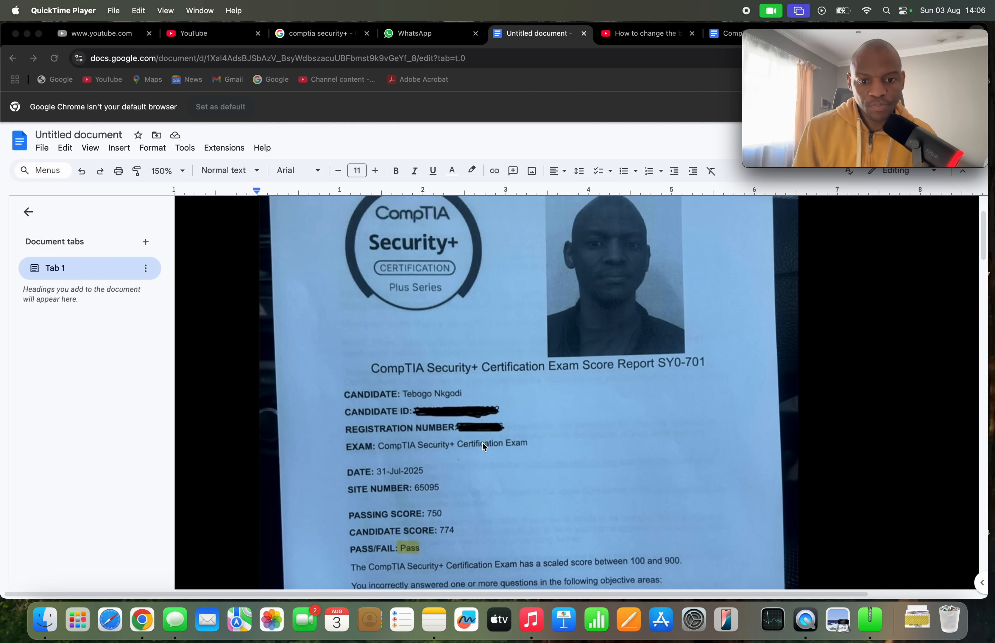
mouse_move(477, 435)
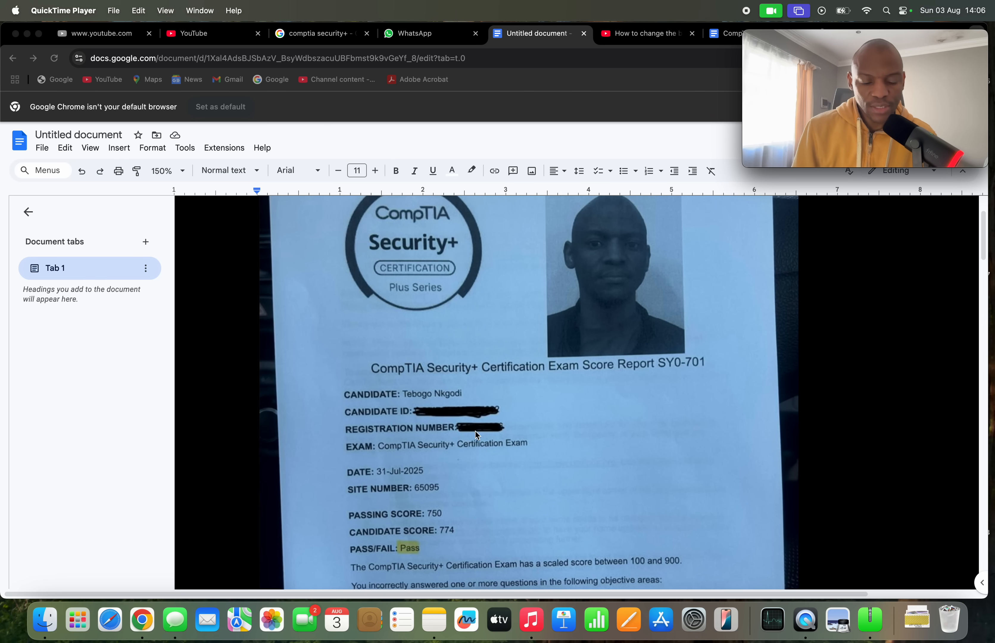
mouse_move(427, 519)
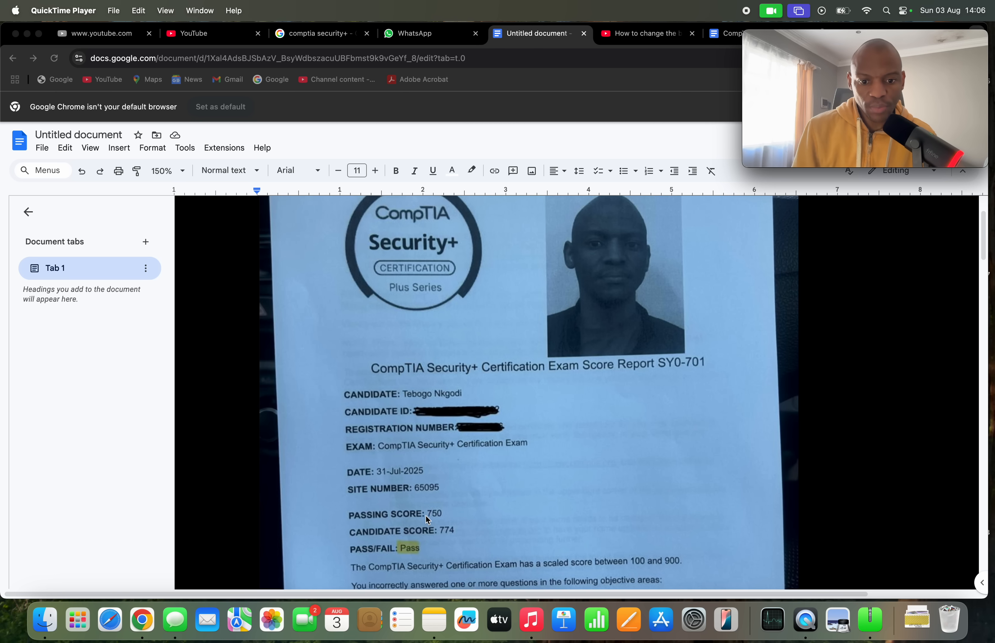
mouse_move(443, 536)
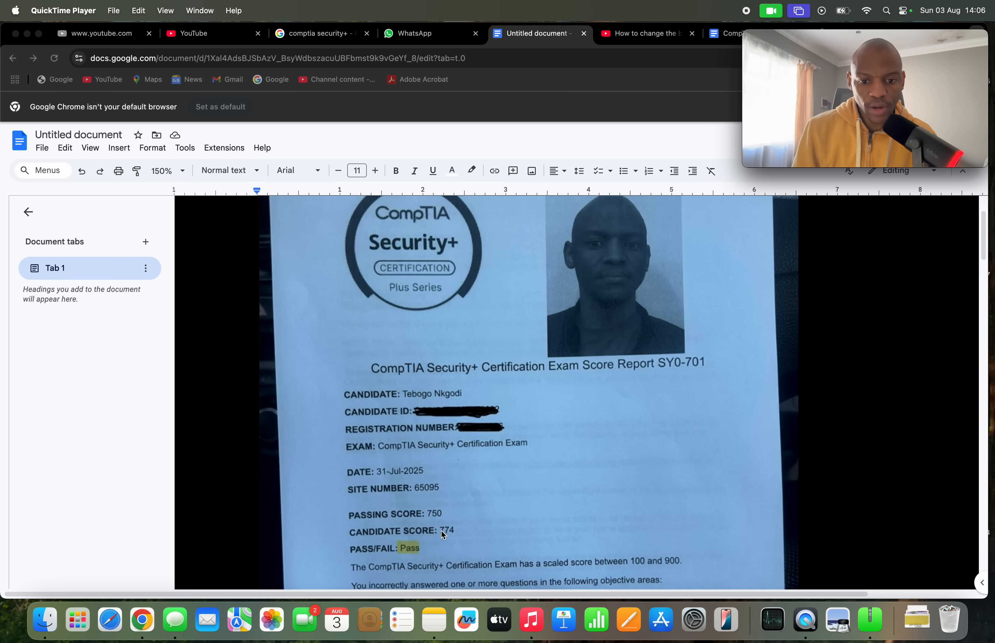
mouse_move(467, 526)
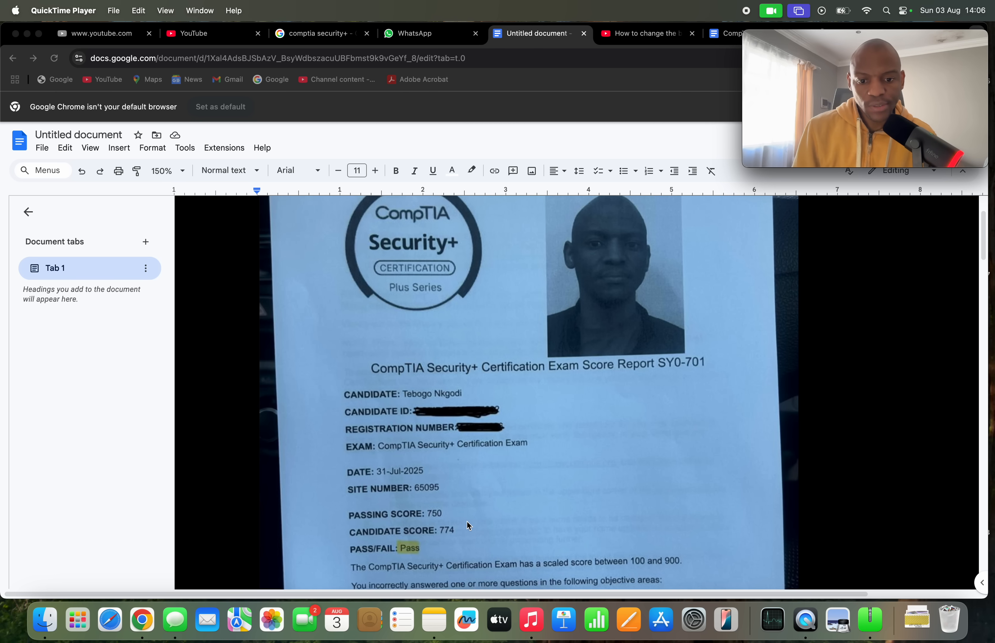
Step: Scroll past the score report to the exam notes: 90 questions, 1 hour 30 minutes, performance-based topics
scroll(down, 3)
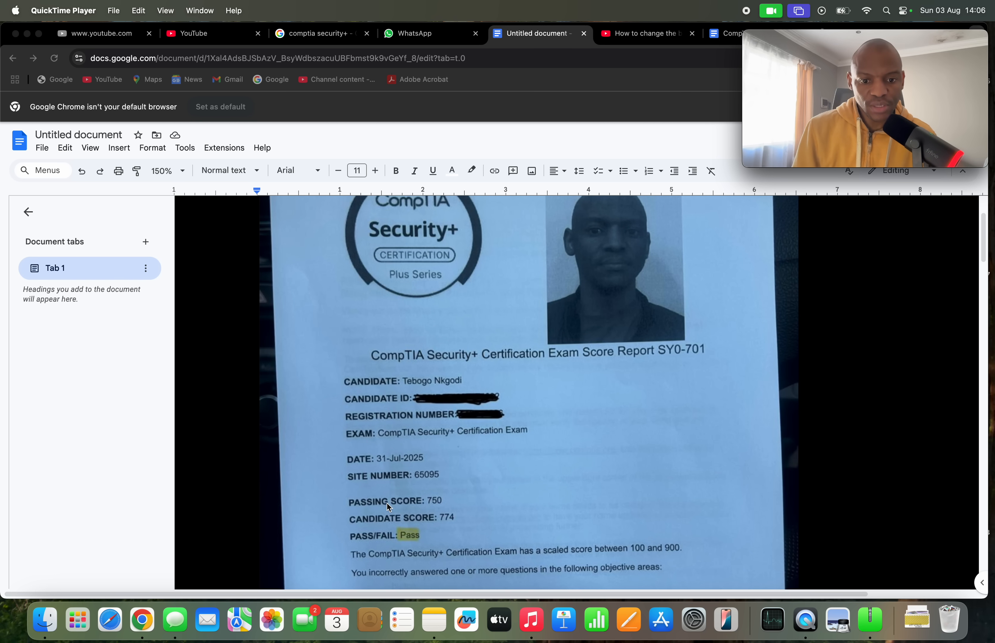
mouse_move(395, 508)
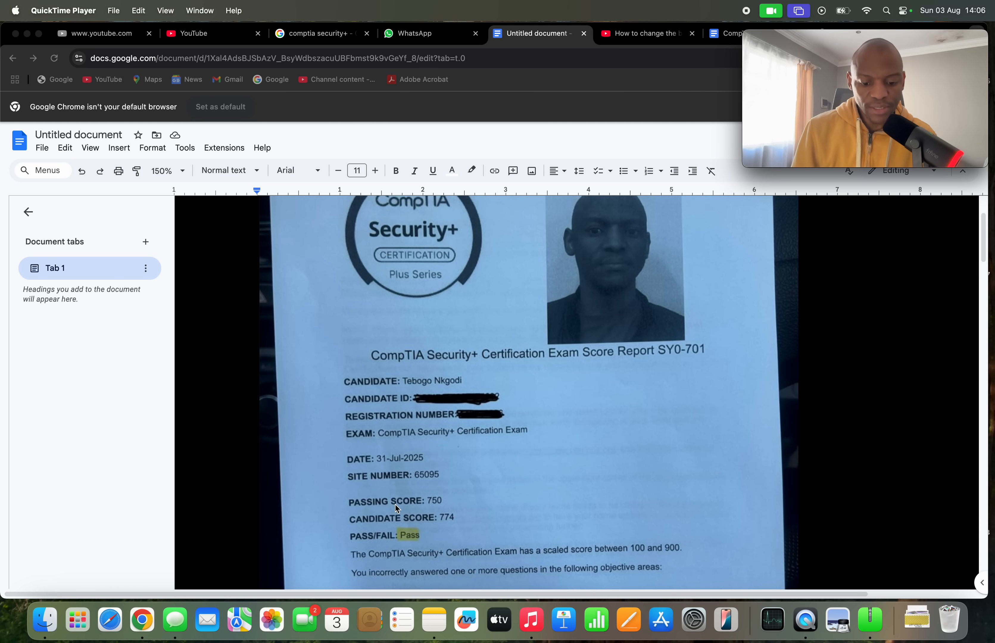
mouse_move(501, 517)
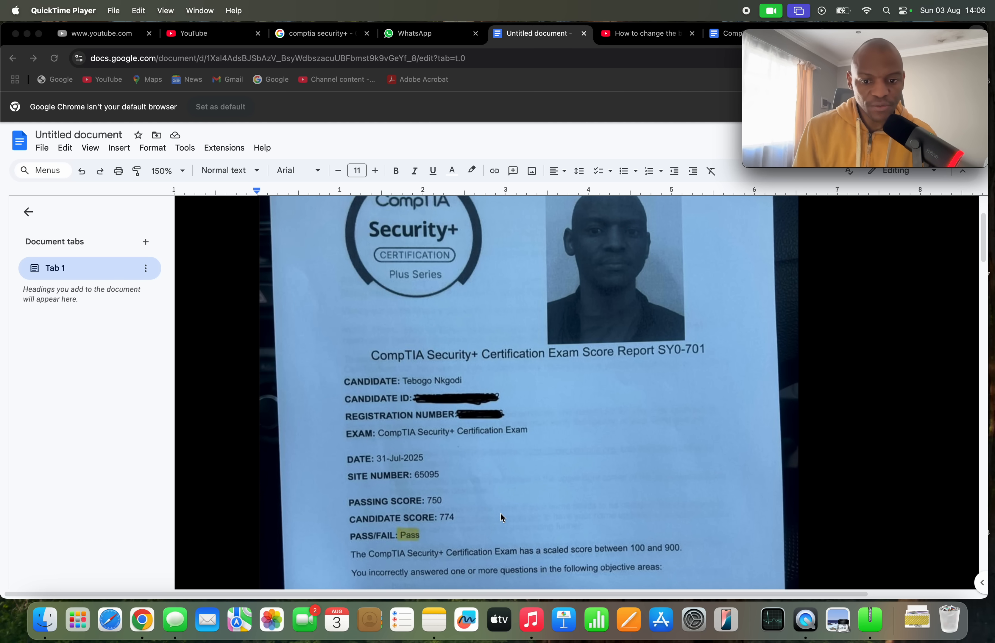
scroll(down, 3)
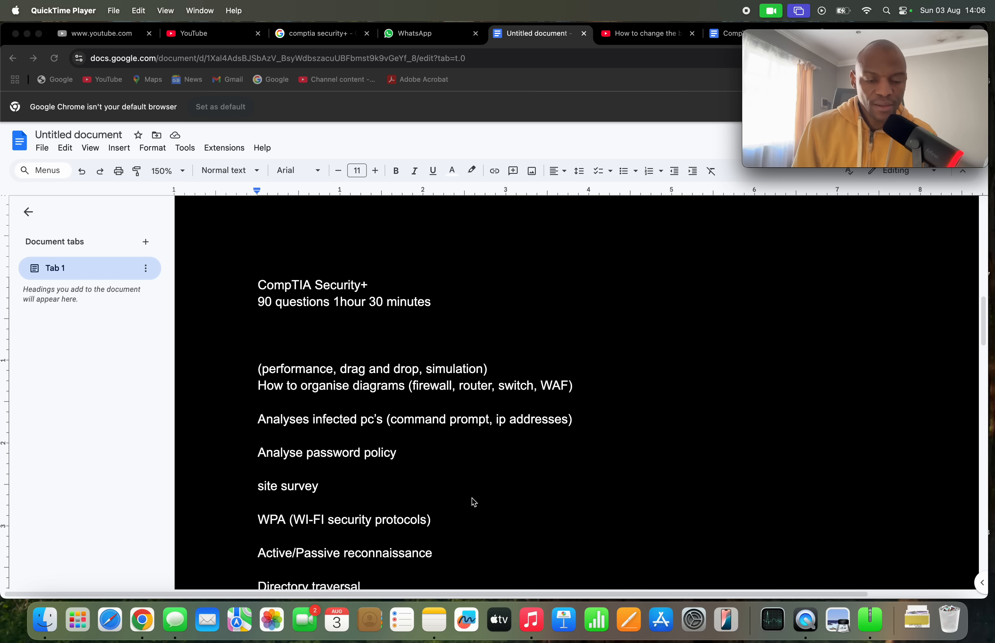
scroll(up, 3)
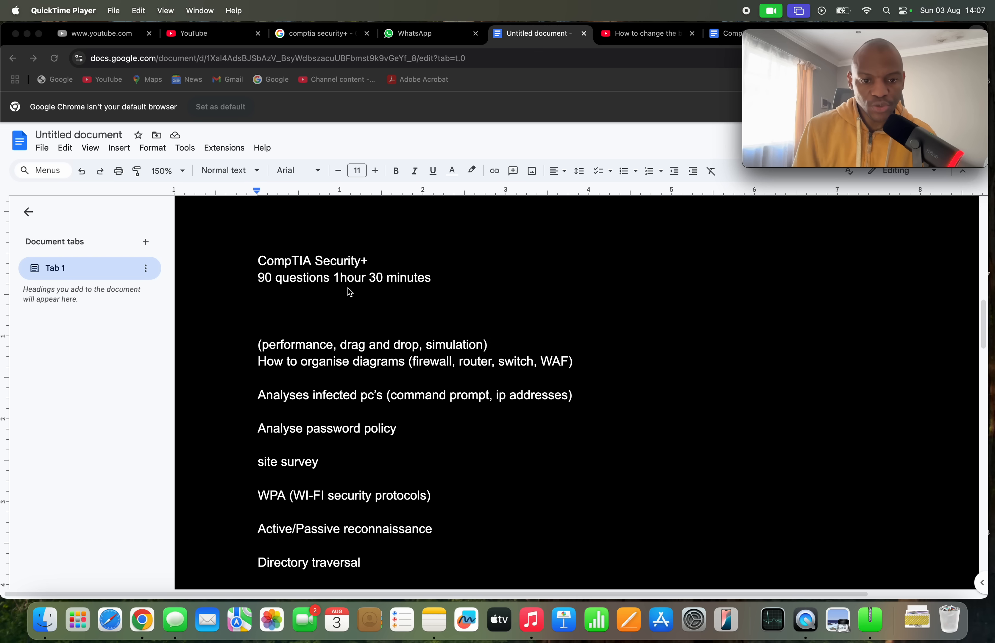
mouse_move(385, 300)
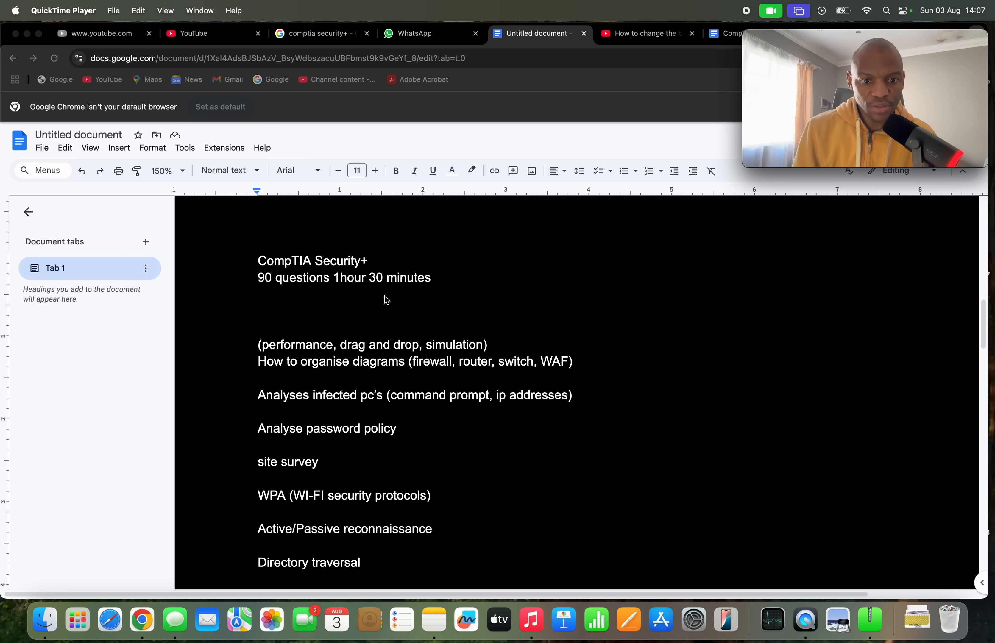
scroll(down, 3)
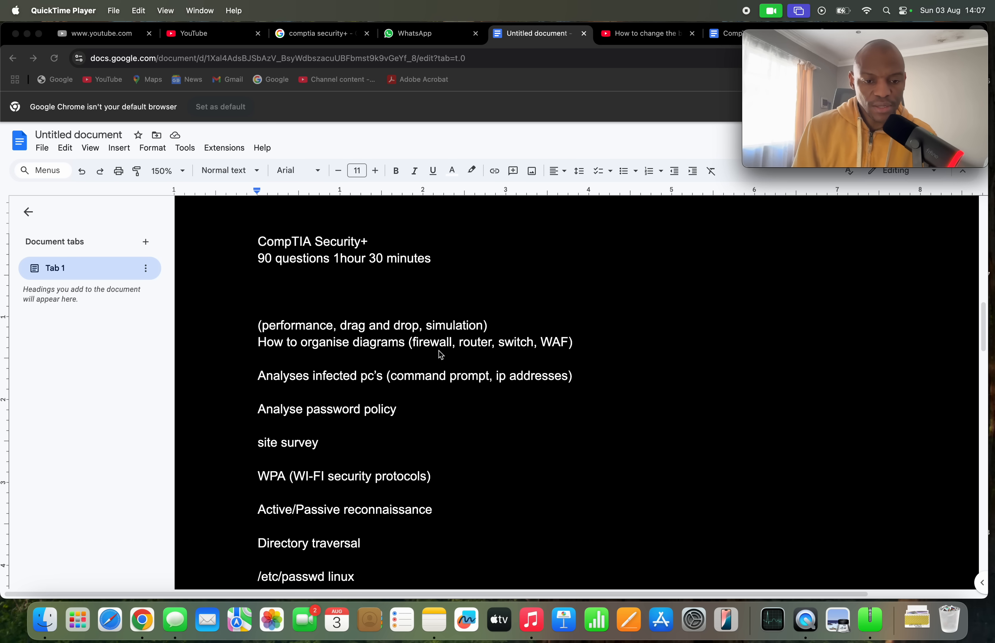
scroll(up, 3)
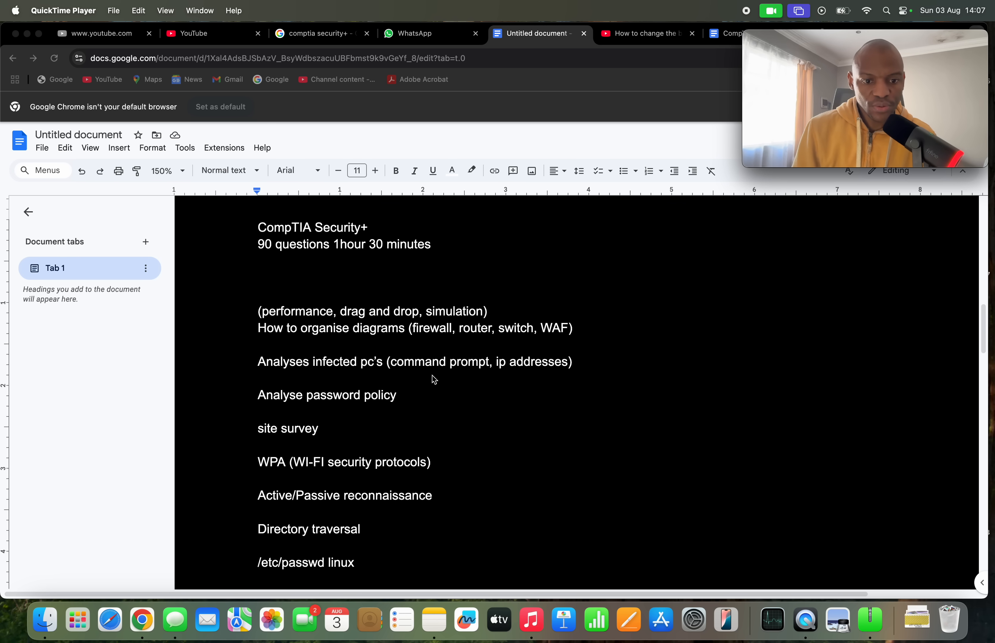
mouse_move(438, 405)
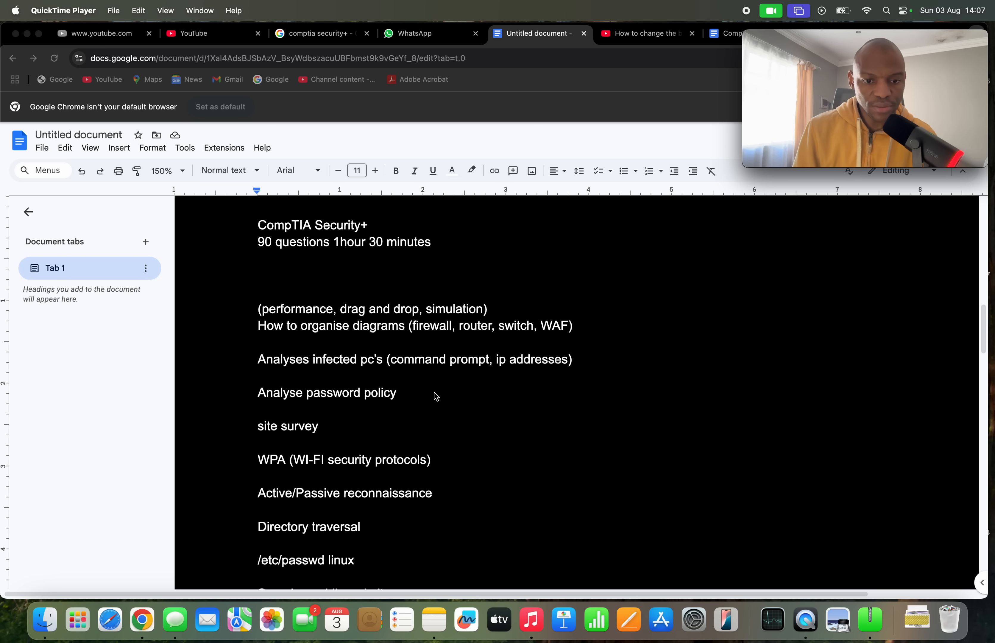
mouse_move(448, 429)
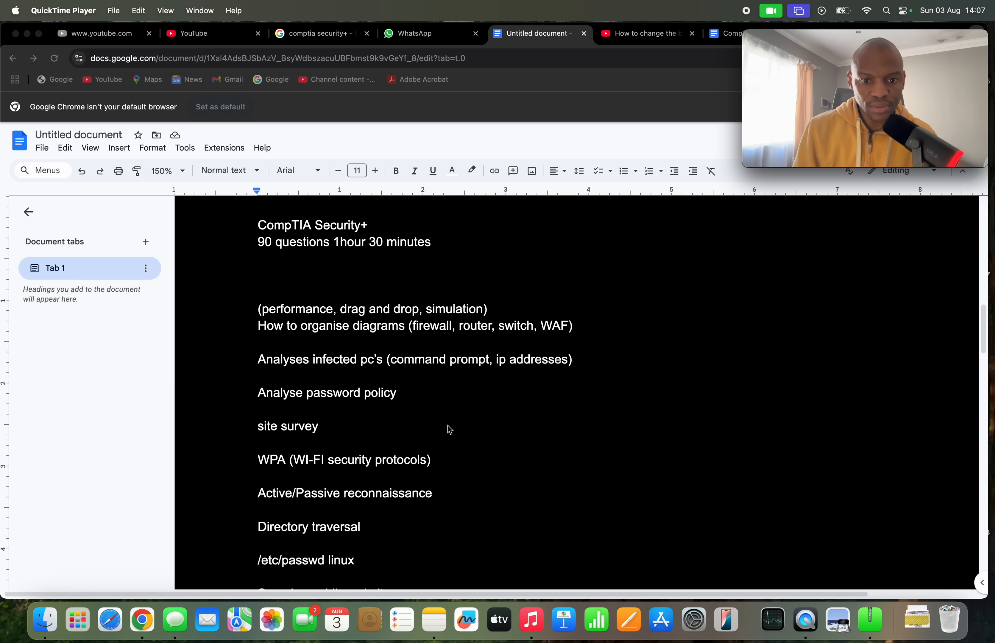
mouse_move(423, 351)
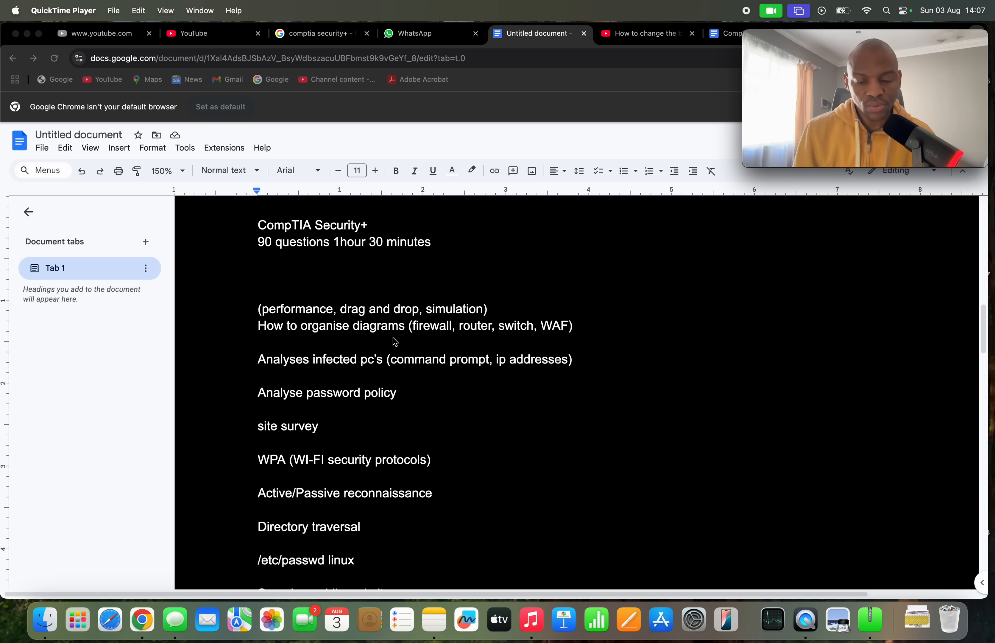
mouse_move(543, 337)
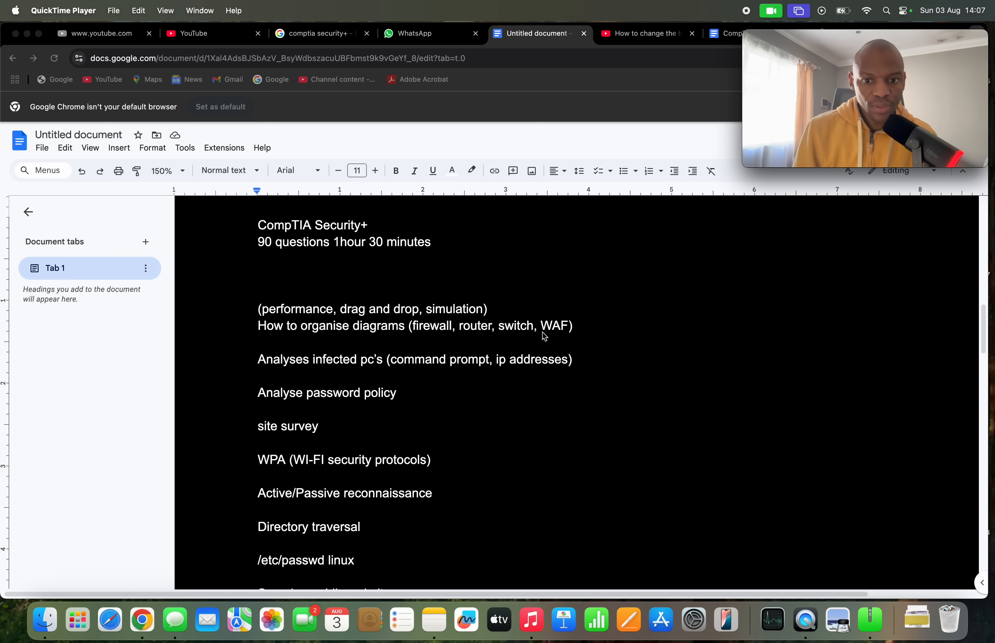
mouse_move(349, 396)
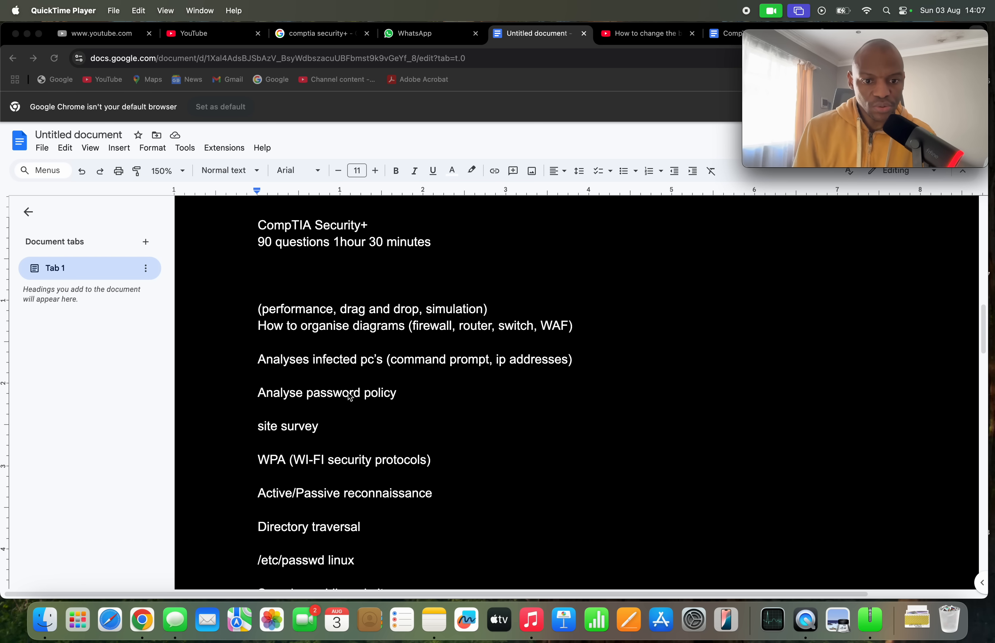
scroll(down, 3)
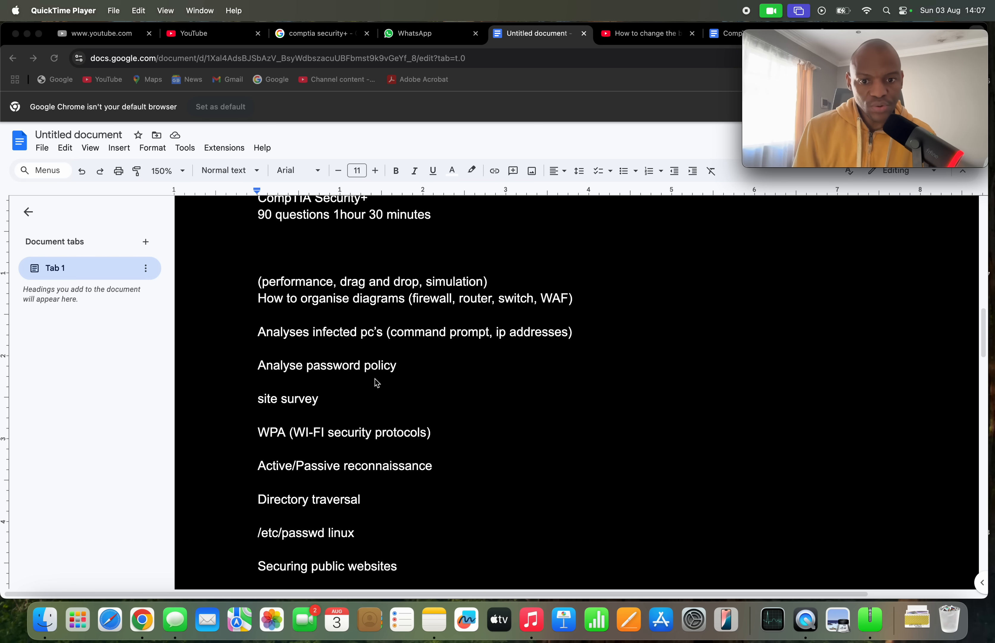
mouse_move(371, 407)
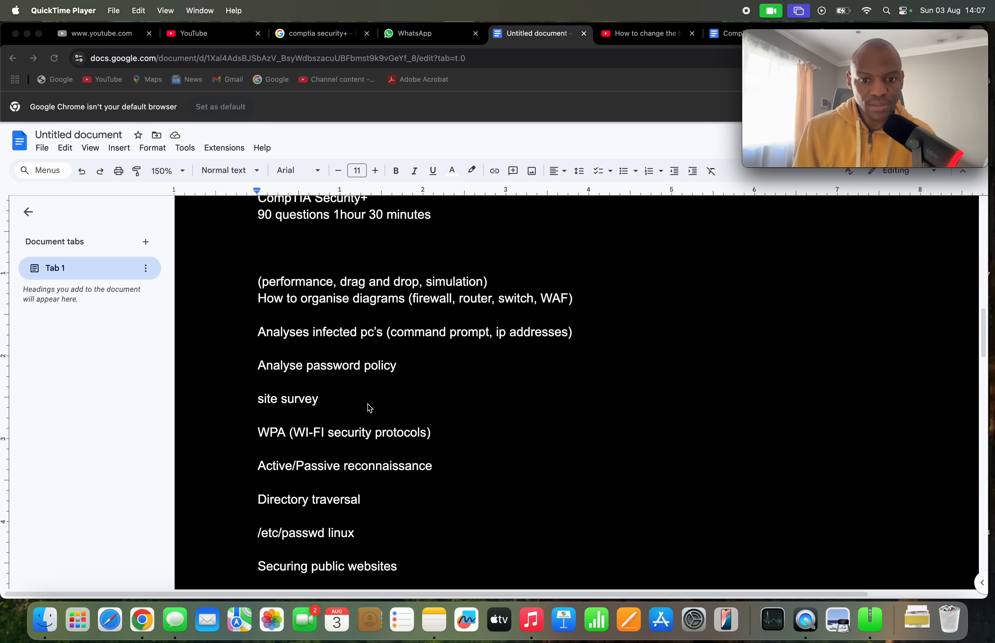
mouse_move(358, 401)
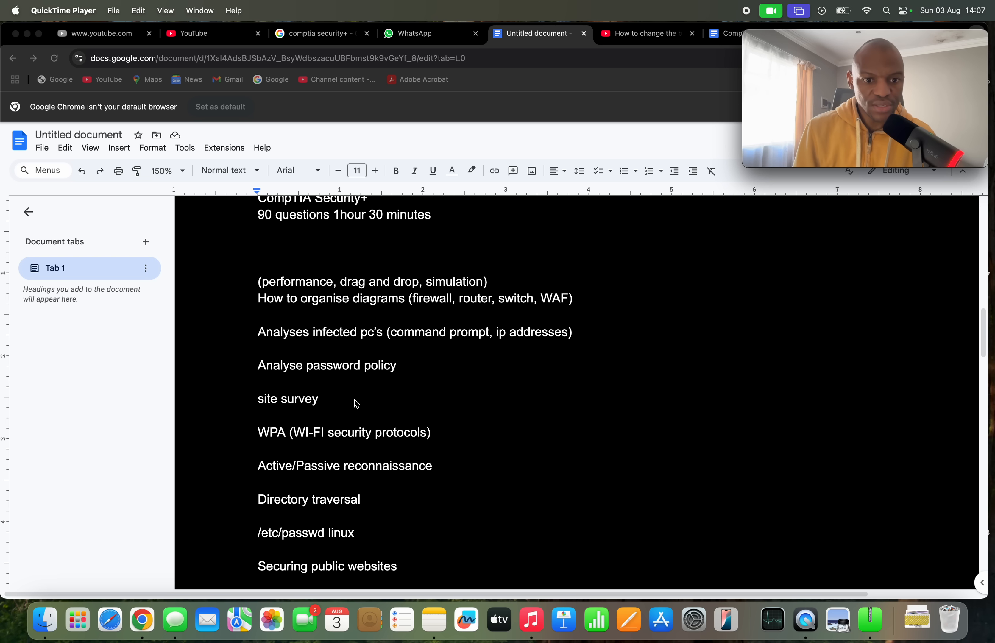
mouse_move(309, 363)
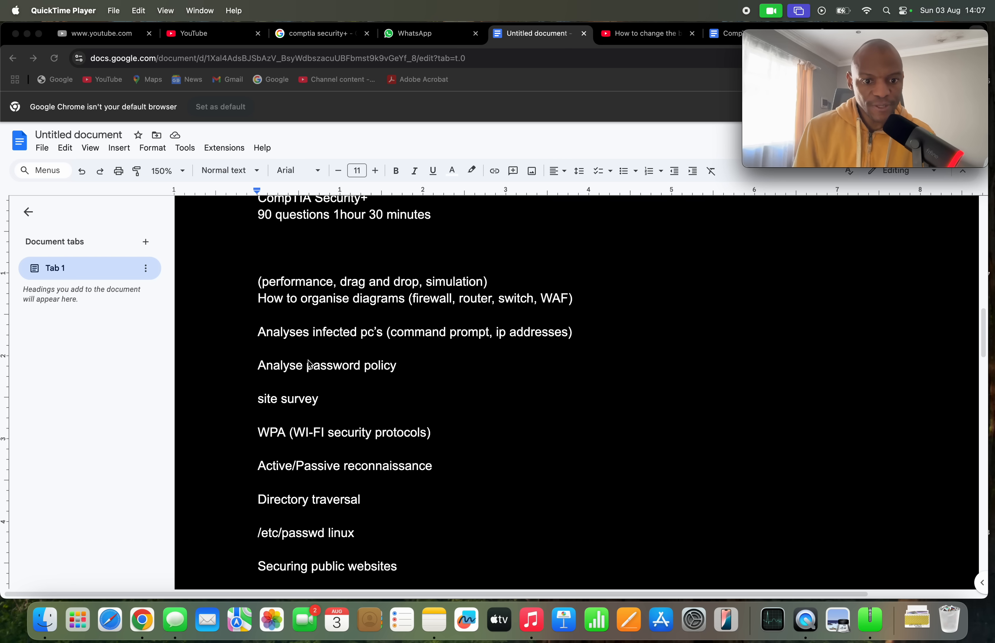
scroll(down, 3)
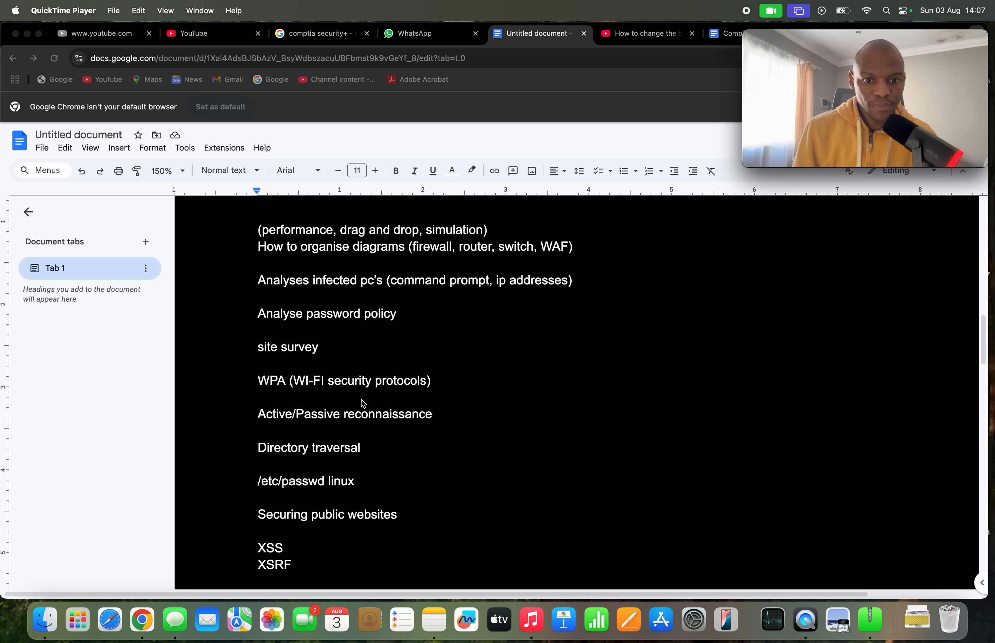
mouse_move(338, 396)
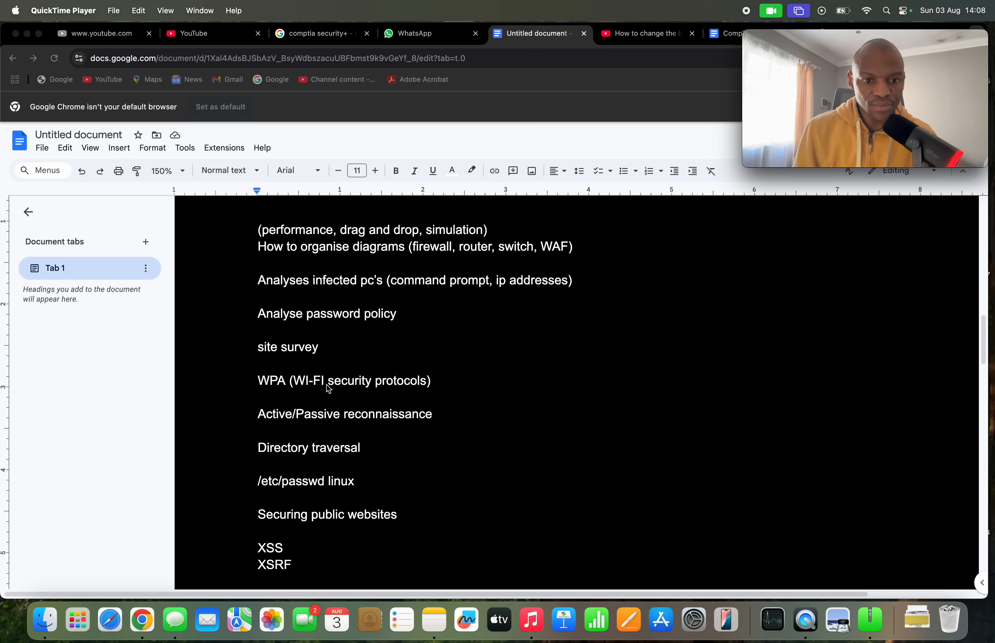
scroll(down, 3)
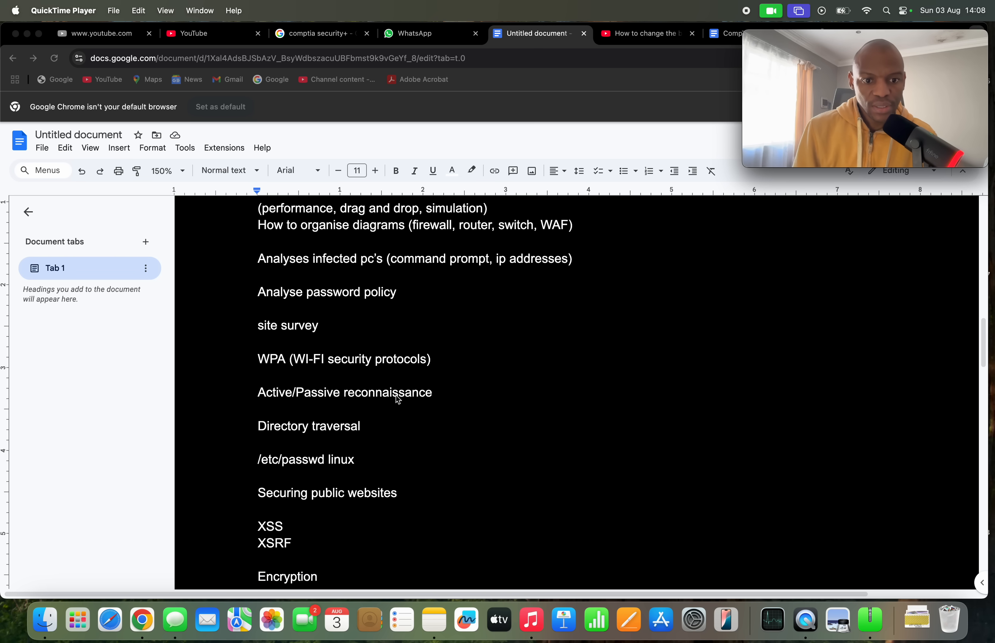
scroll(up, 3)
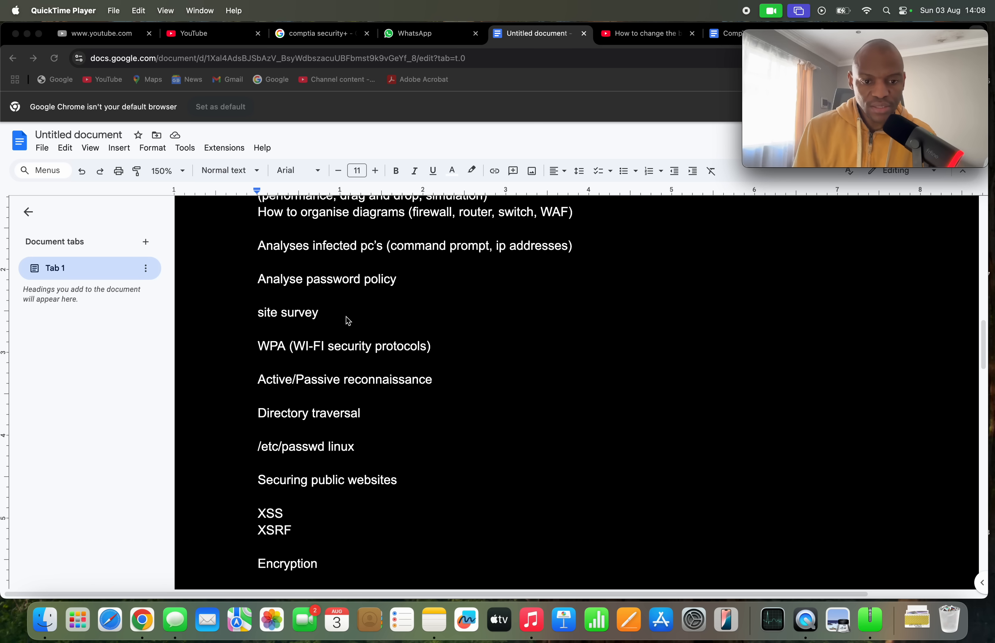
mouse_move(311, 406)
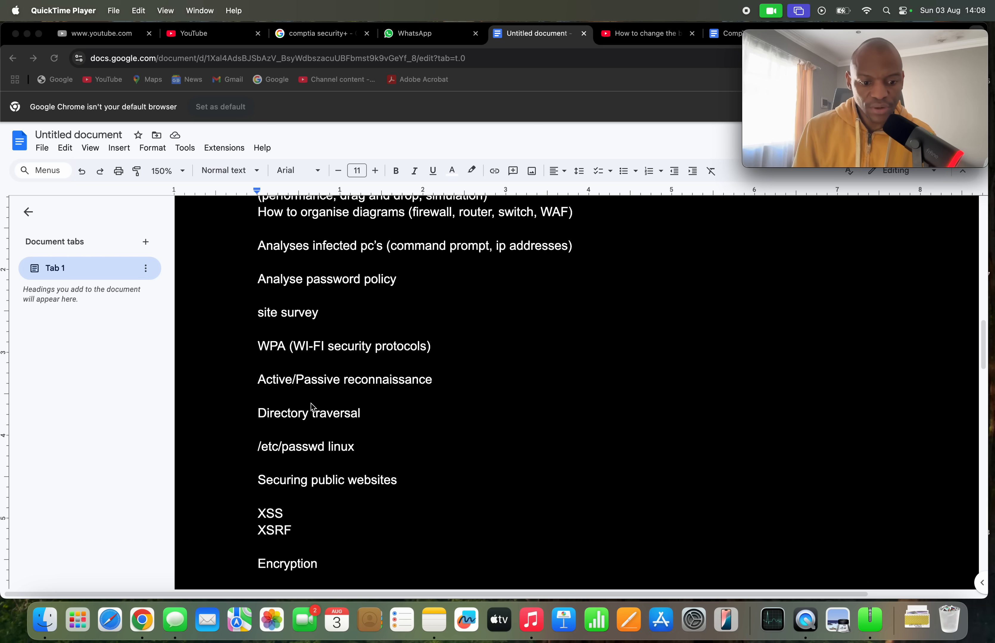
mouse_move(303, 402)
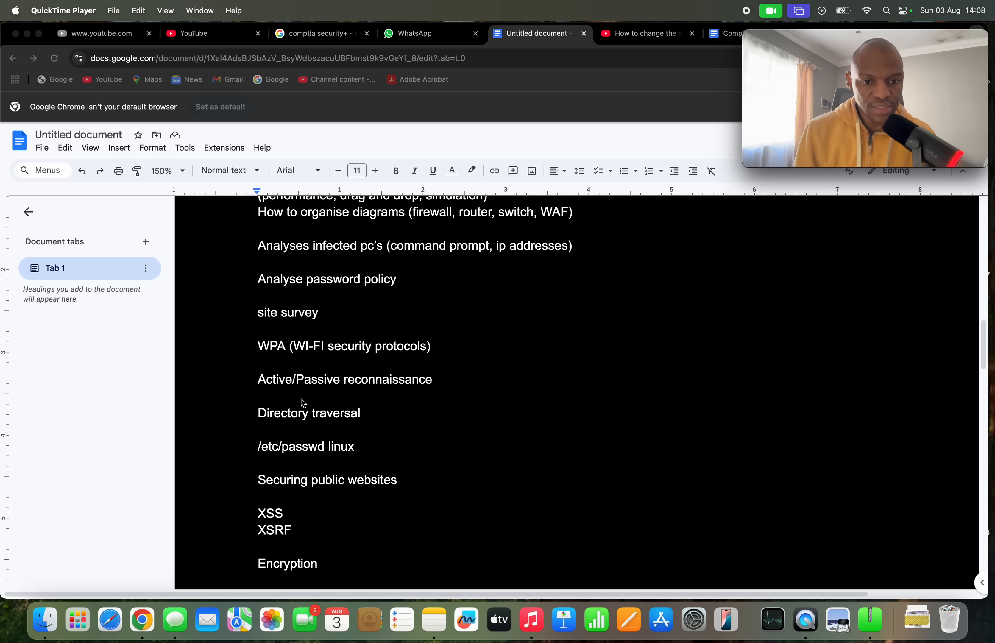
mouse_move(312, 326)
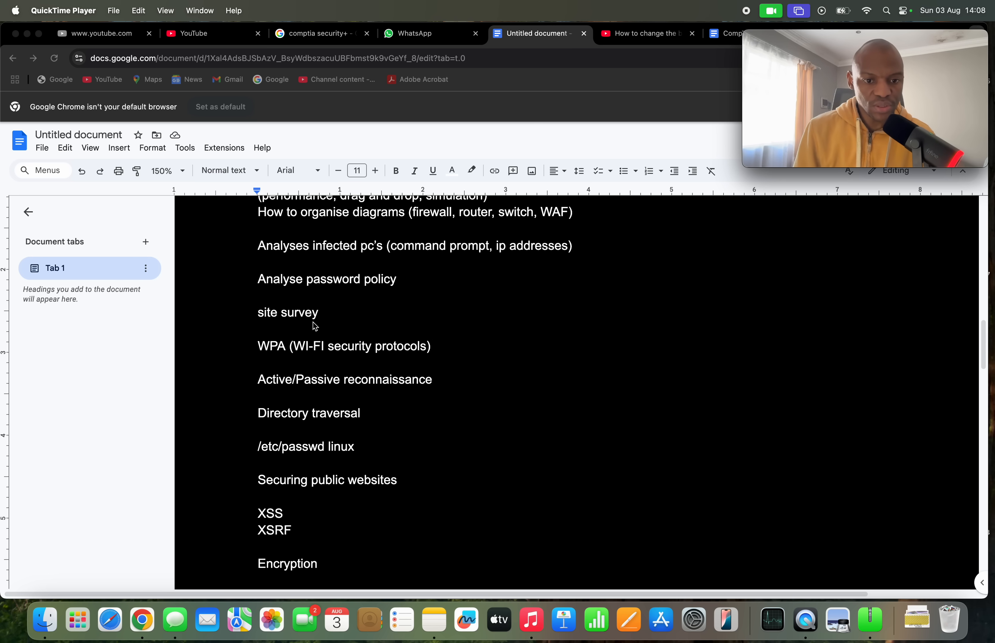
mouse_move(323, 367)
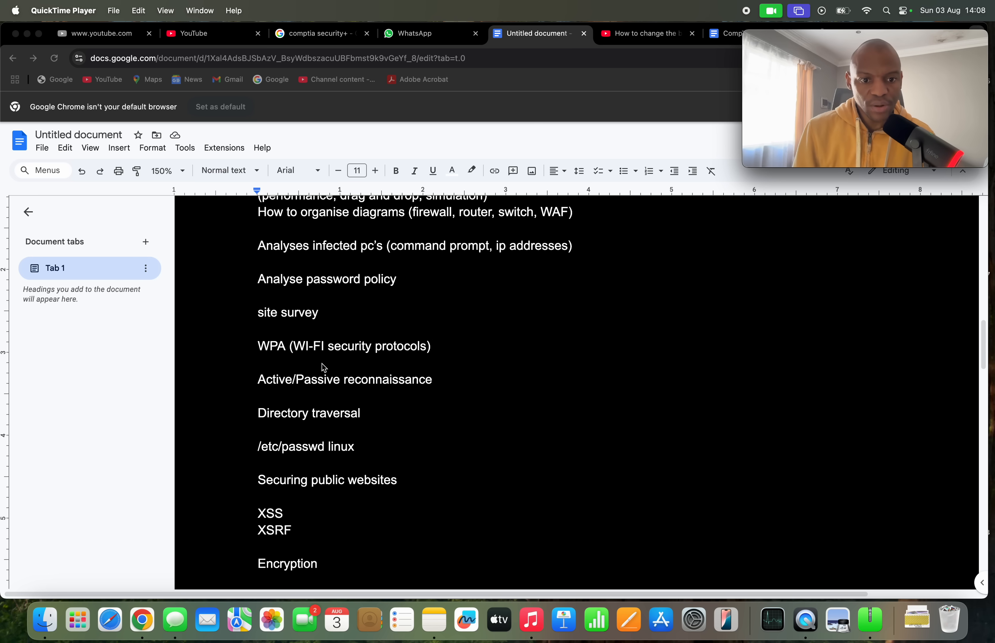
mouse_move(351, 430)
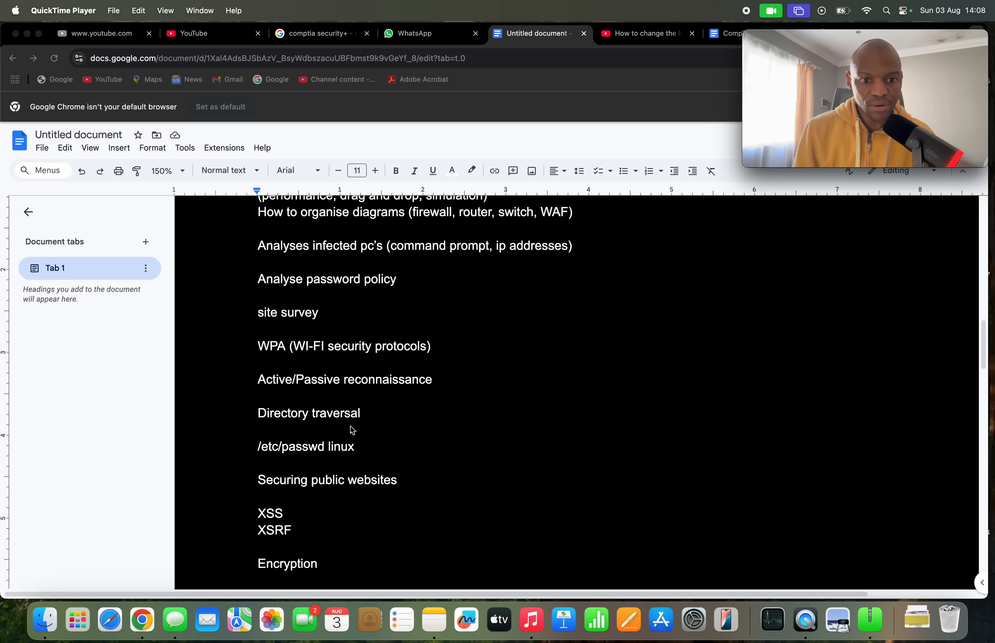
scroll(down, 3)
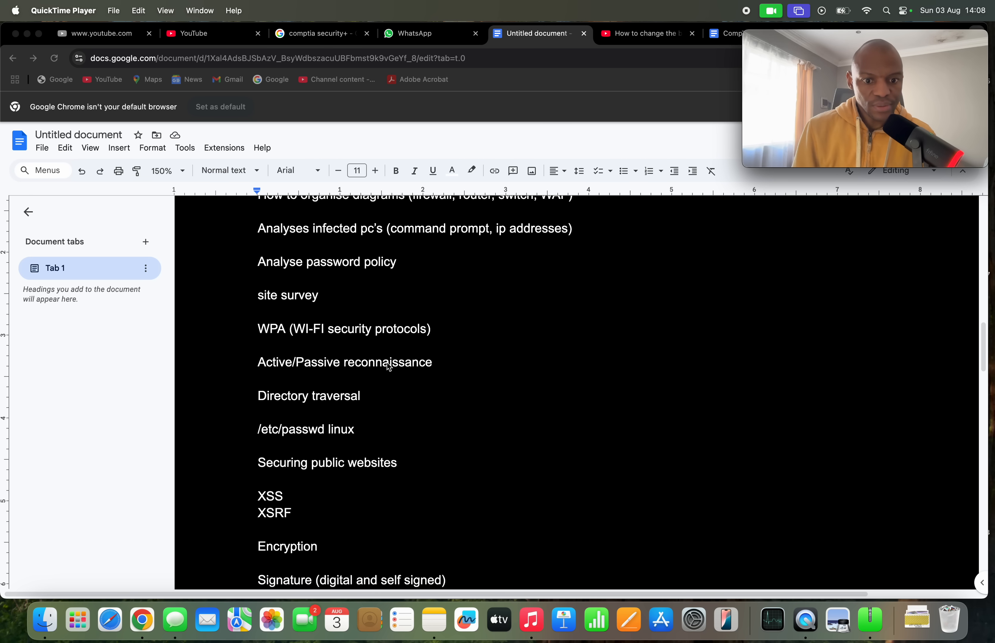
scroll(down, 3)
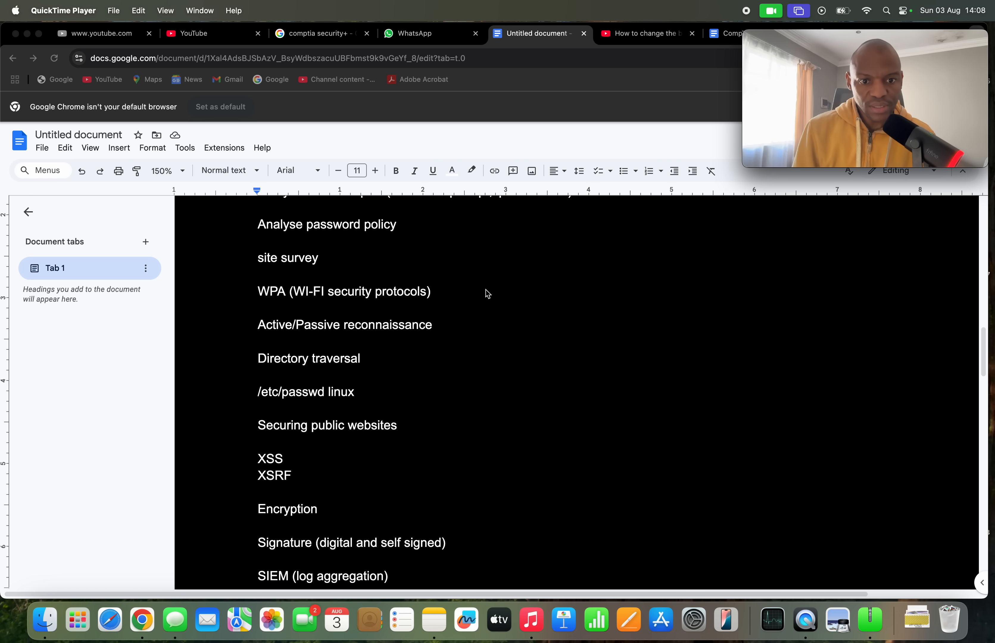
mouse_move(277, 314)
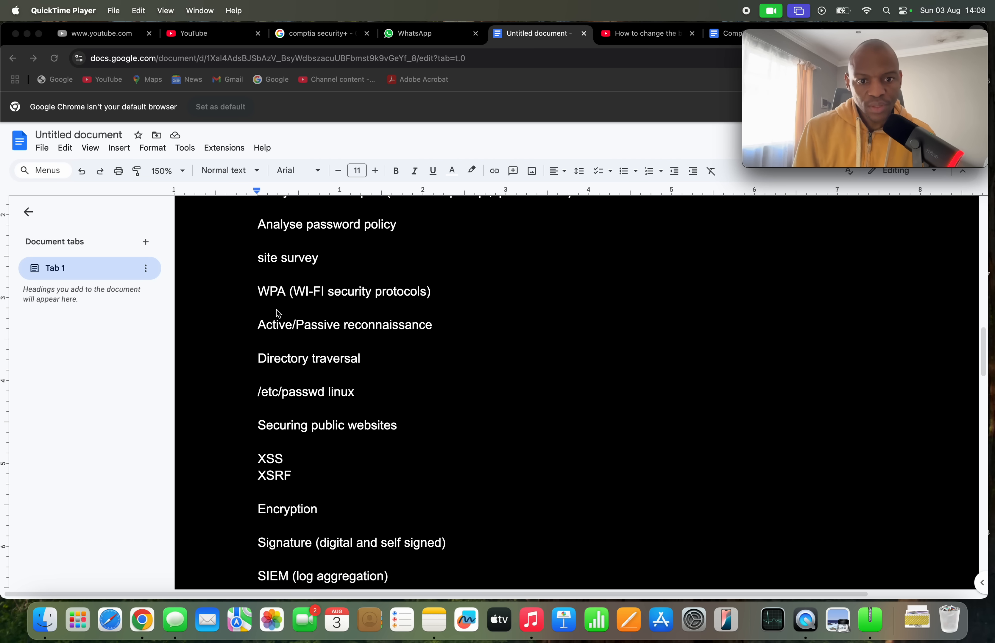
mouse_move(249, 319)
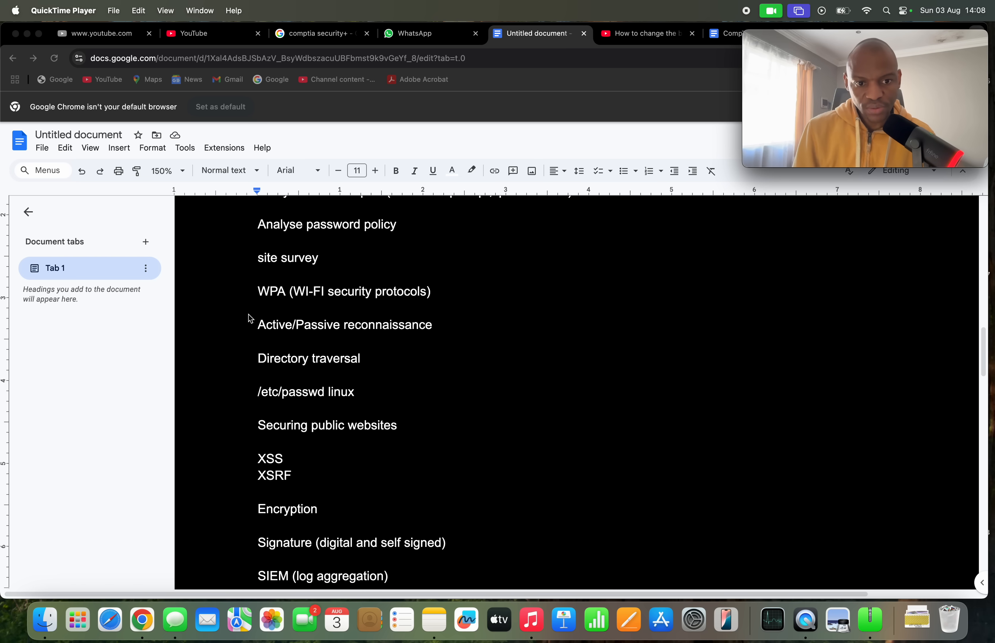
mouse_move(398, 297)
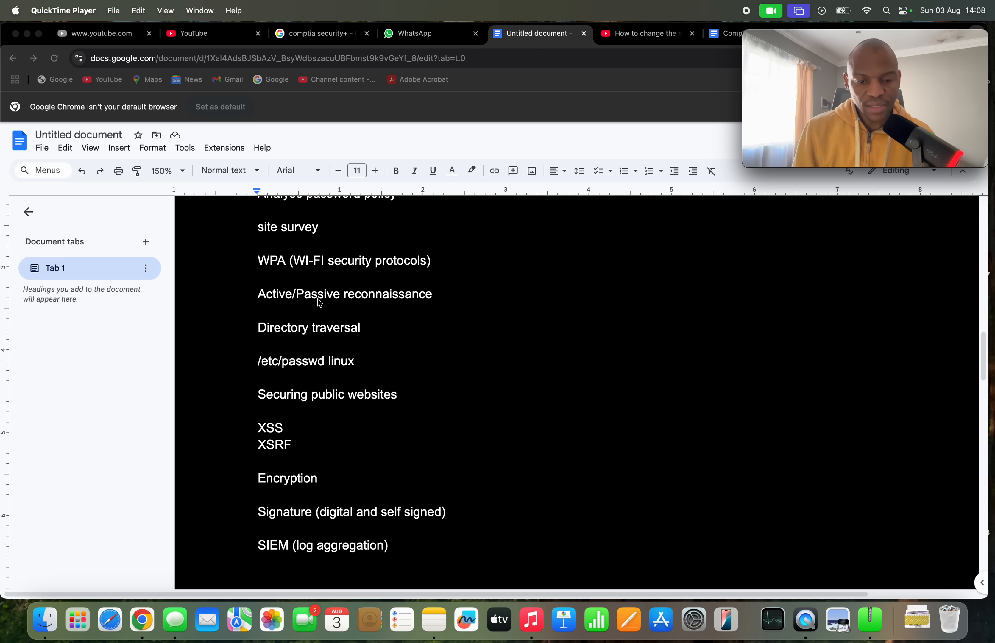
mouse_move(418, 311)
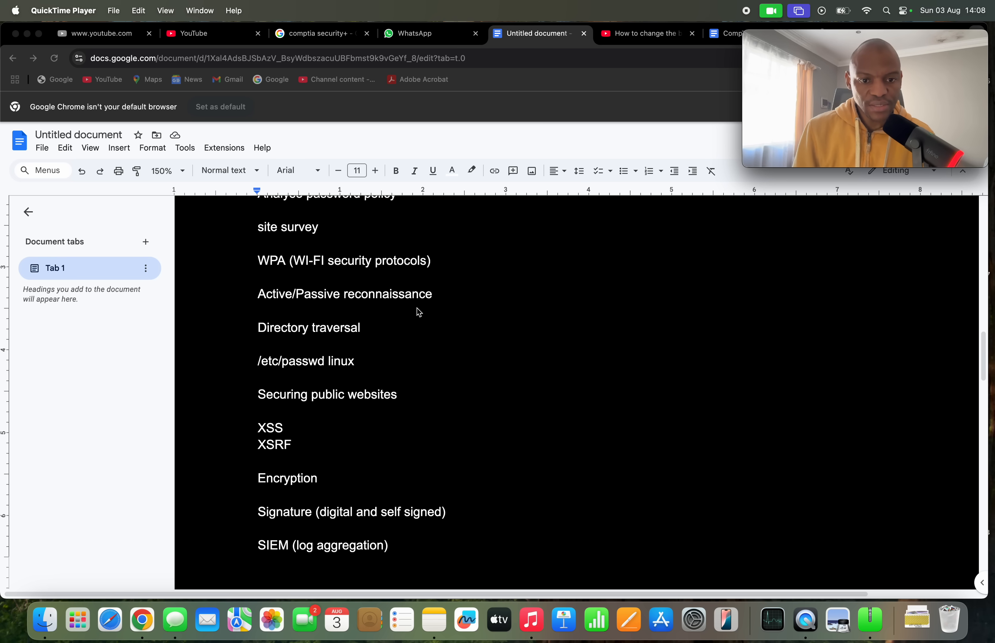
scroll(down, 3)
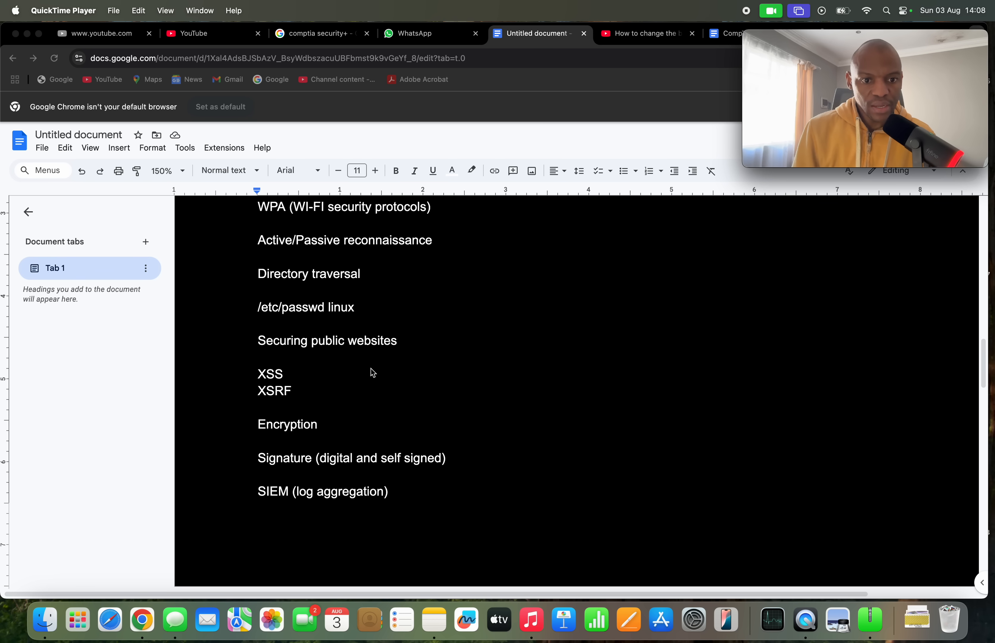
mouse_move(349, 290)
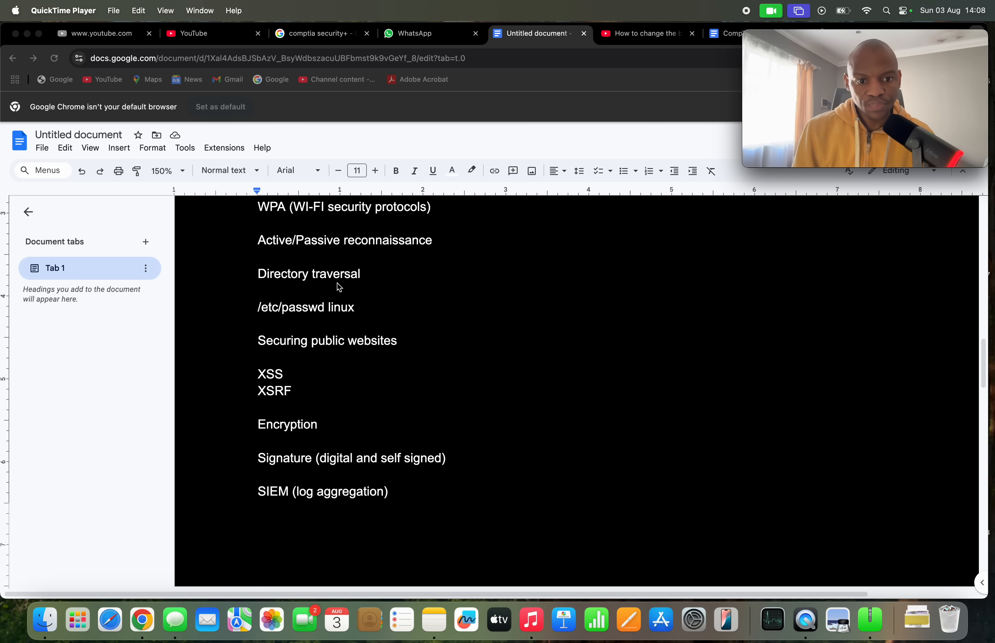
mouse_move(305, 305)
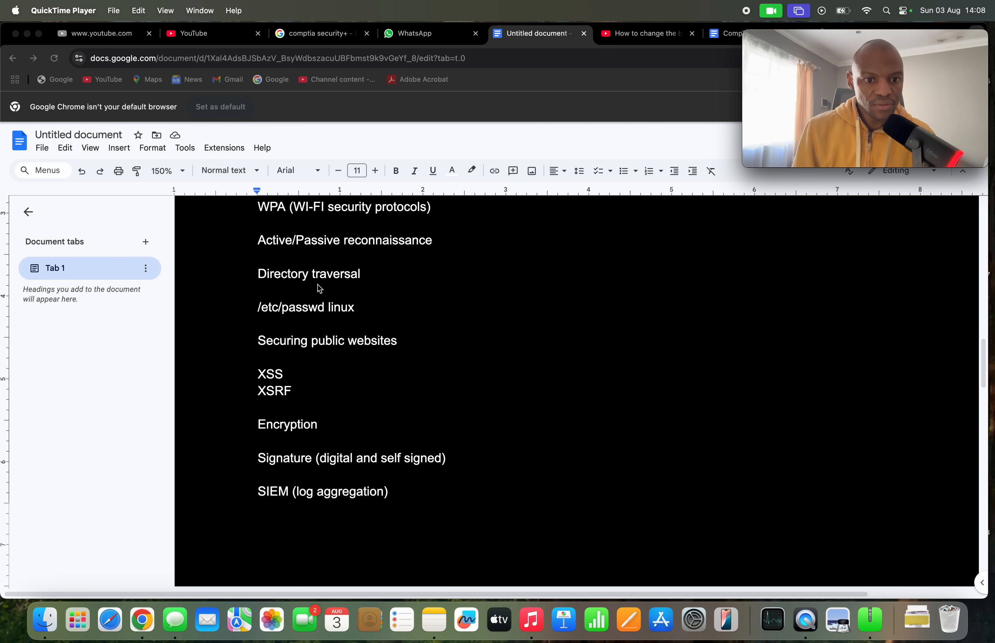
mouse_move(352, 304)
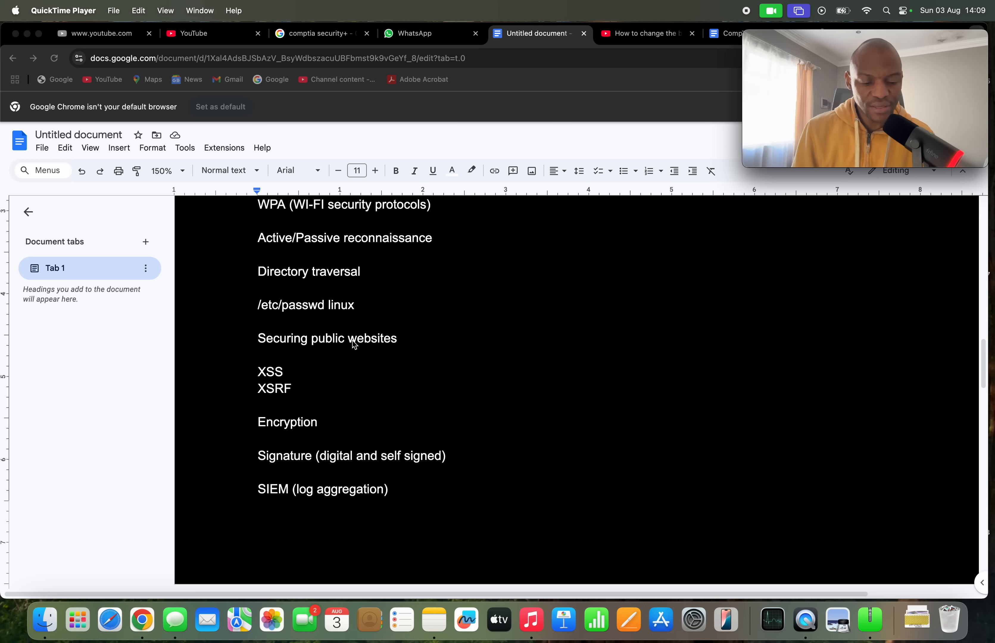
mouse_move(330, 285)
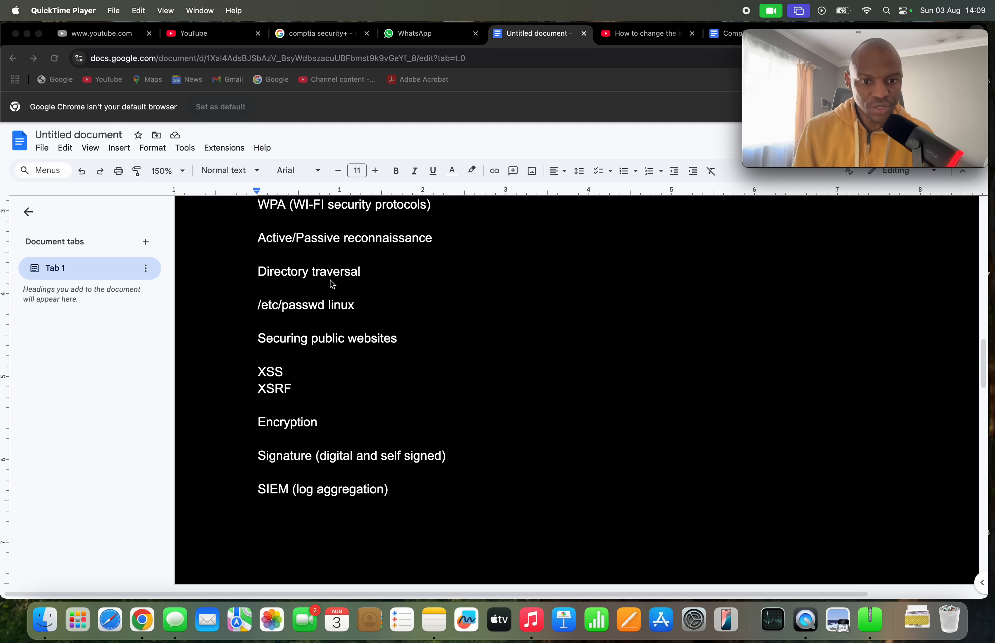
mouse_move(358, 289)
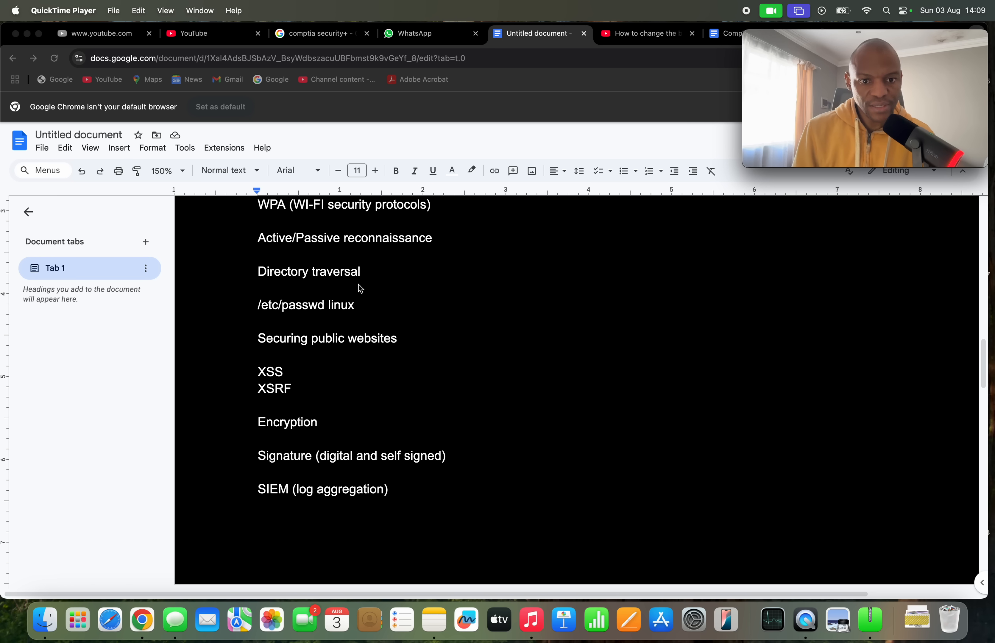
mouse_move(293, 280)
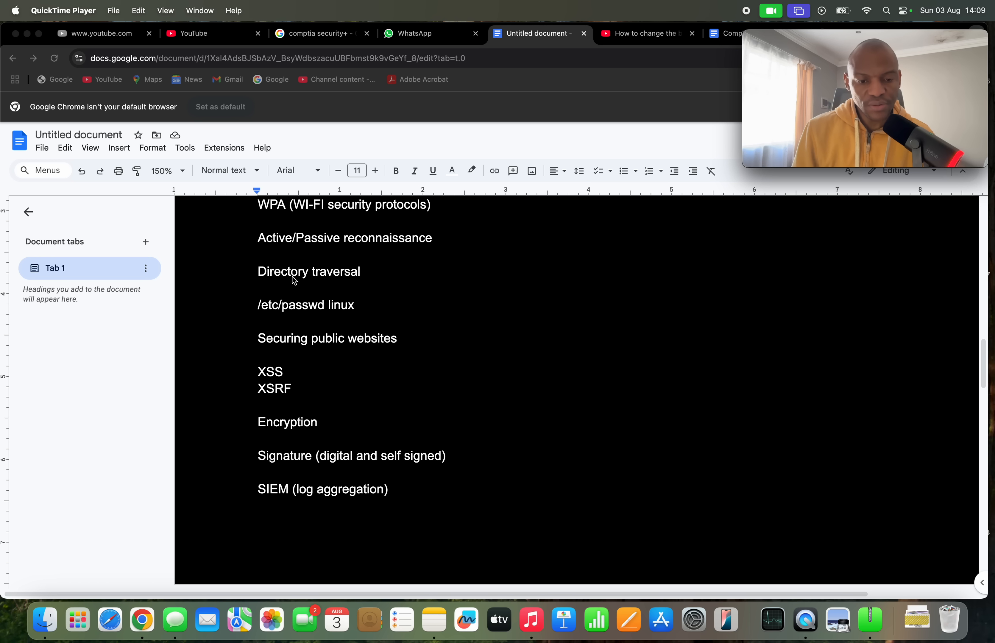
mouse_move(330, 321)
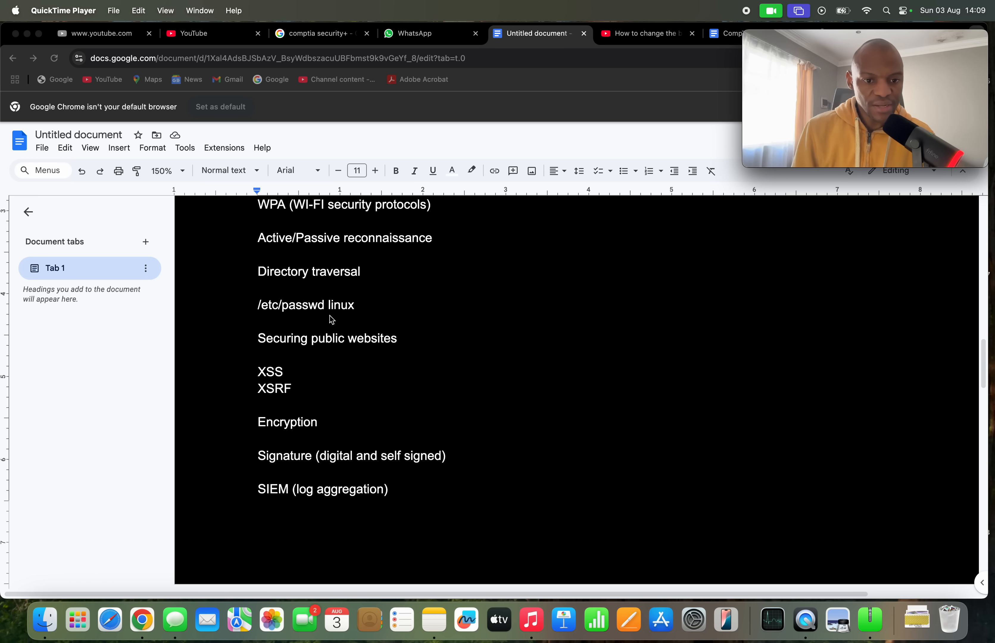
mouse_move(260, 321)
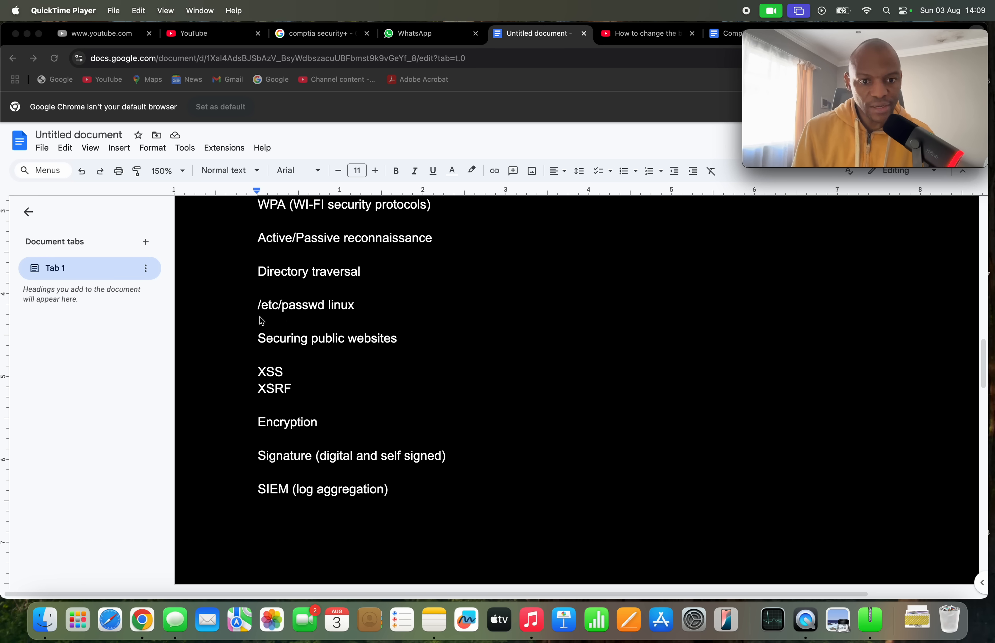
mouse_move(295, 316)
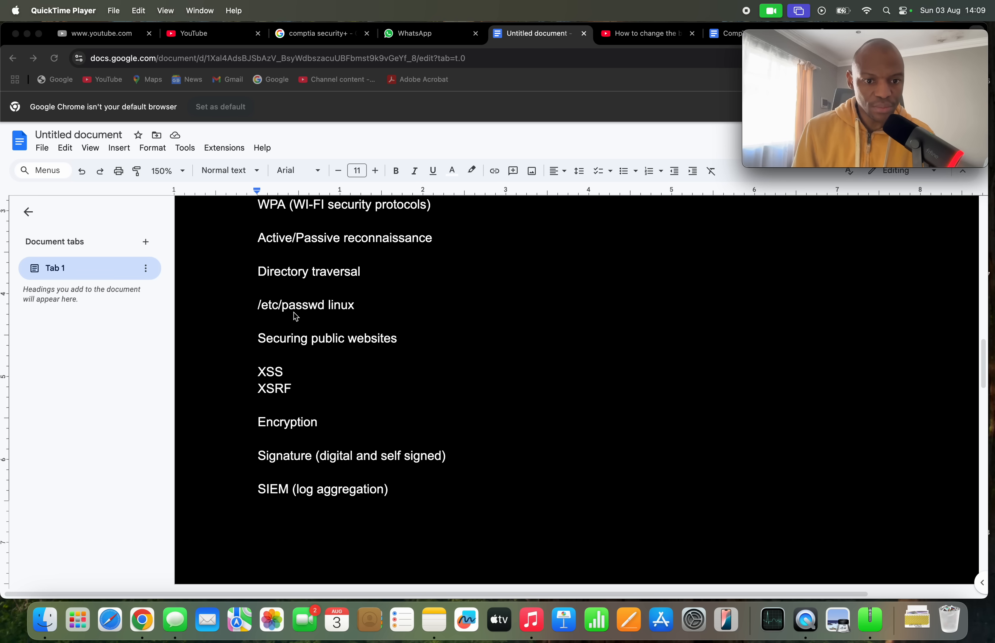
mouse_move(354, 322)
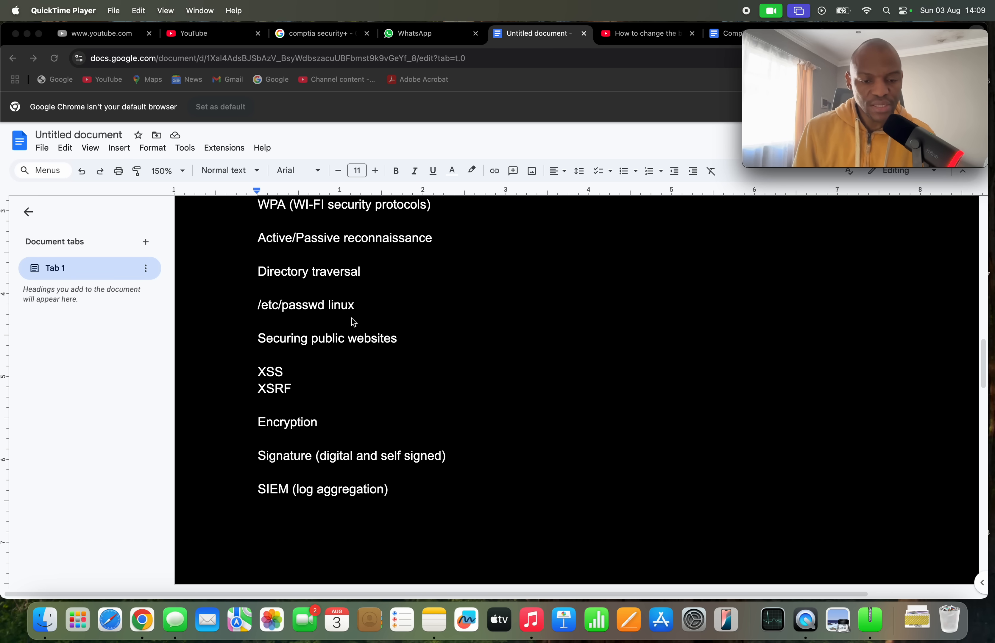
mouse_move(268, 324)
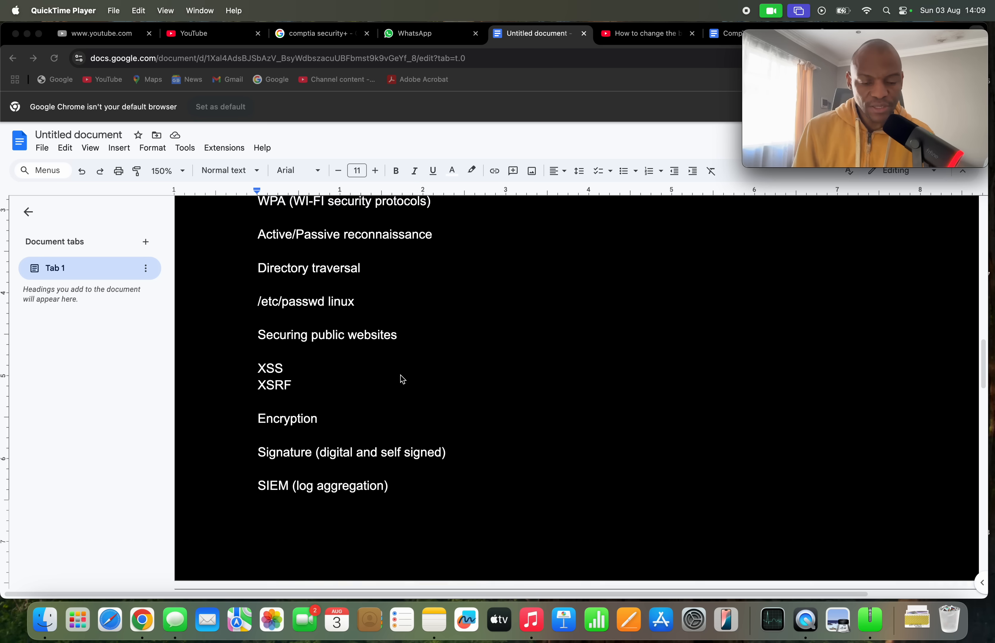
scroll(down, 3)
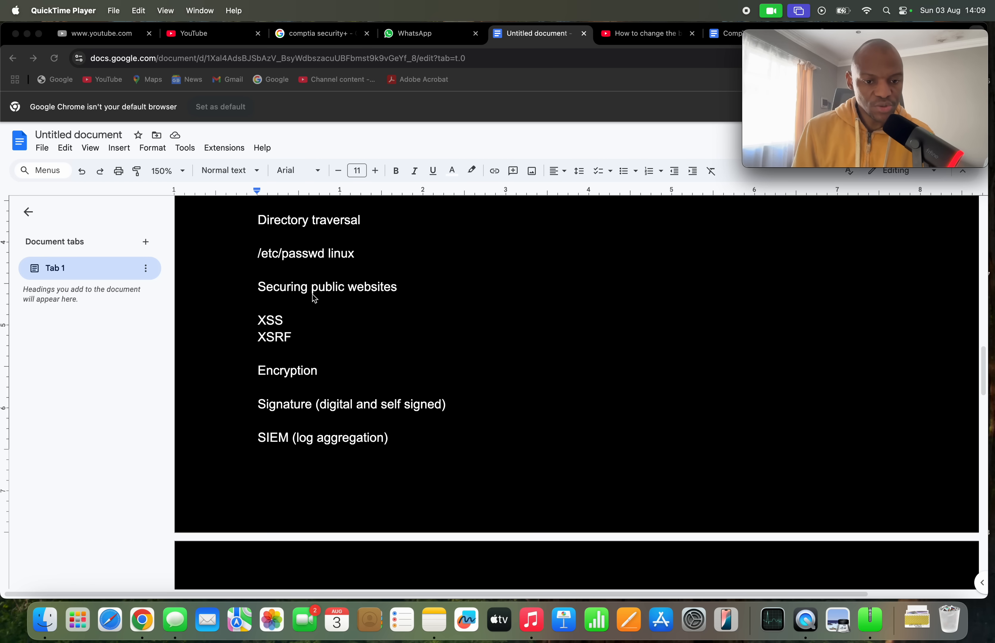
mouse_move(290, 311)
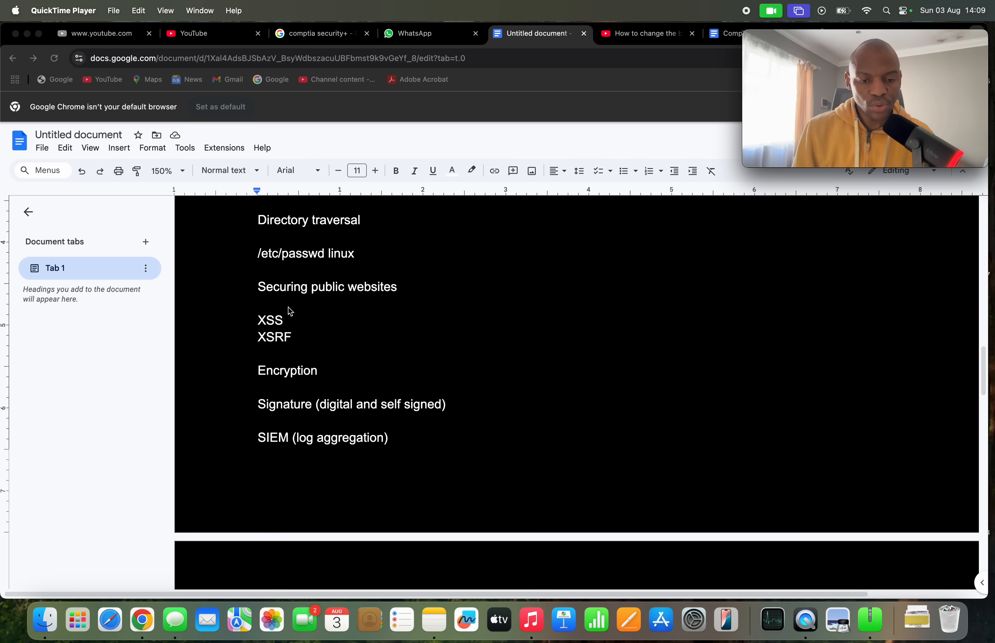
mouse_move(229, 321)
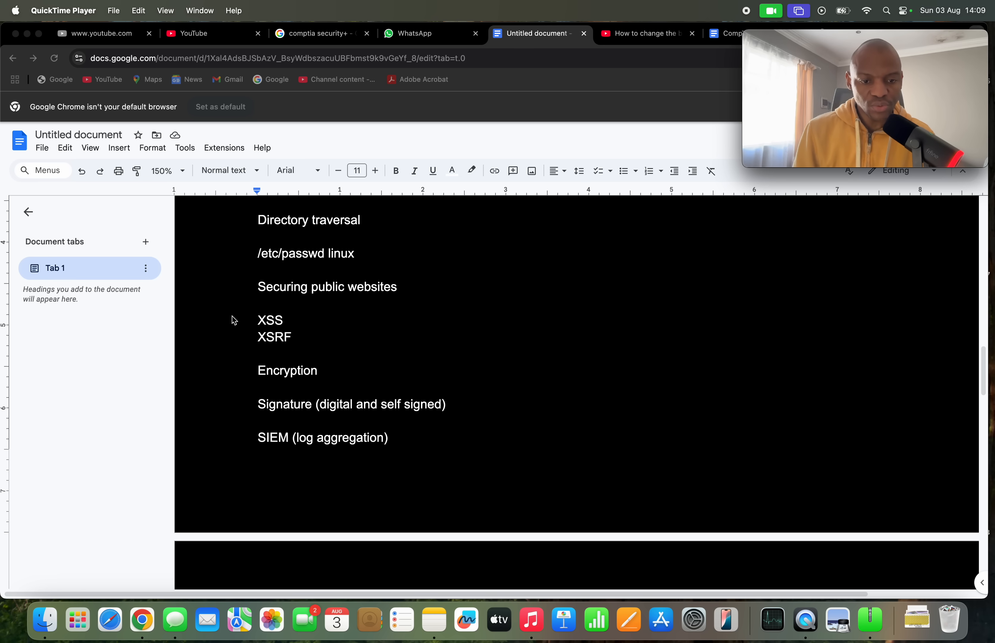
mouse_move(251, 316)
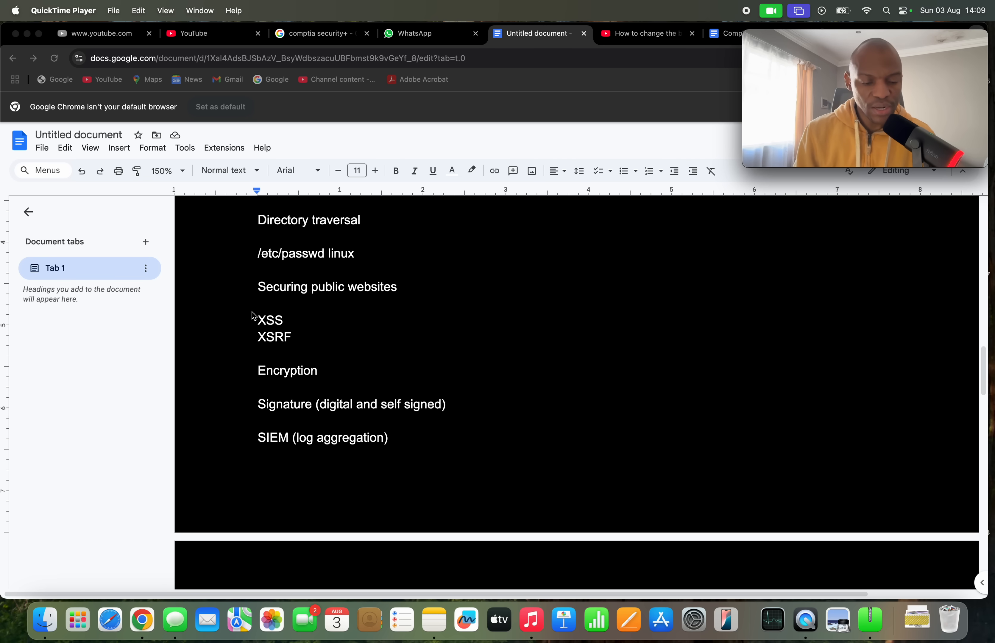
mouse_move(320, 304)
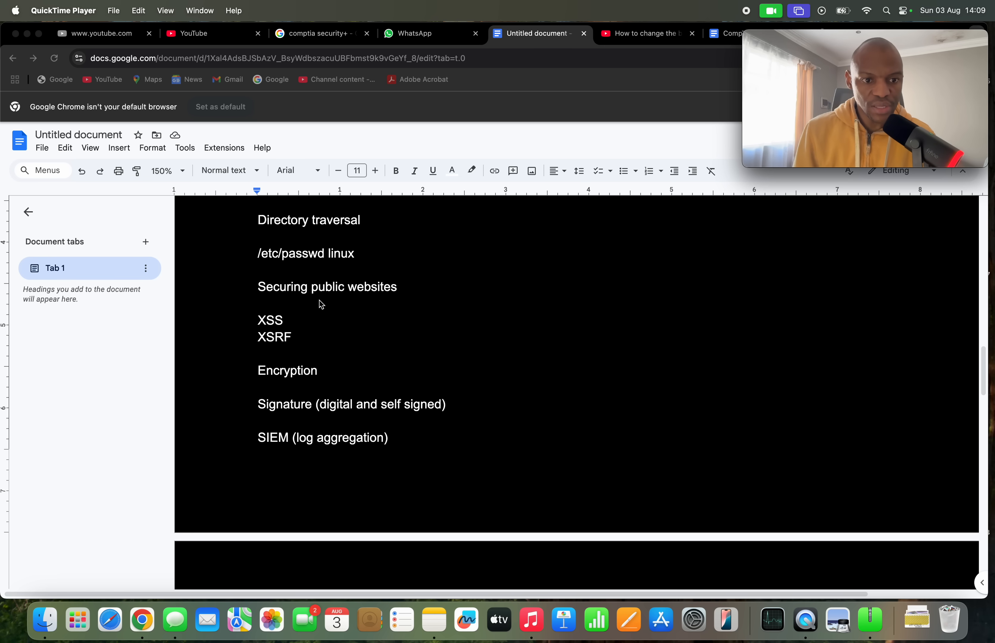
mouse_move(235, 300)
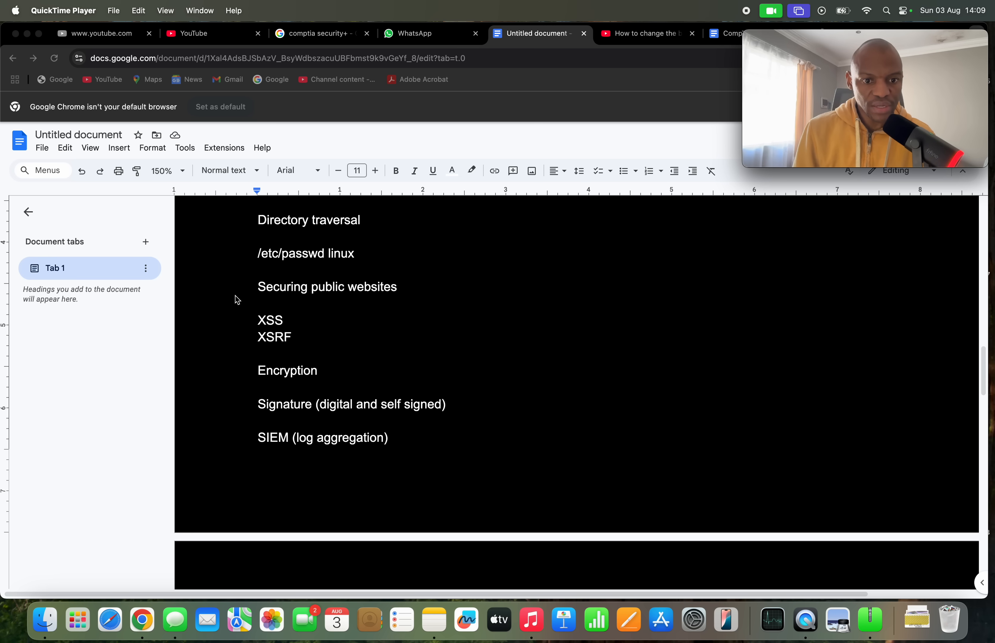
mouse_move(250, 326)
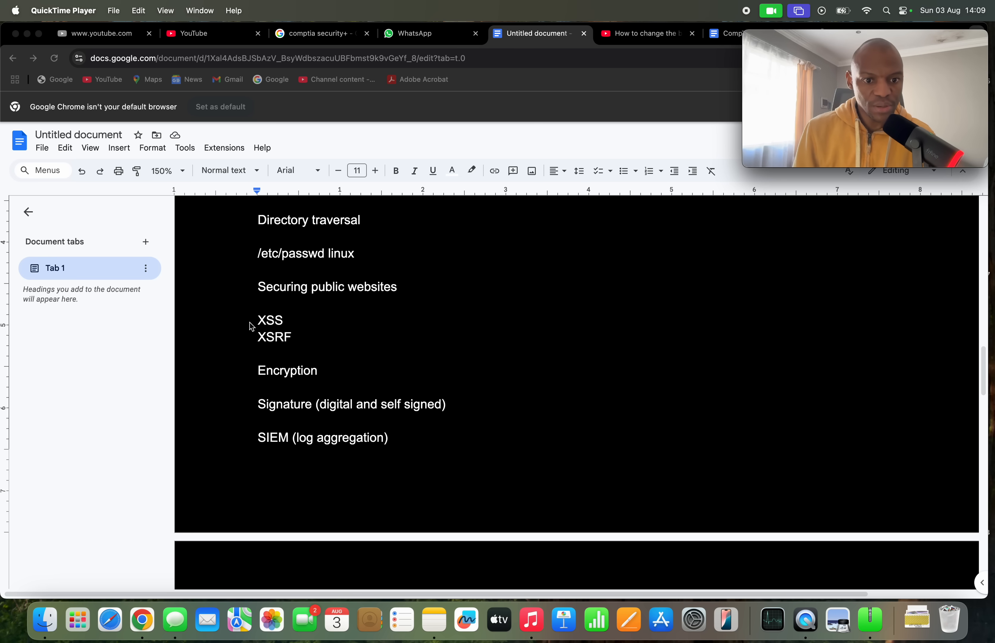
scroll(up, 3)
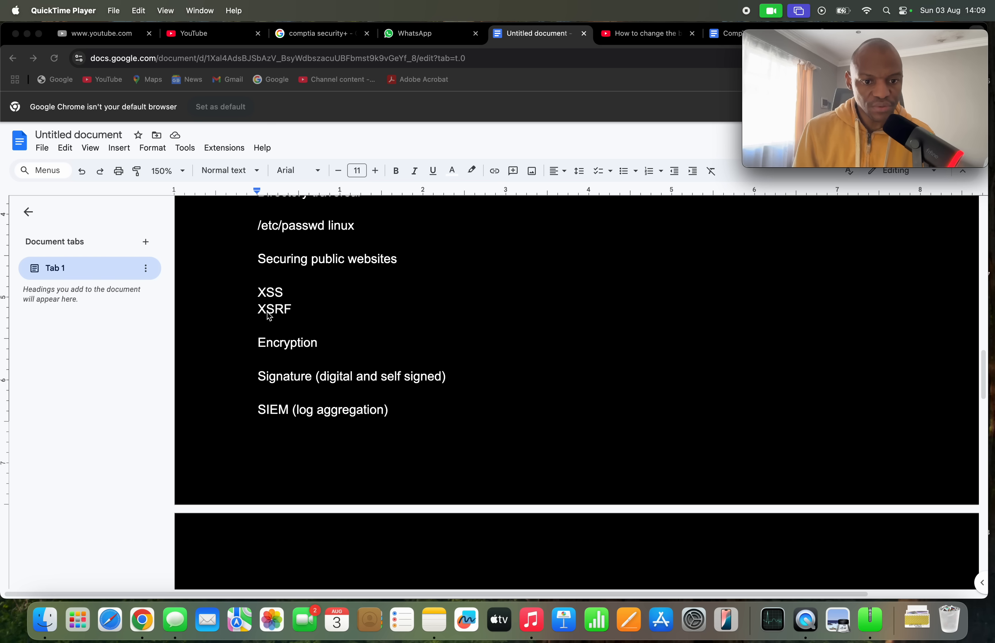
mouse_move(284, 303)
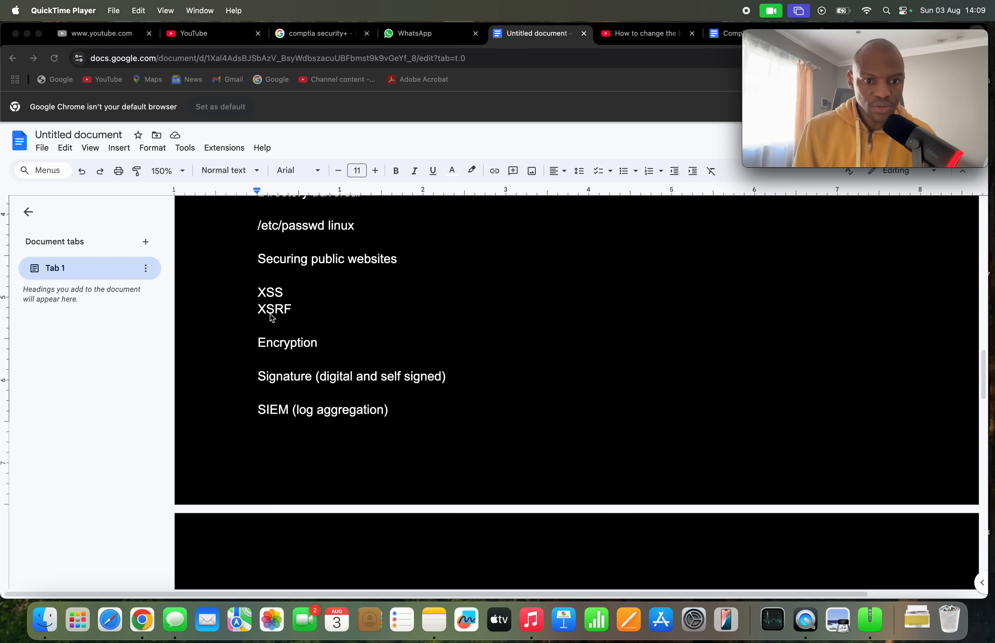
mouse_move(287, 297)
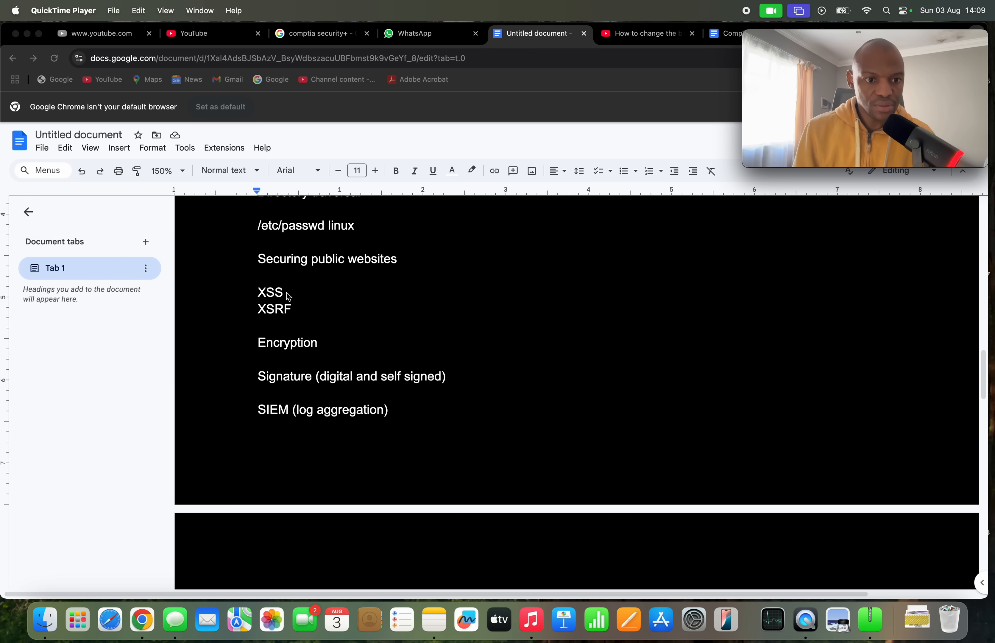
scroll(down, 3)
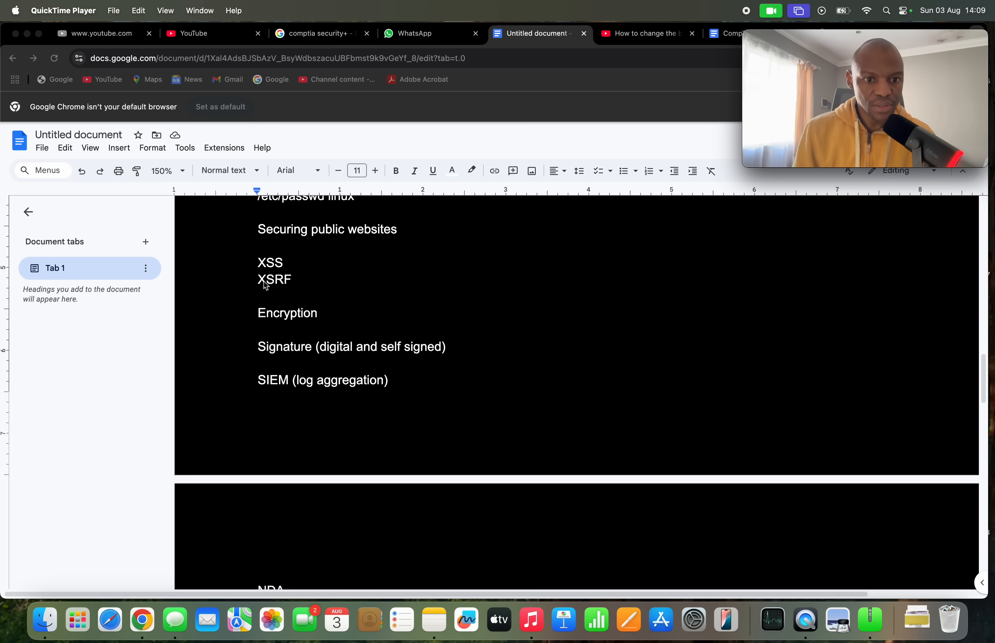
scroll(down, 3)
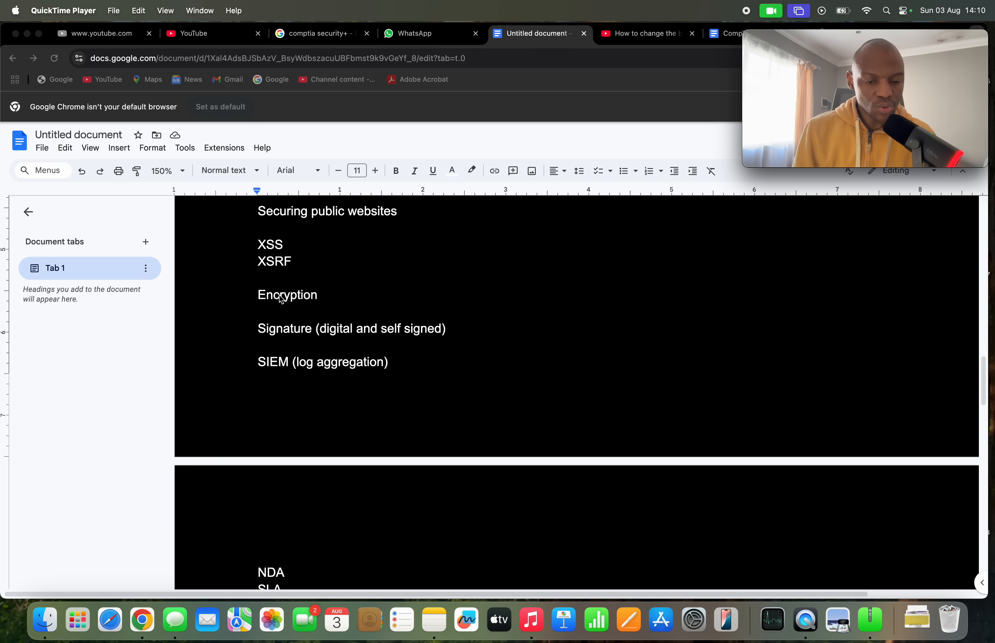
mouse_move(320, 345)
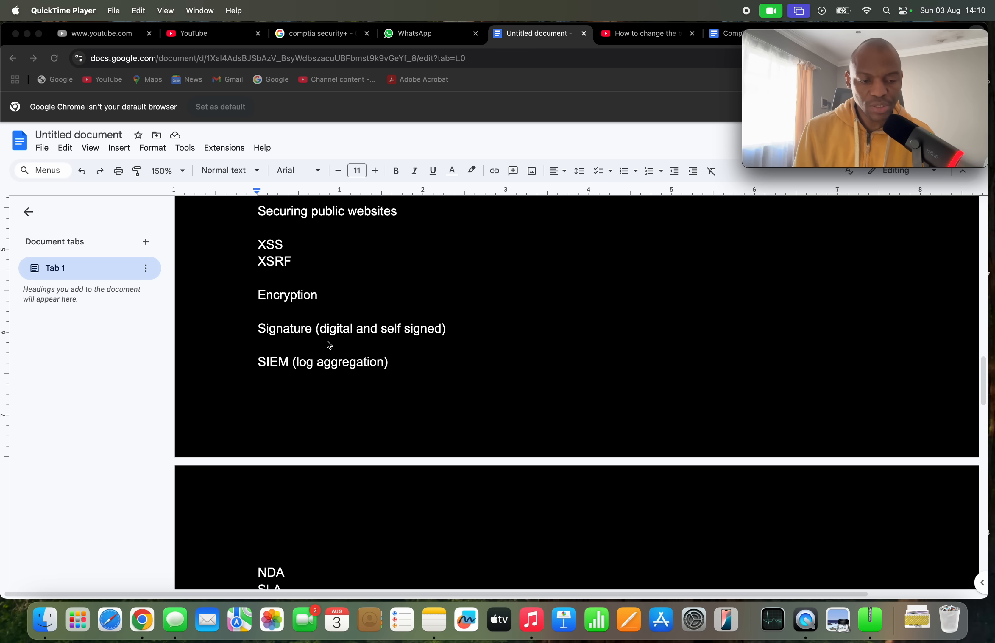
scroll(down, 3)
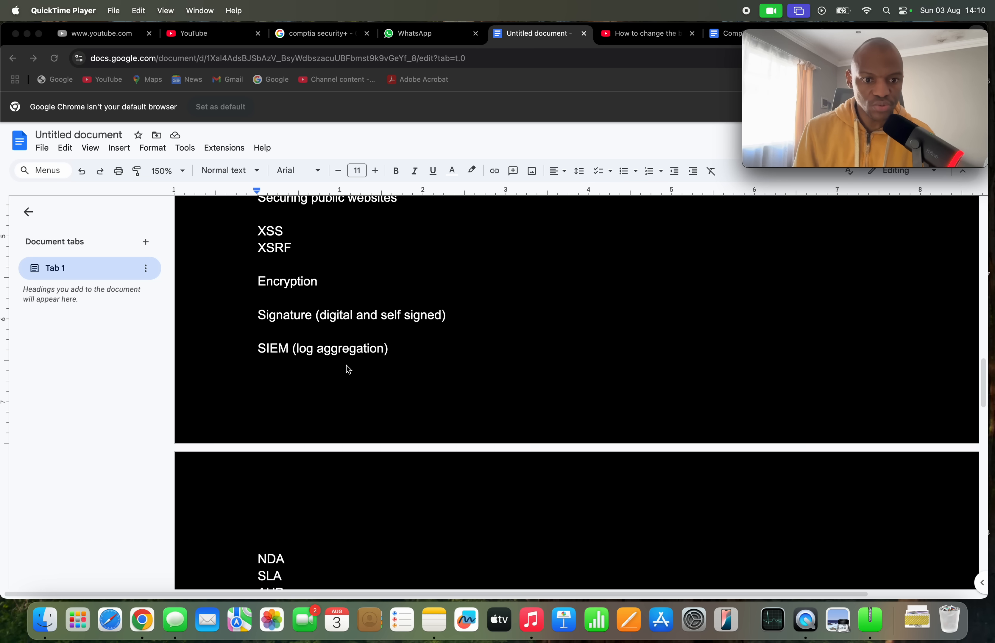
scroll(down, 3)
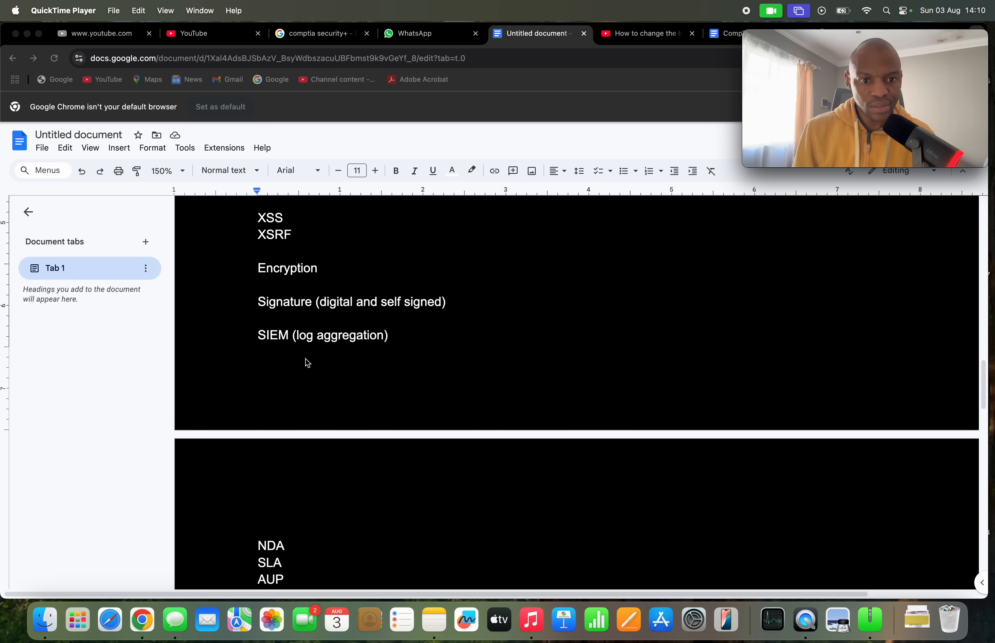
mouse_move(351, 302)
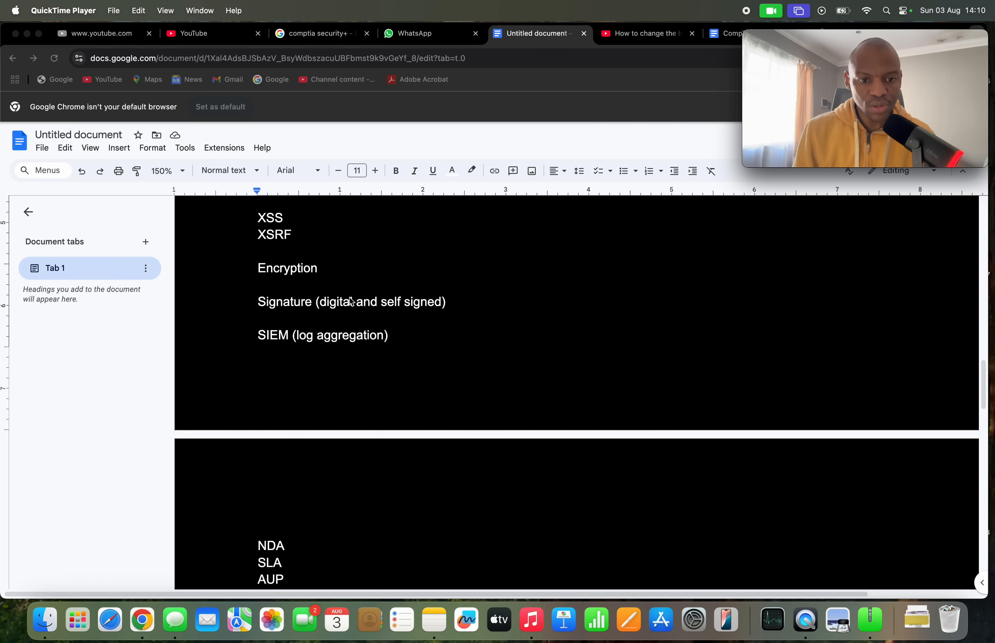
mouse_move(408, 348)
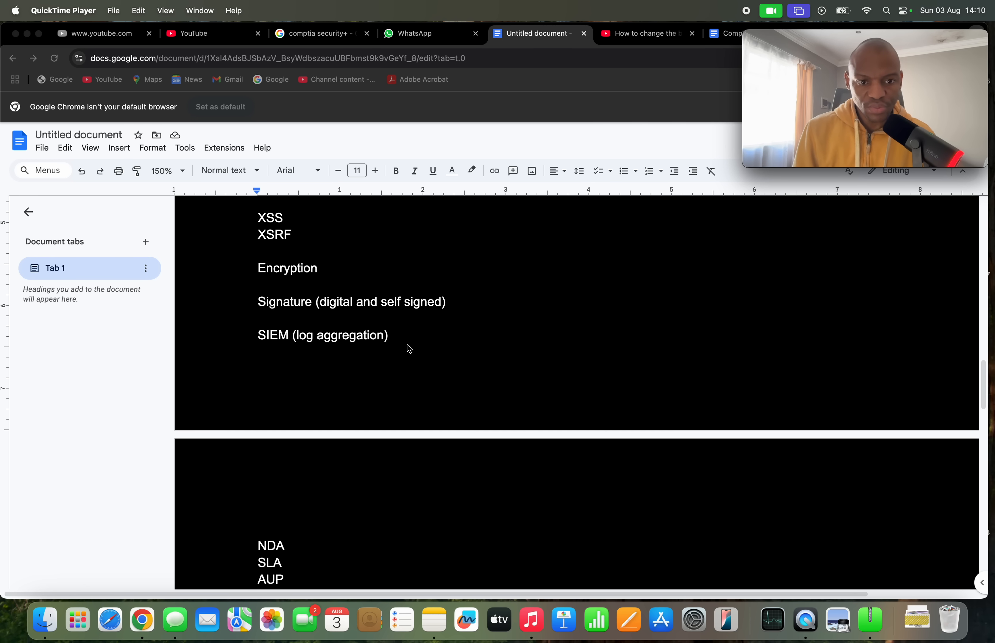
mouse_move(336, 316)
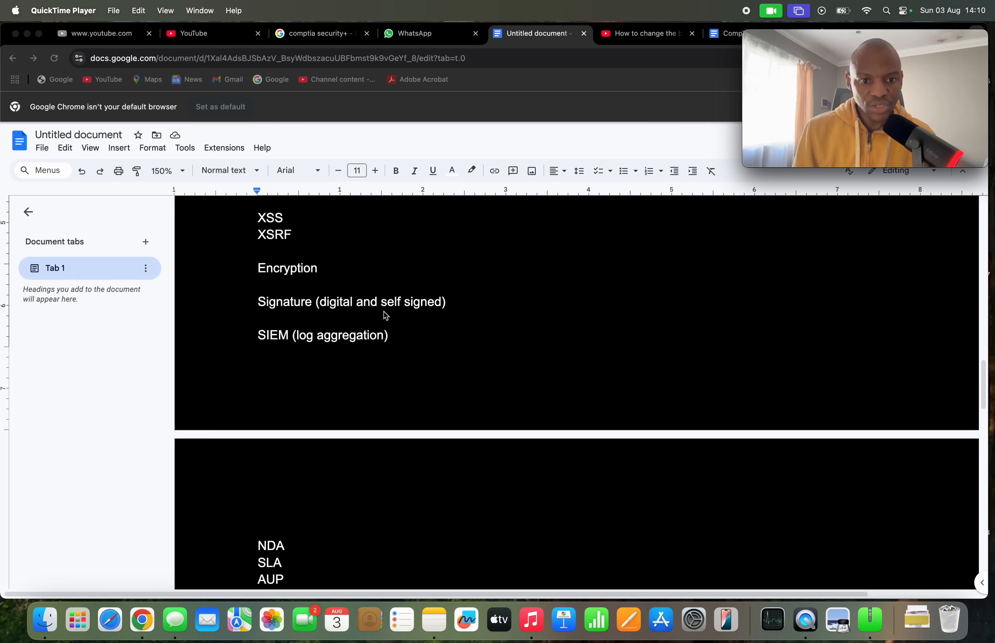
mouse_move(401, 311)
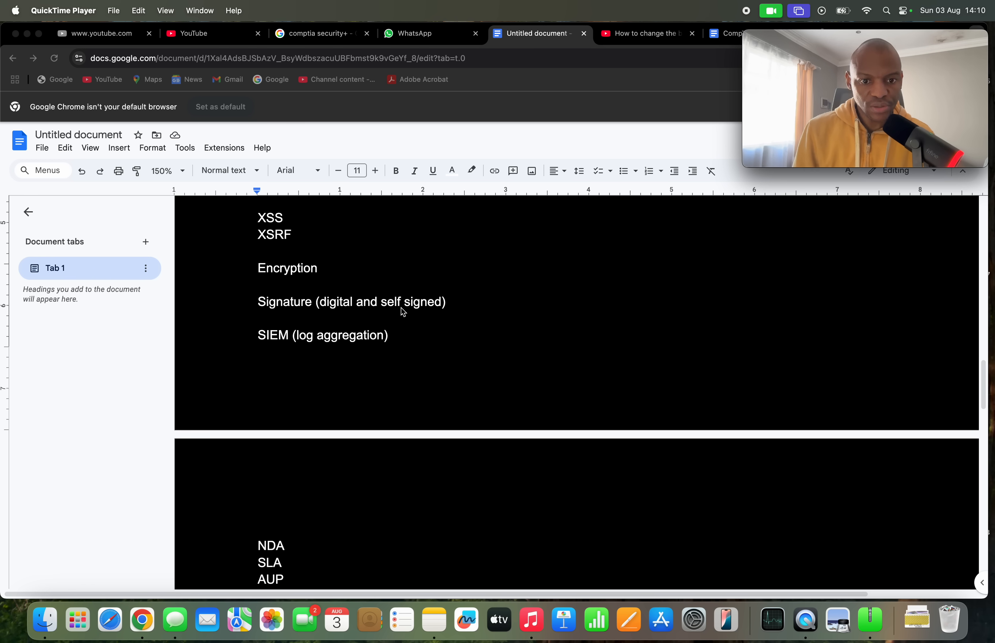
mouse_move(321, 318)
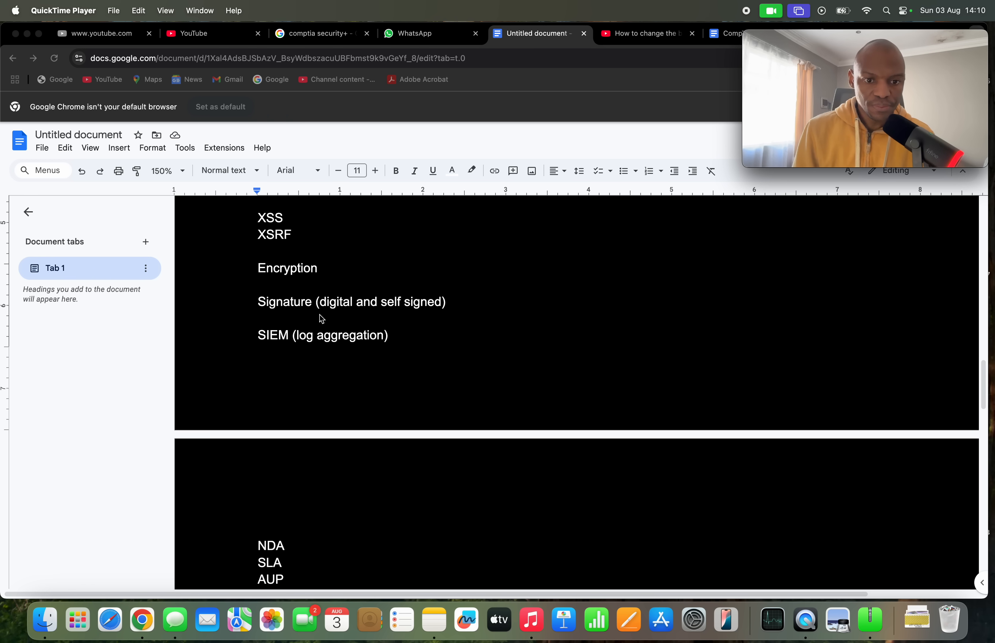
mouse_move(340, 314)
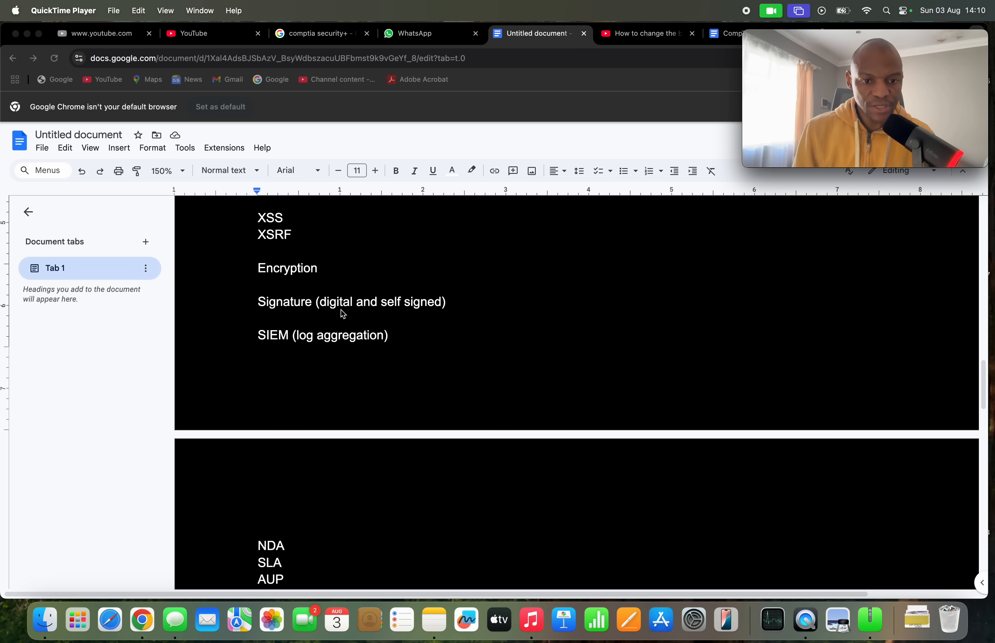
mouse_move(366, 351)
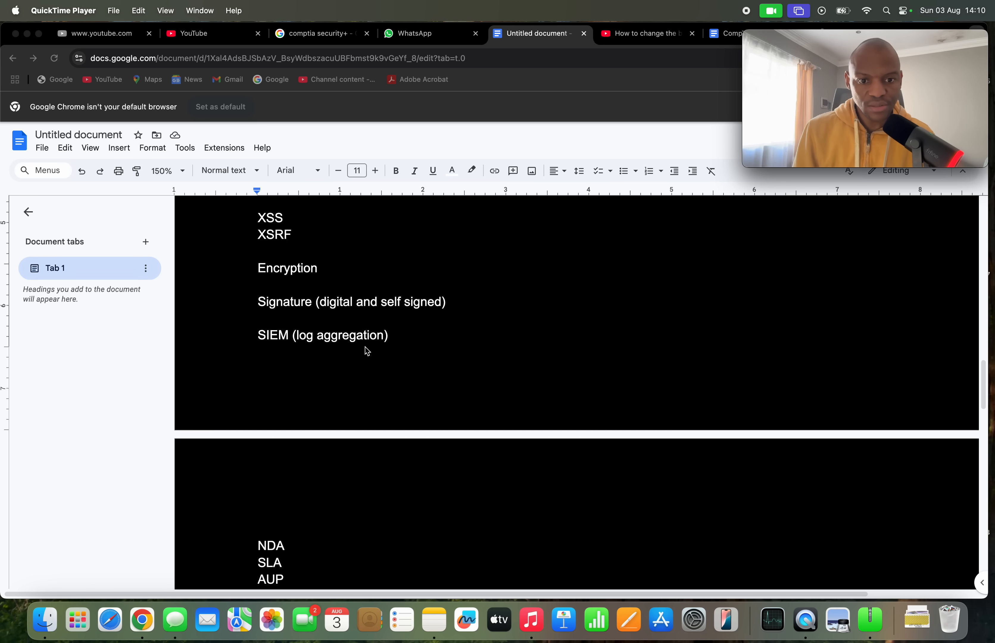
mouse_move(417, 322)
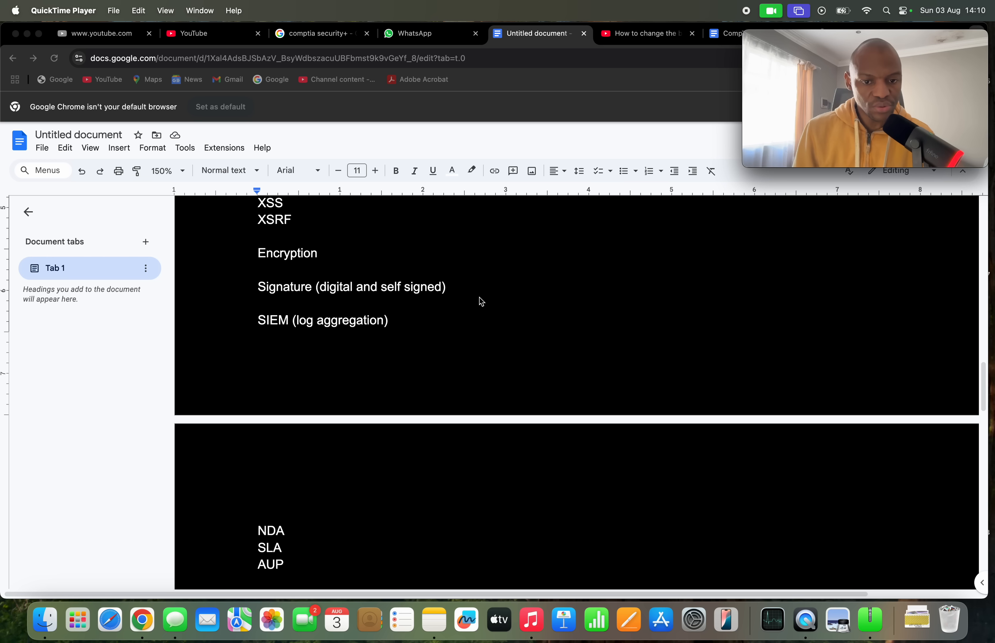
mouse_move(267, 338)
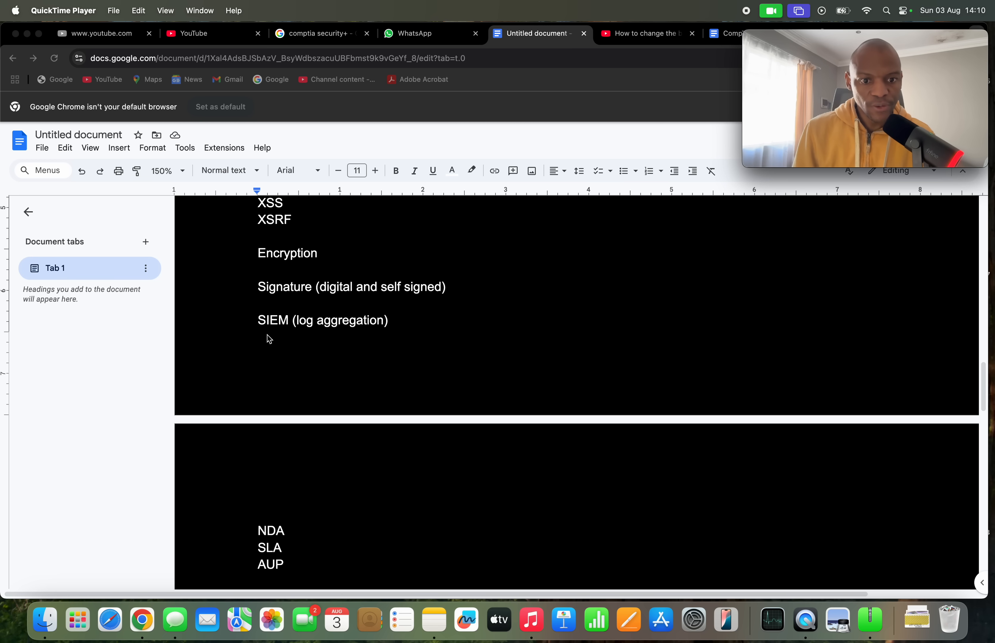
mouse_move(264, 334)
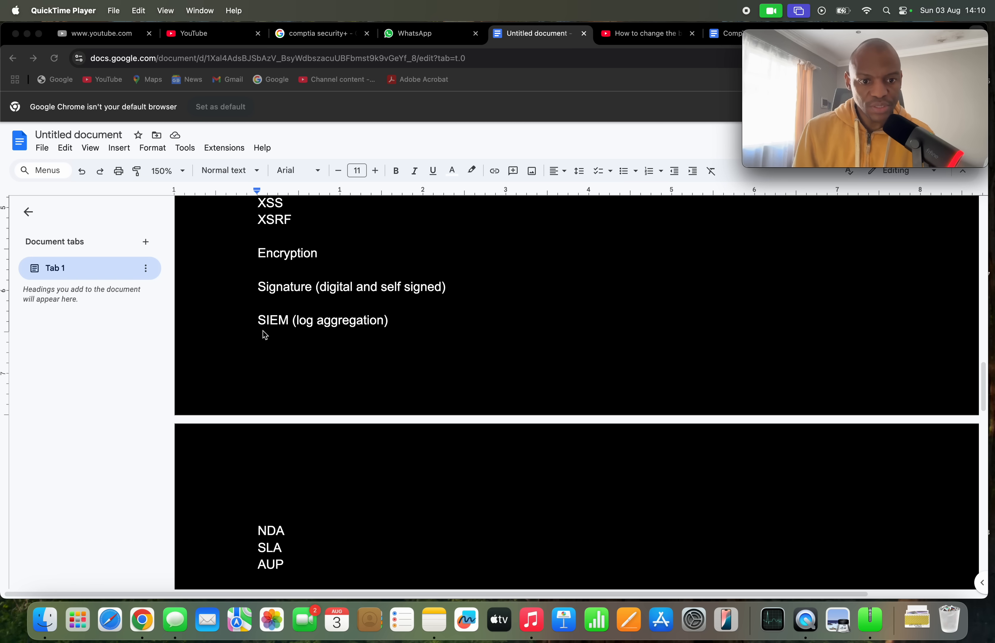
mouse_move(373, 365)
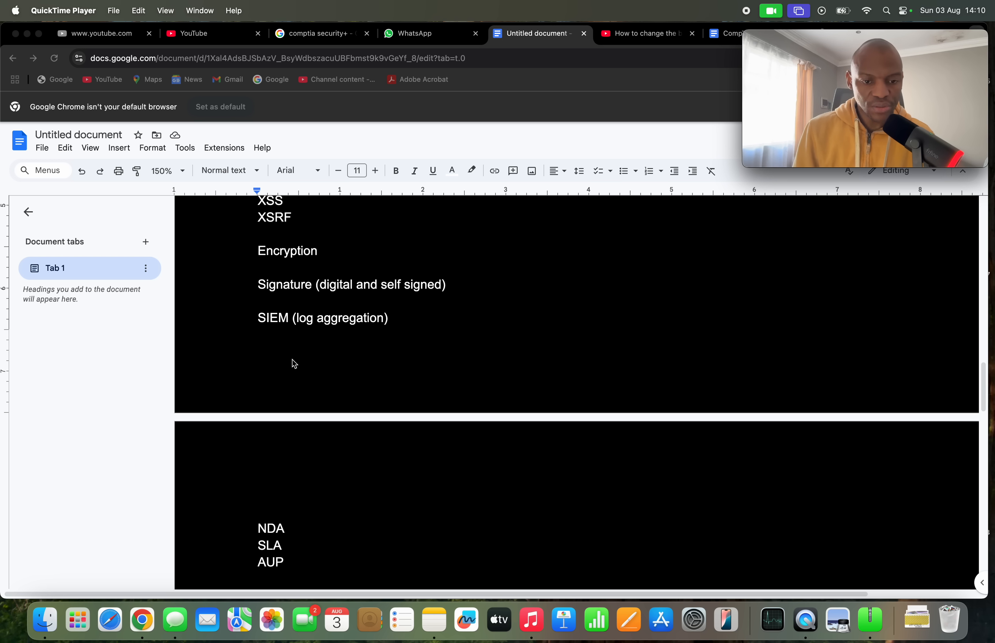
mouse_move(234, 357)
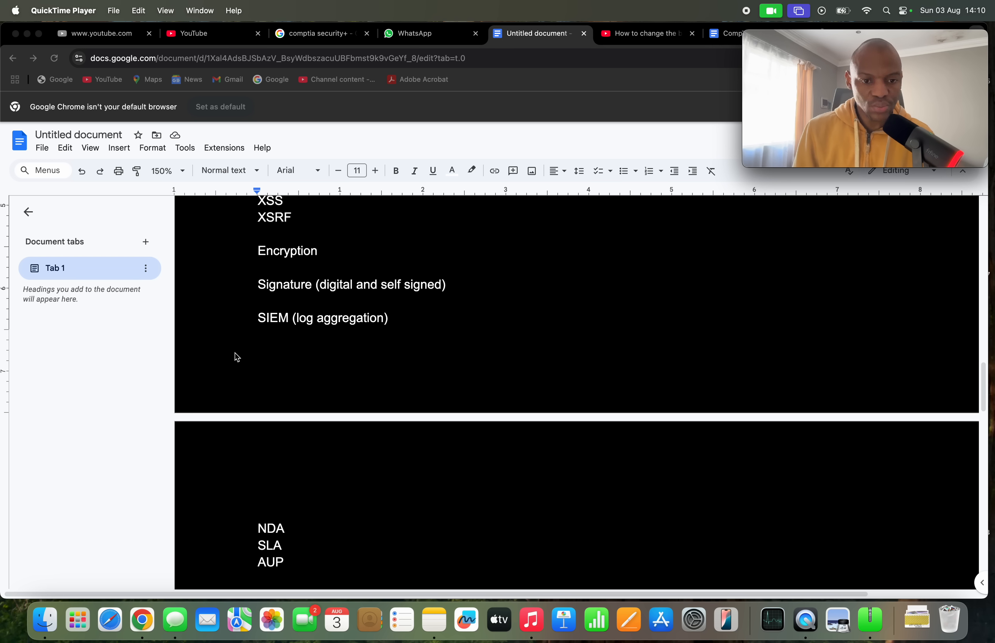
mouse_move(243, 331)
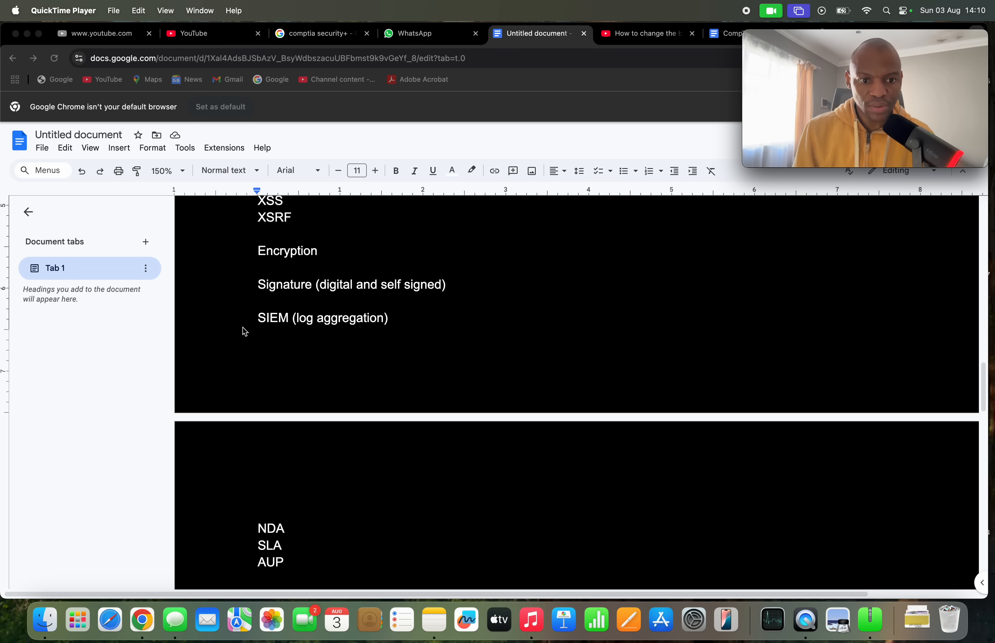
mouse_move(286, 317)
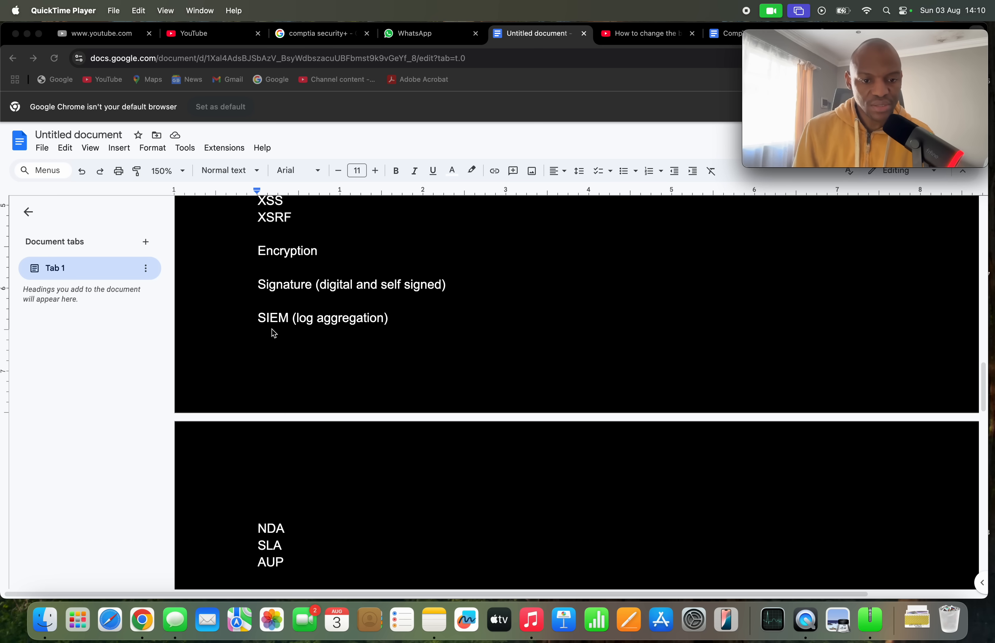
mouse_move(389, 485)
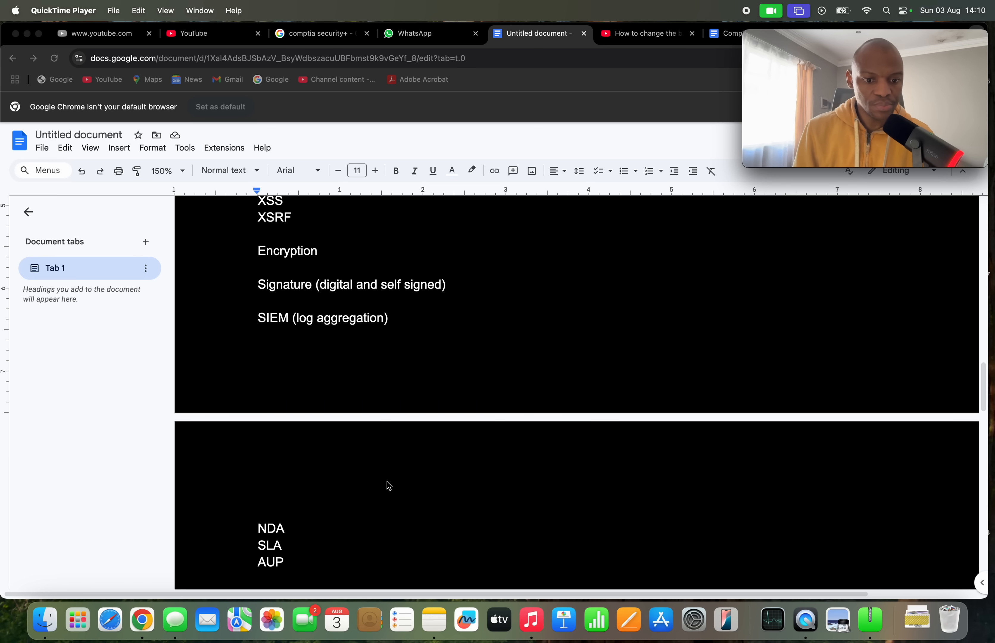
scroll(down, 3)
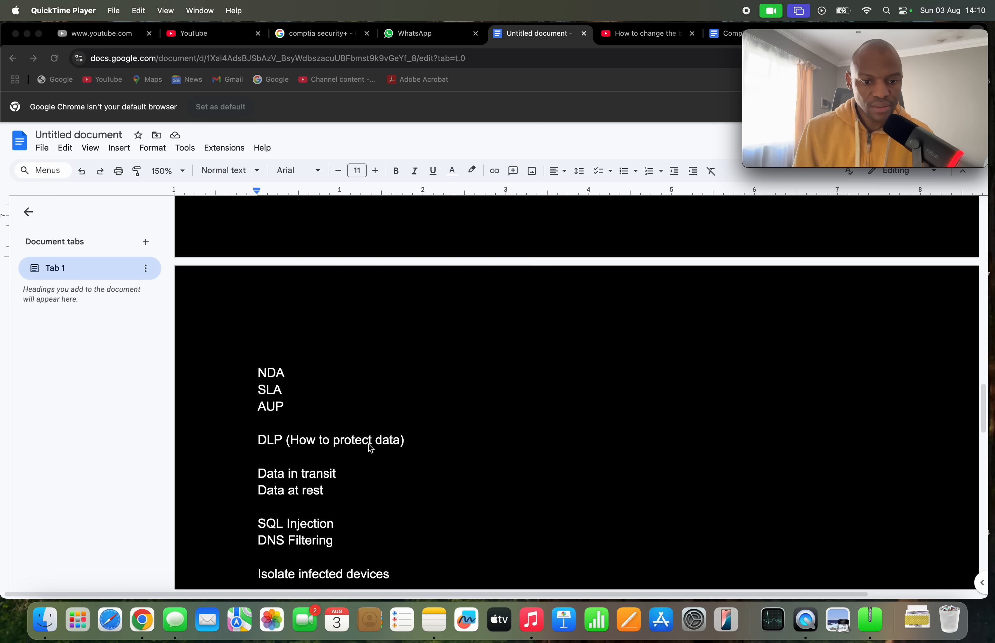
scroll(up, 3)
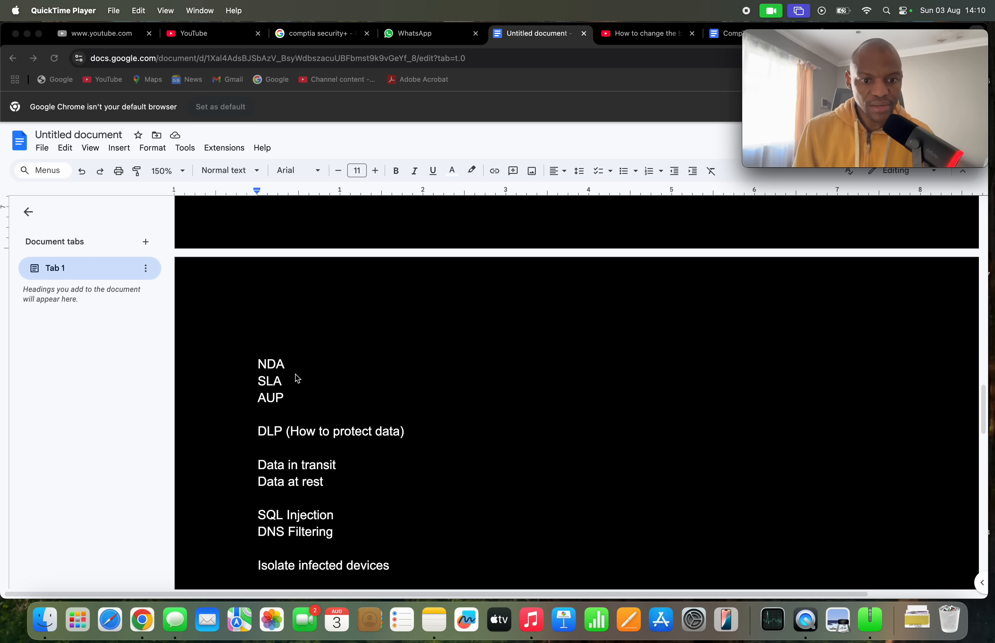
mouse_move(329, 393)
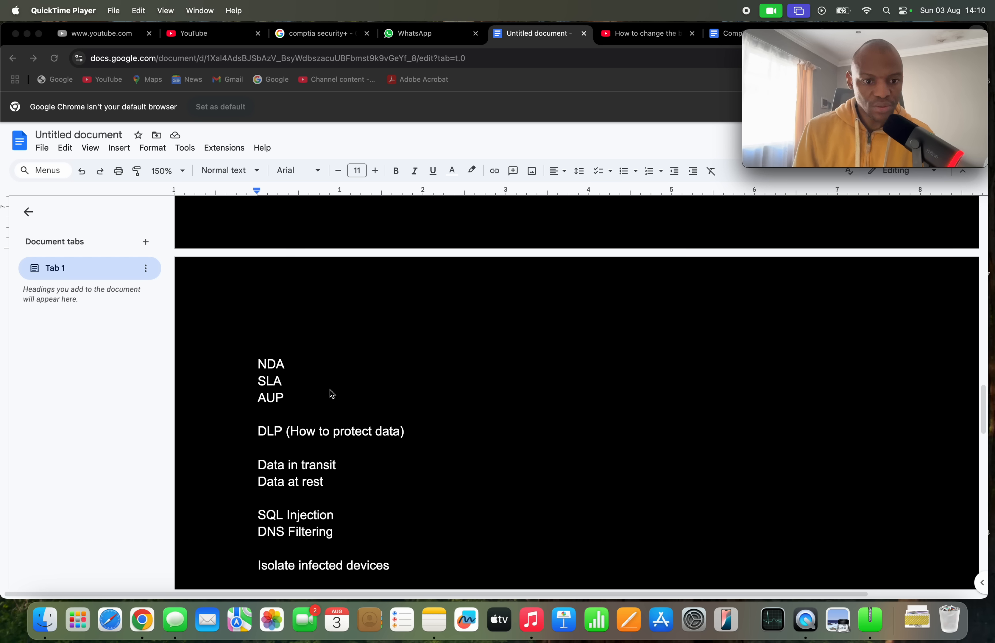
mouse_move(251, 397)
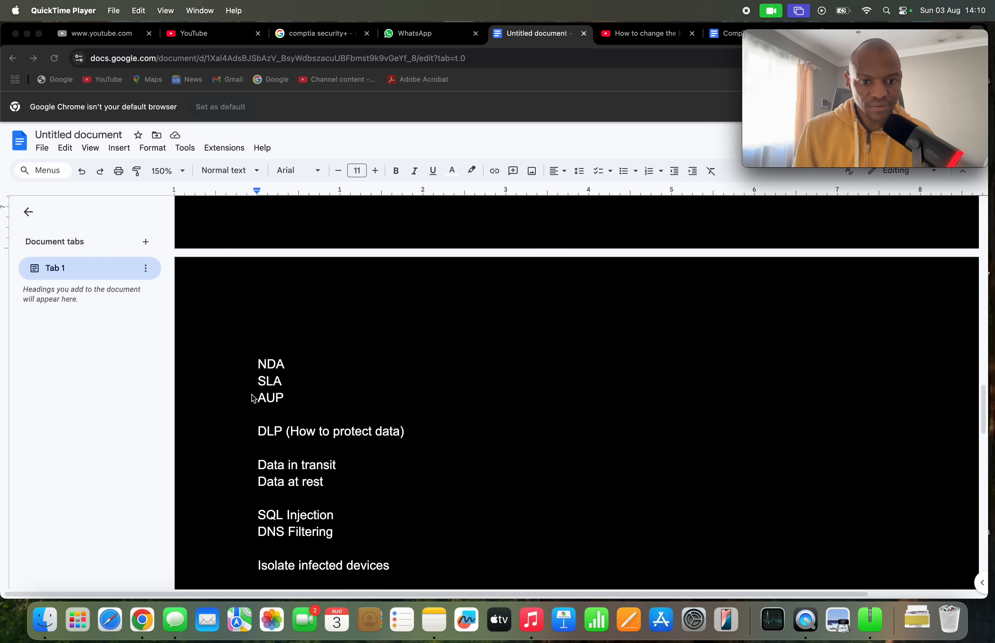
mouse_move(312, 401)
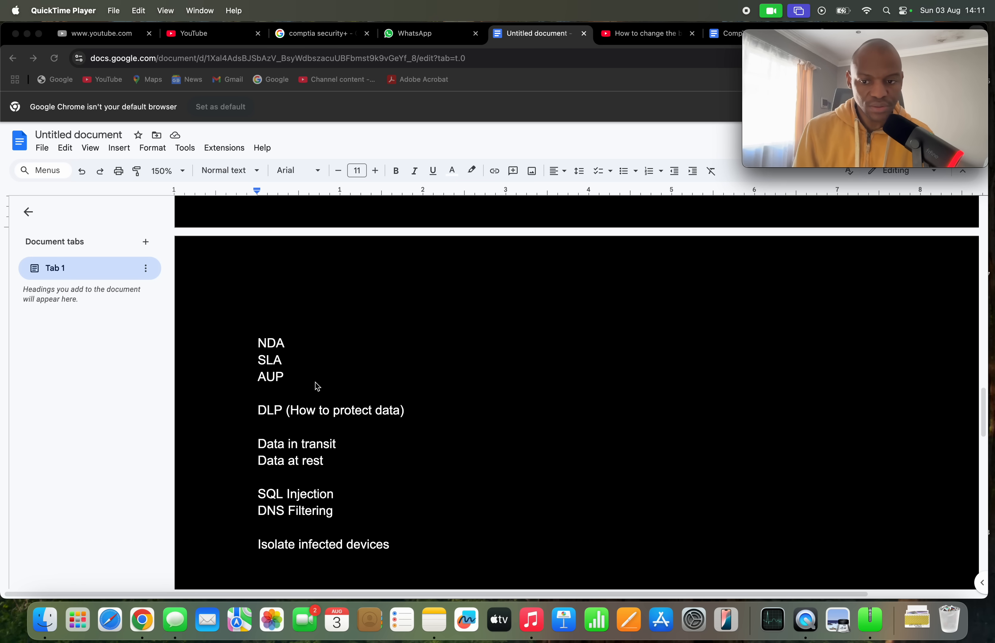
mouse_move(280, 368)
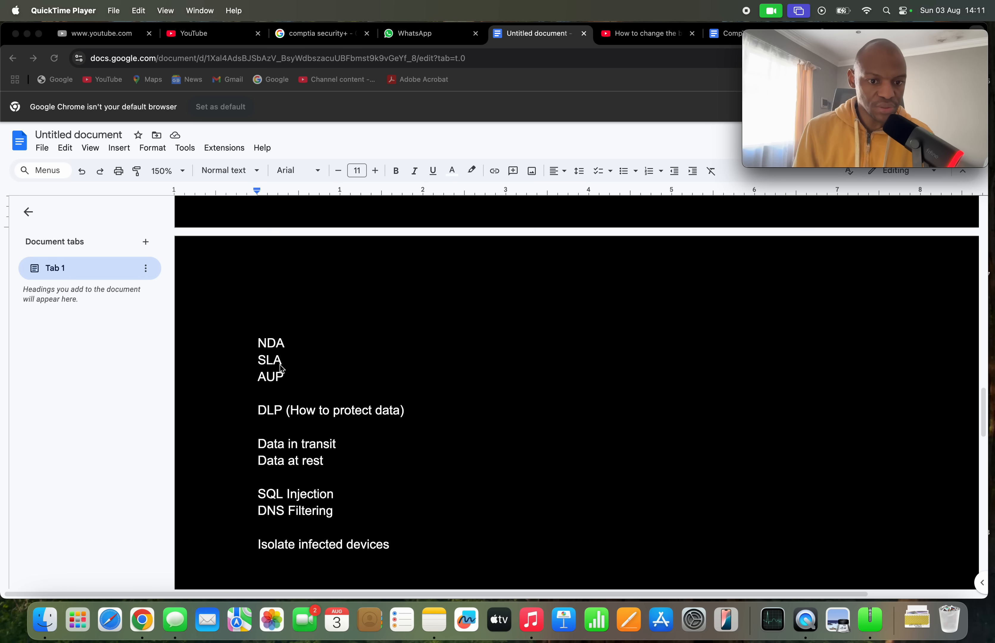
scroll(up, 3)
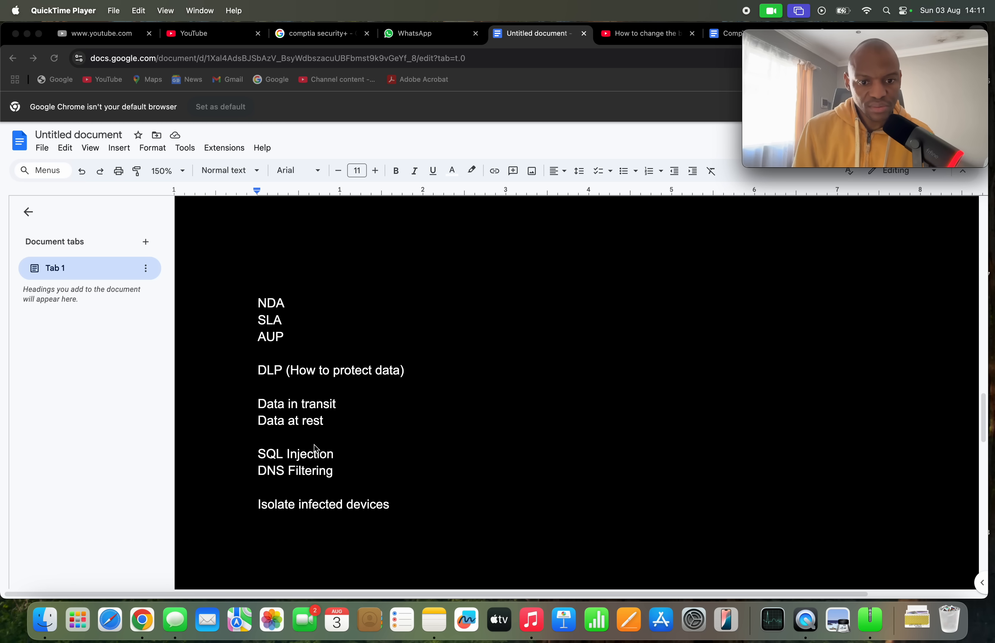
mouse_move(412, 420)
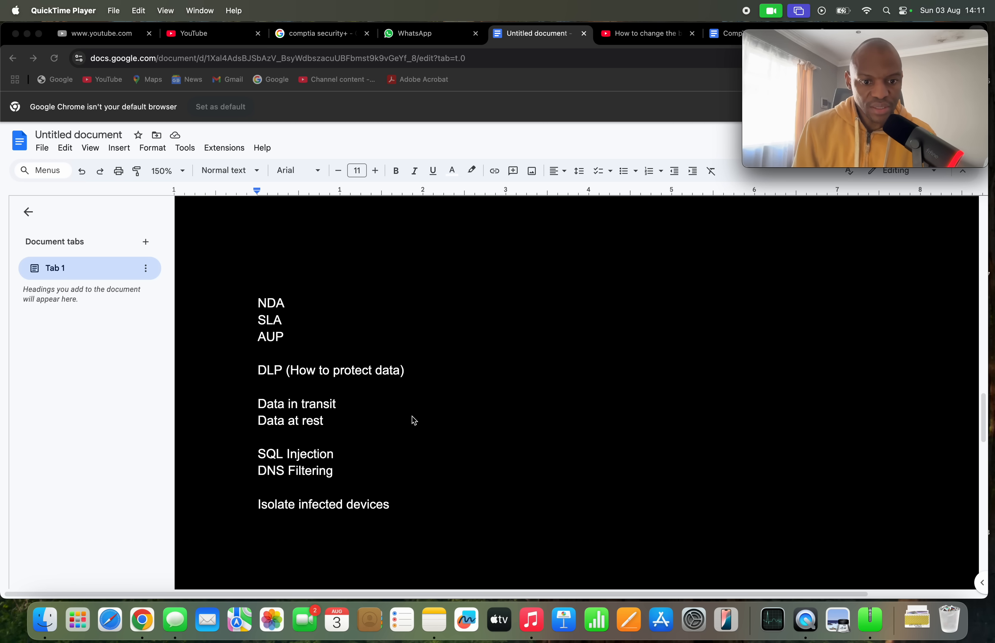
mouse_move(379, 425)
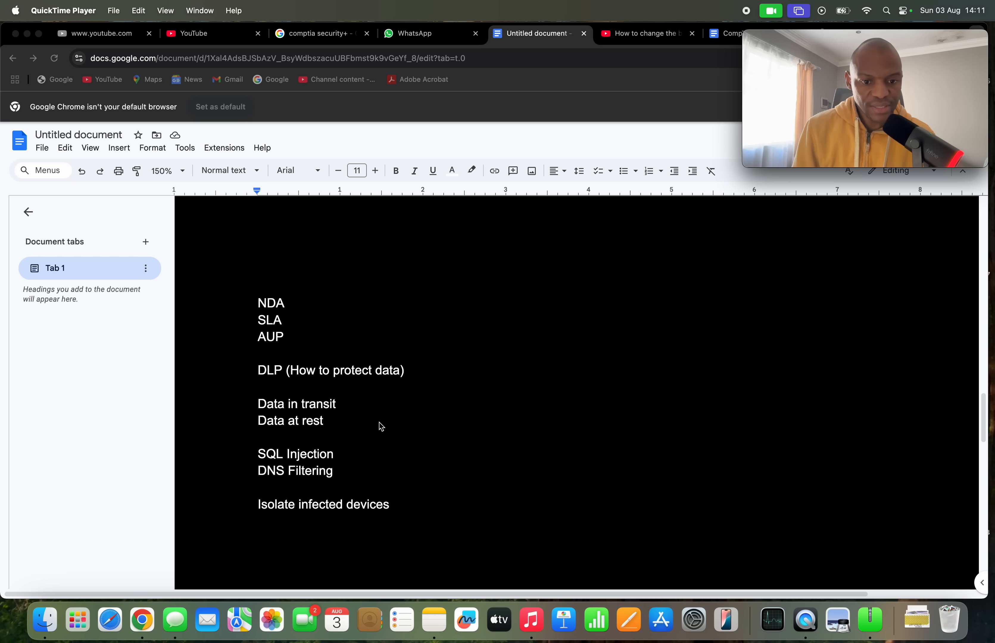
mouse_move(324, 389)
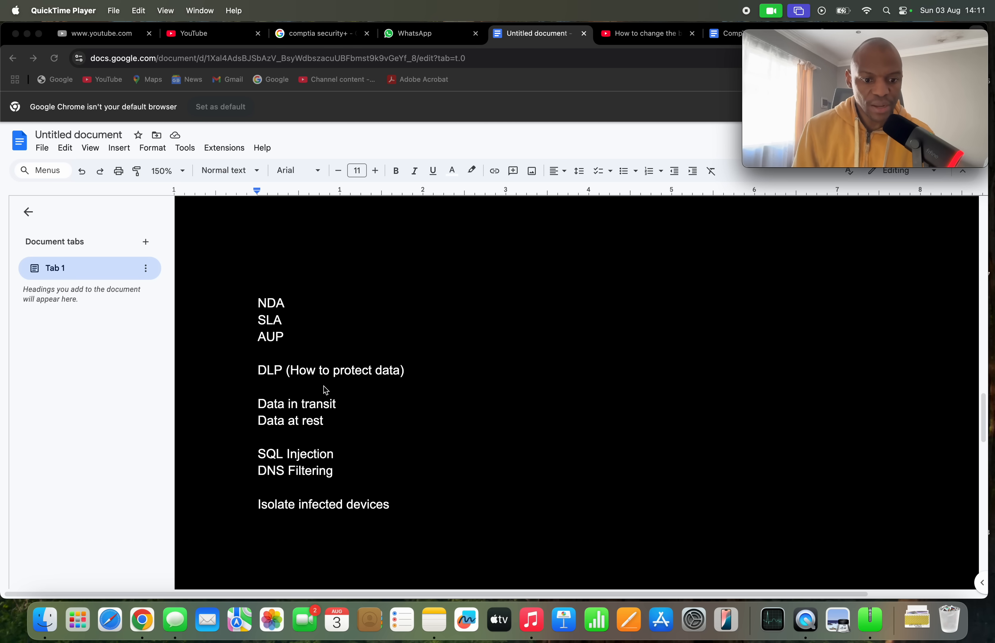
scroll(up, 3)
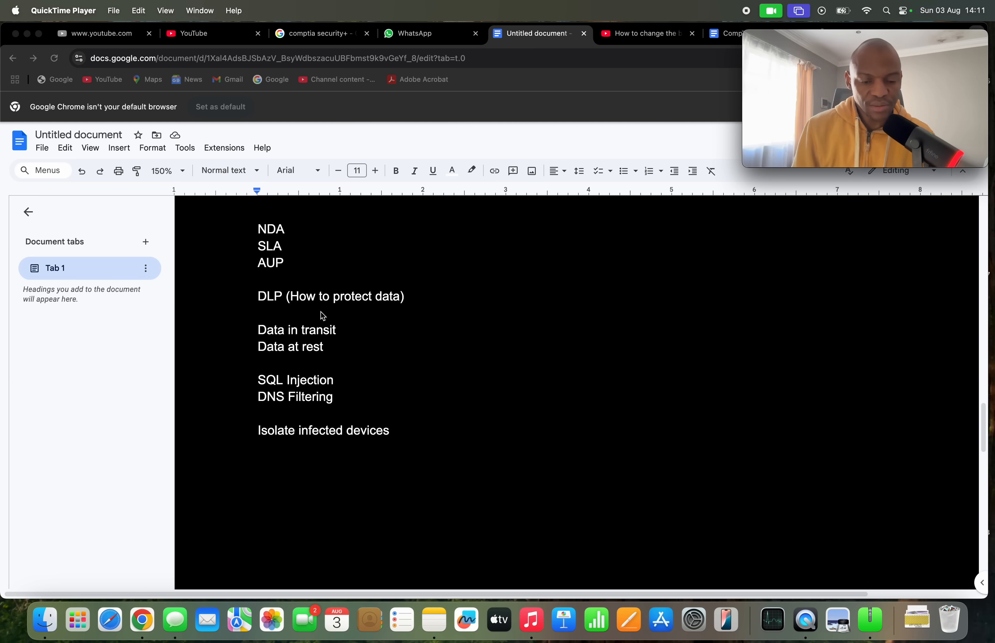
mouse_move(373, 328)
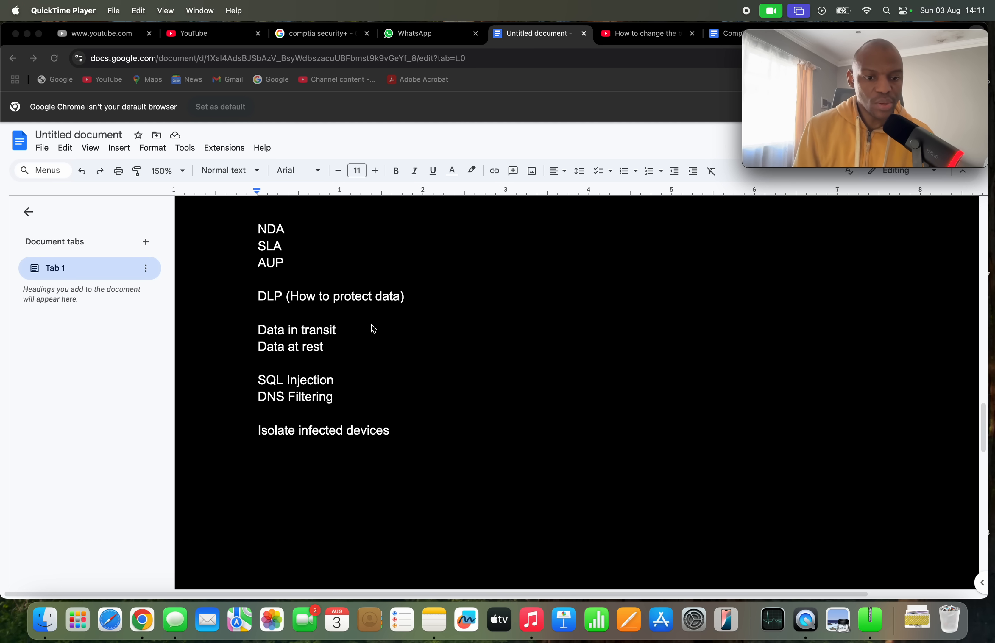
mouse_move(336, 335)
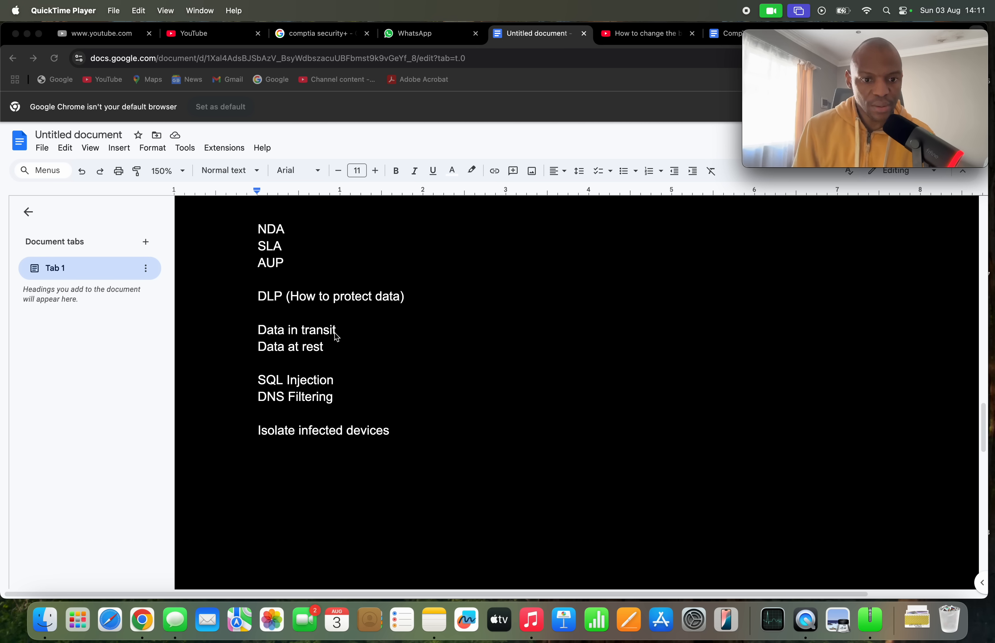
mouse_move(259, 346)
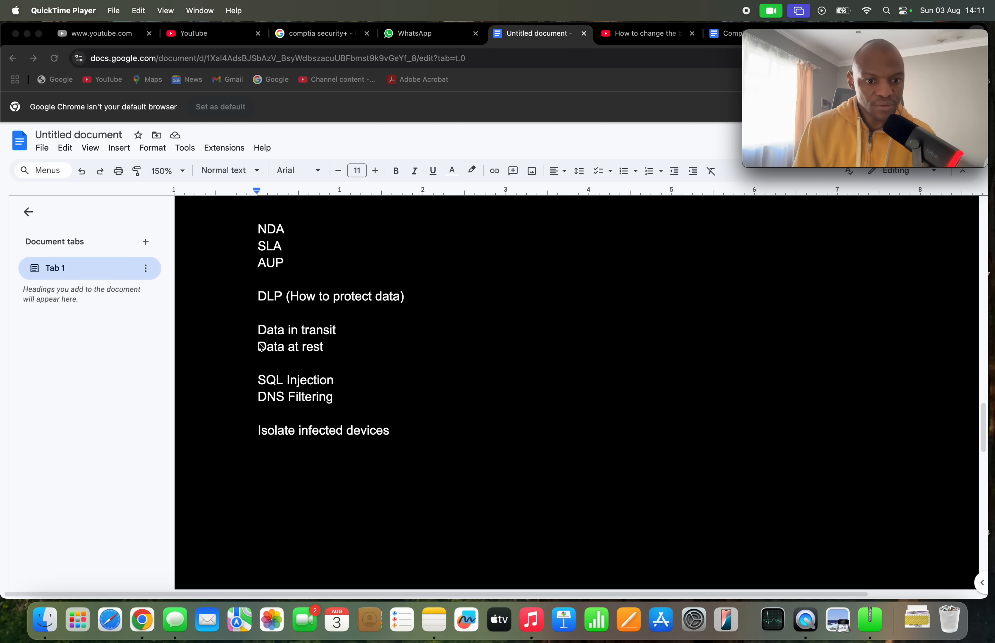
mouse_move(346, 346)
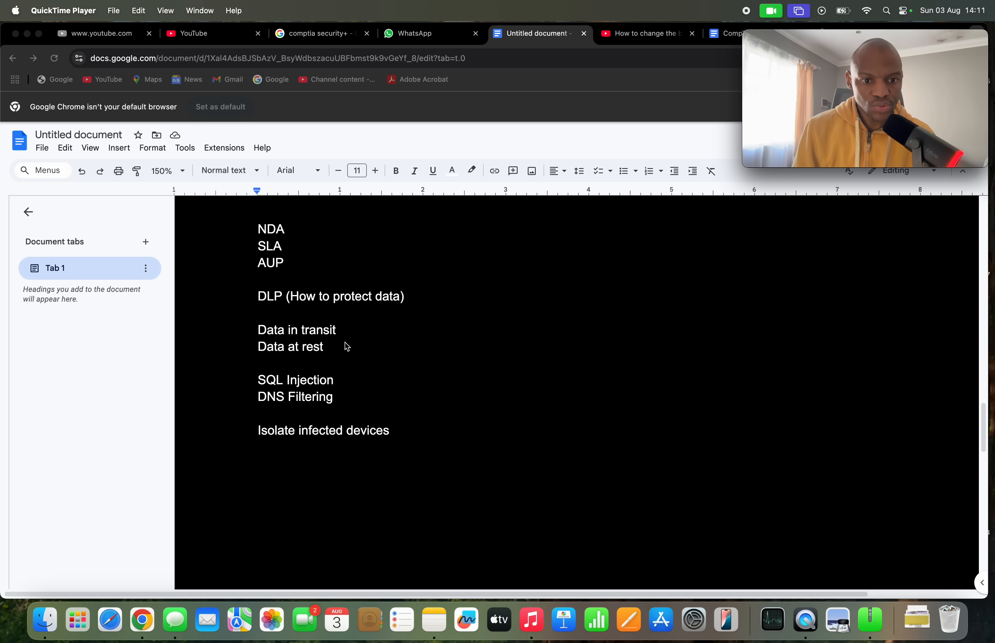
mouse_move(345, 376)
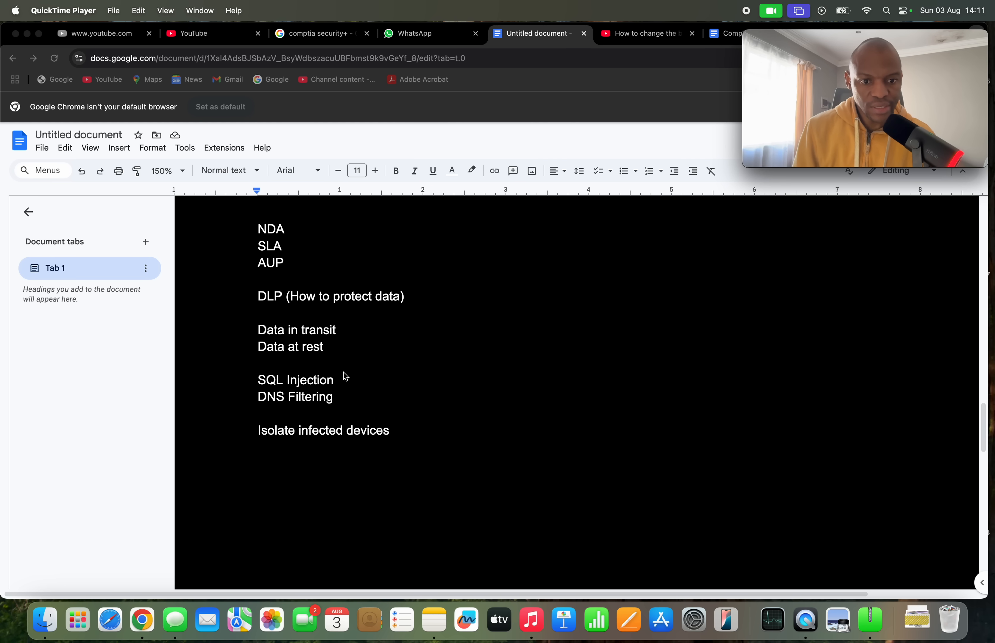
scroll(up, 3)
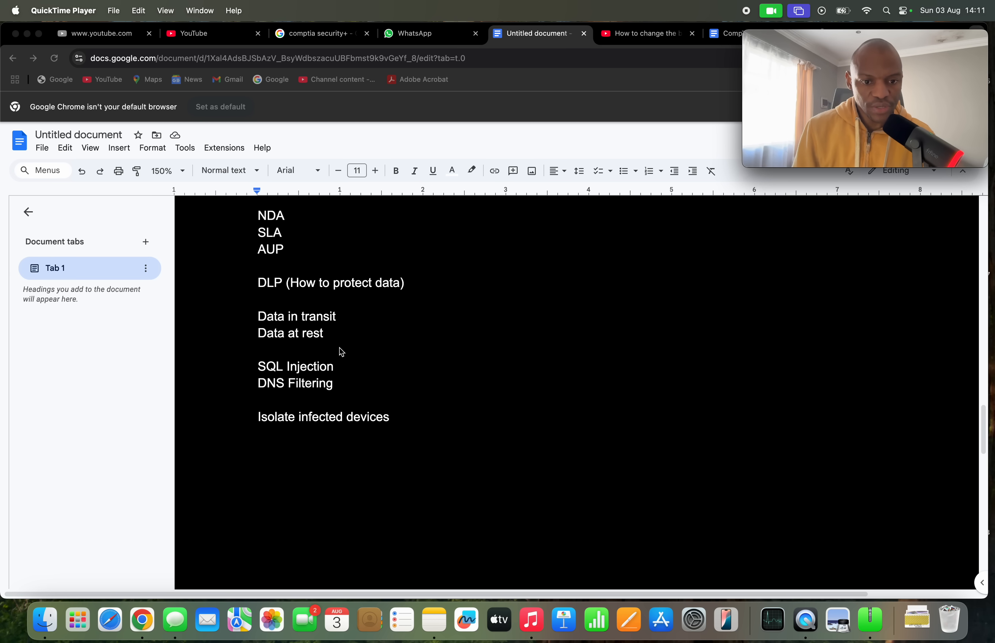
mouse_move(305, 319)
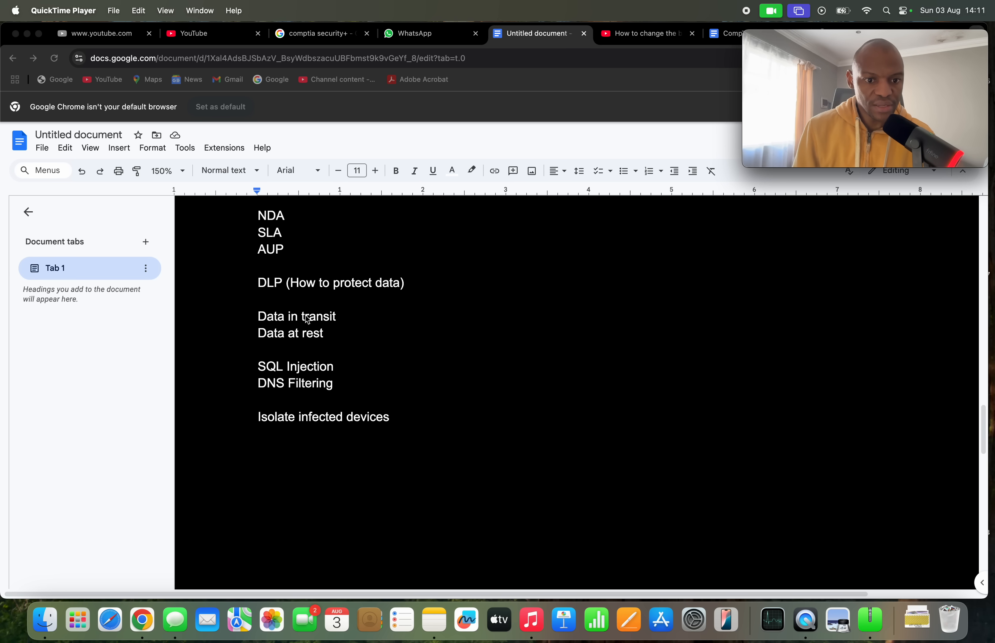
scroll(down, 3)
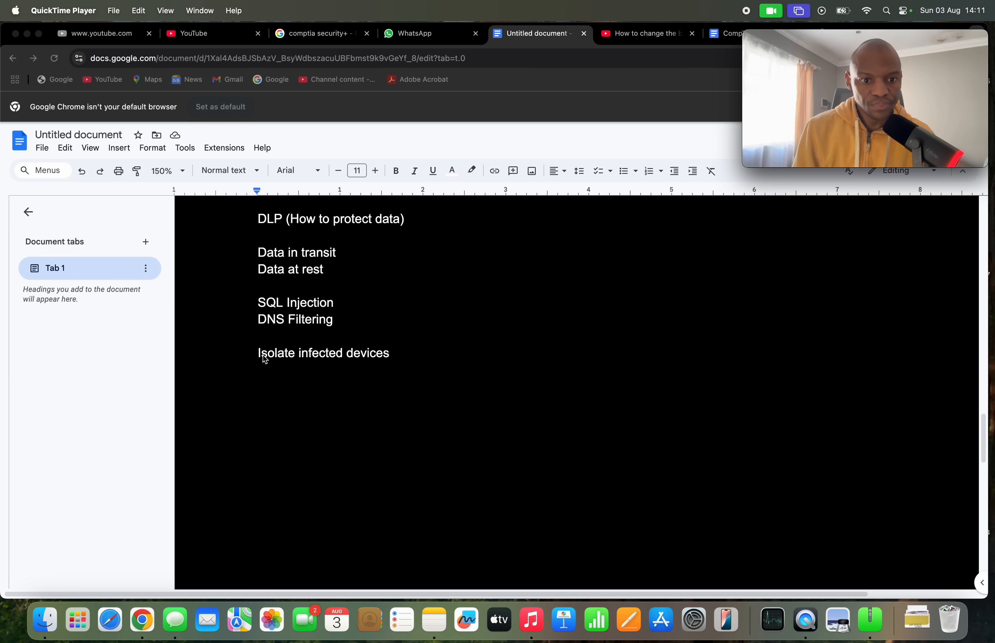
mouse_move(241, 312)
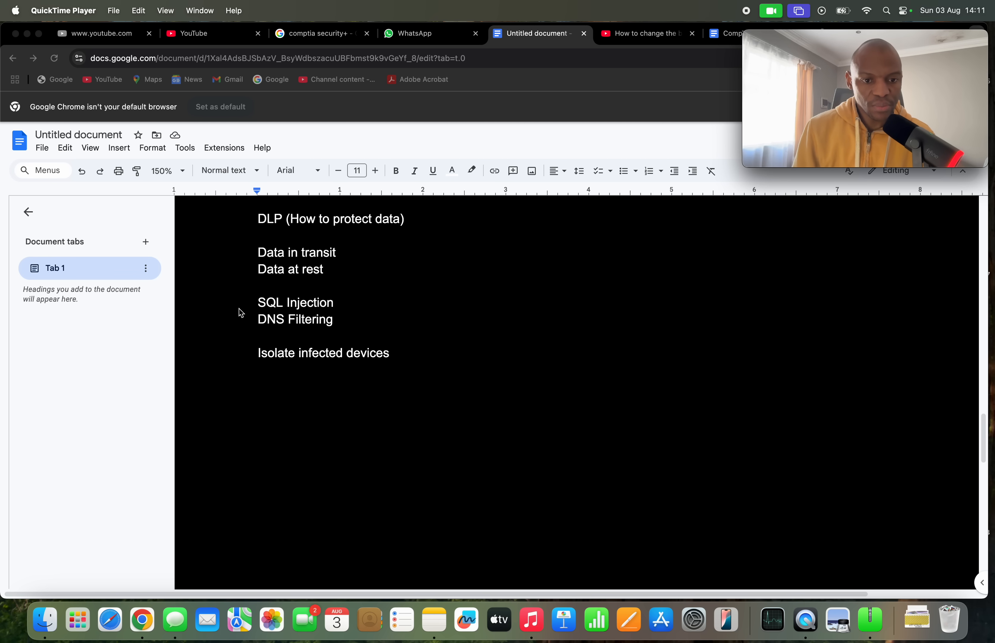
mouse_move(337, 327)
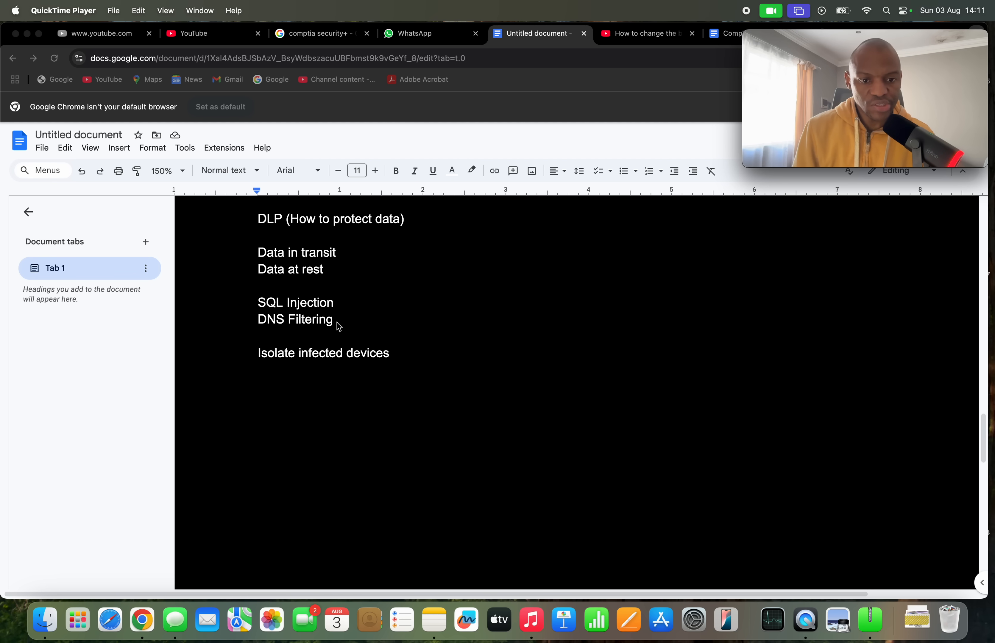
mouse_move(321, 304)
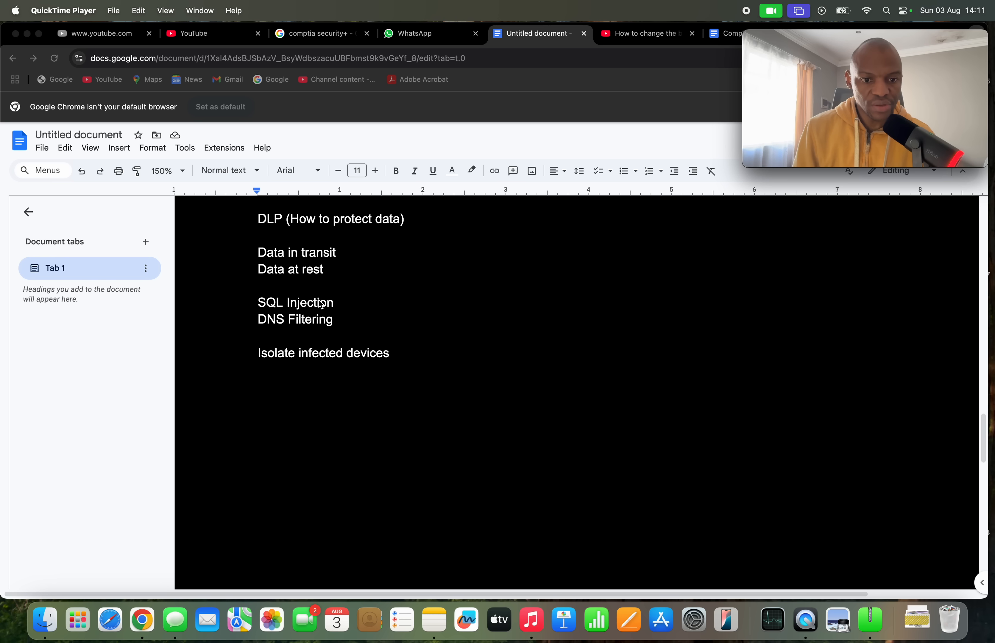
mouse_move(263, 307)
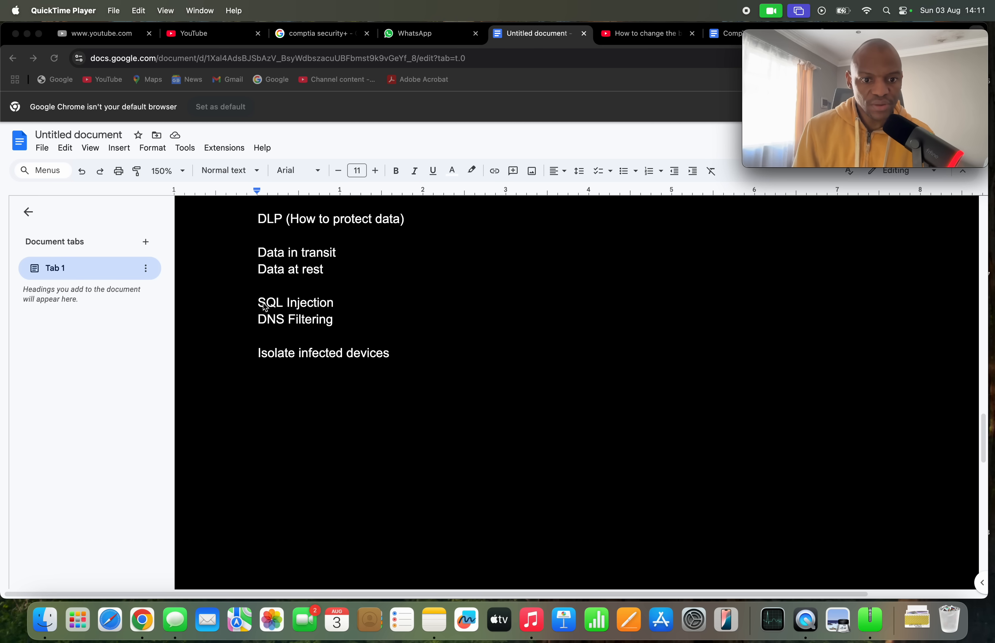
mouse_move(452, 386)
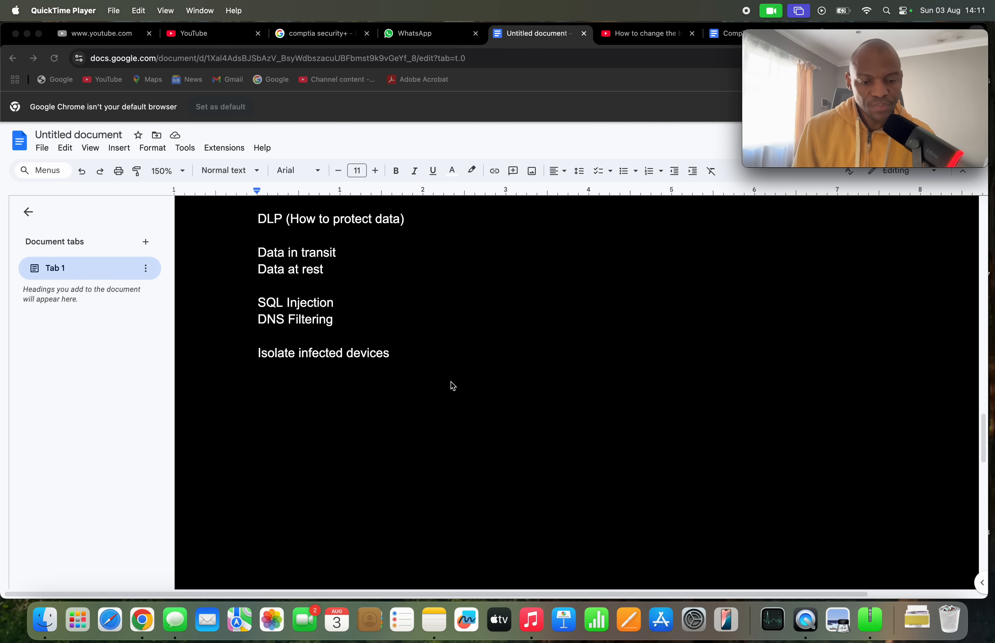
scroll(up, 3)
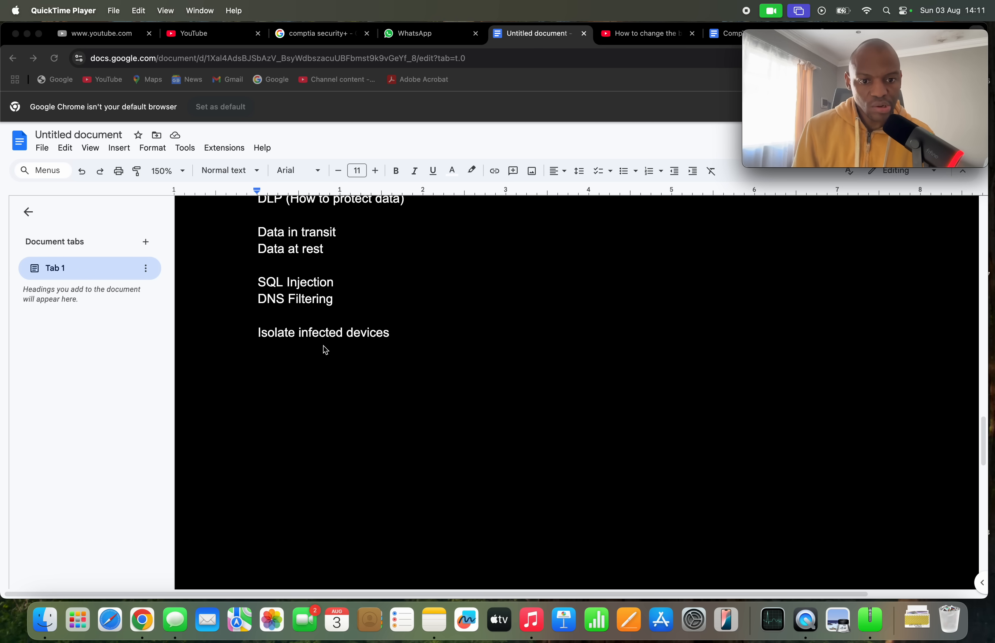
mouse_move(251, 348)
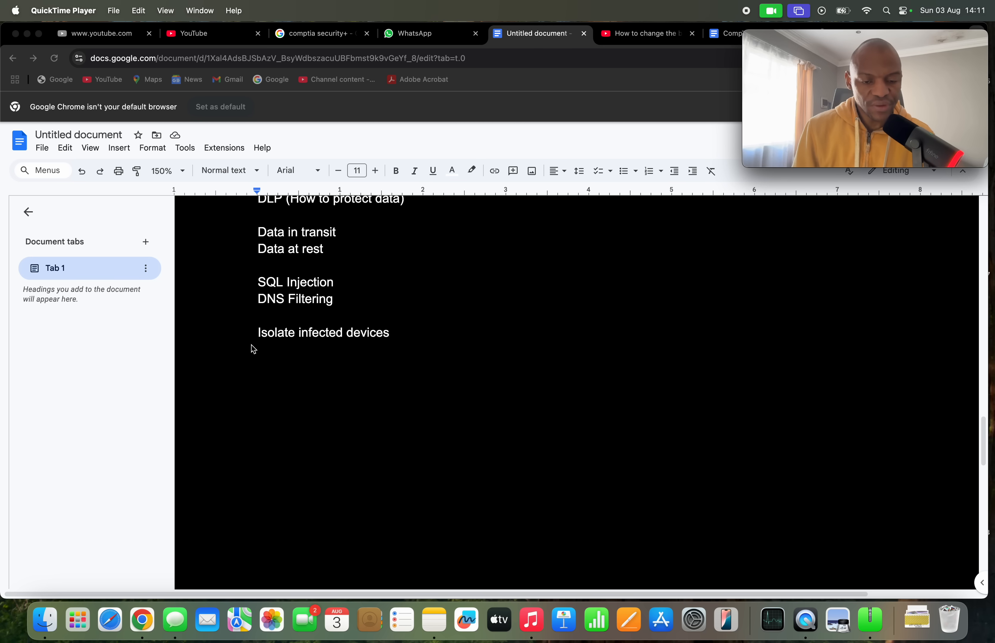
mouse_move(311, 347)
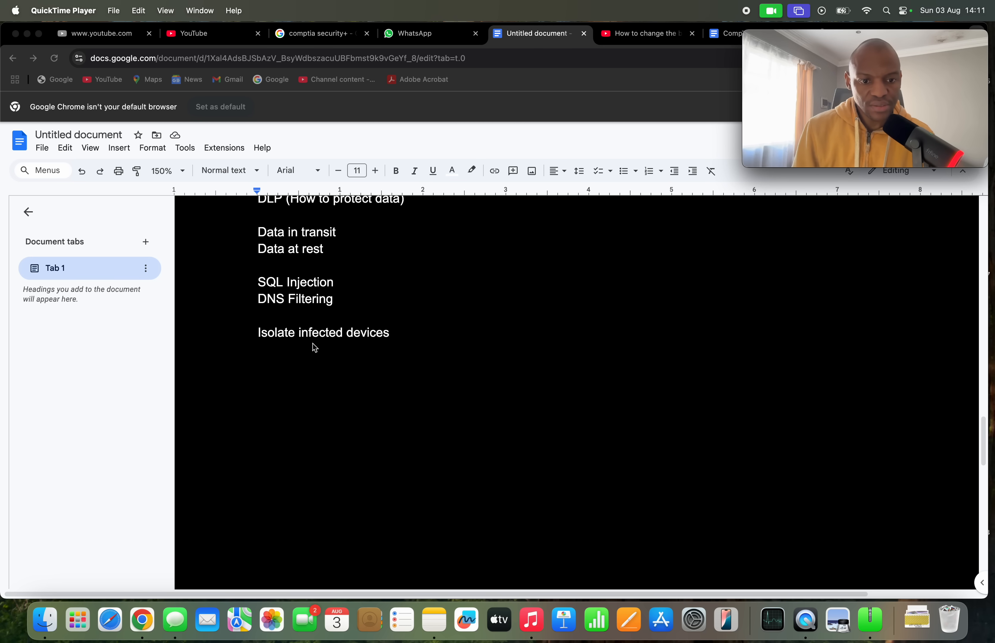
mouse_move(356, 354)
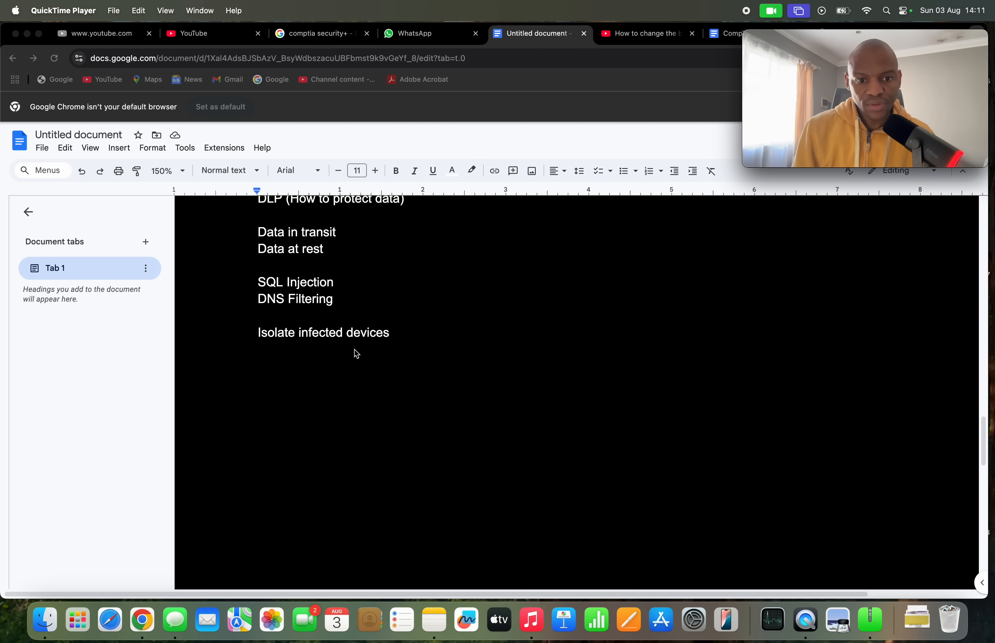
scroll(down, 3)
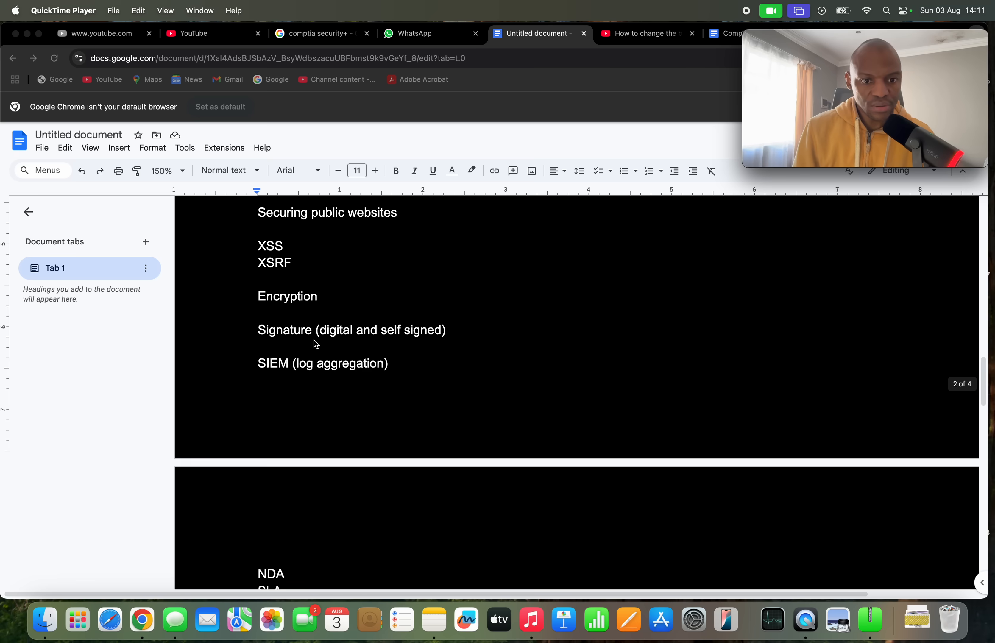
scroll(up, 3)
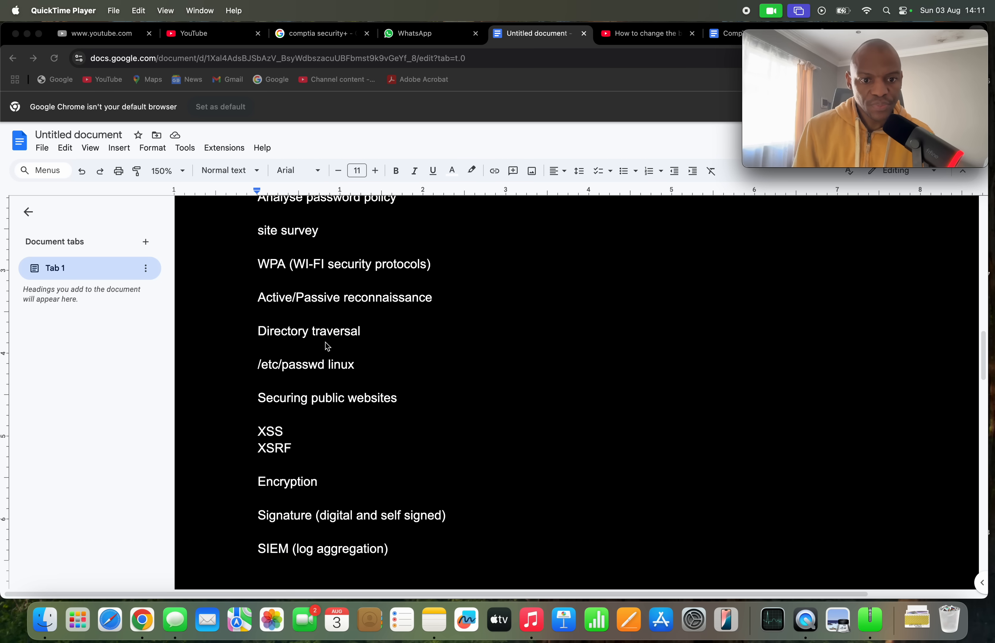
scroll(down, 3)
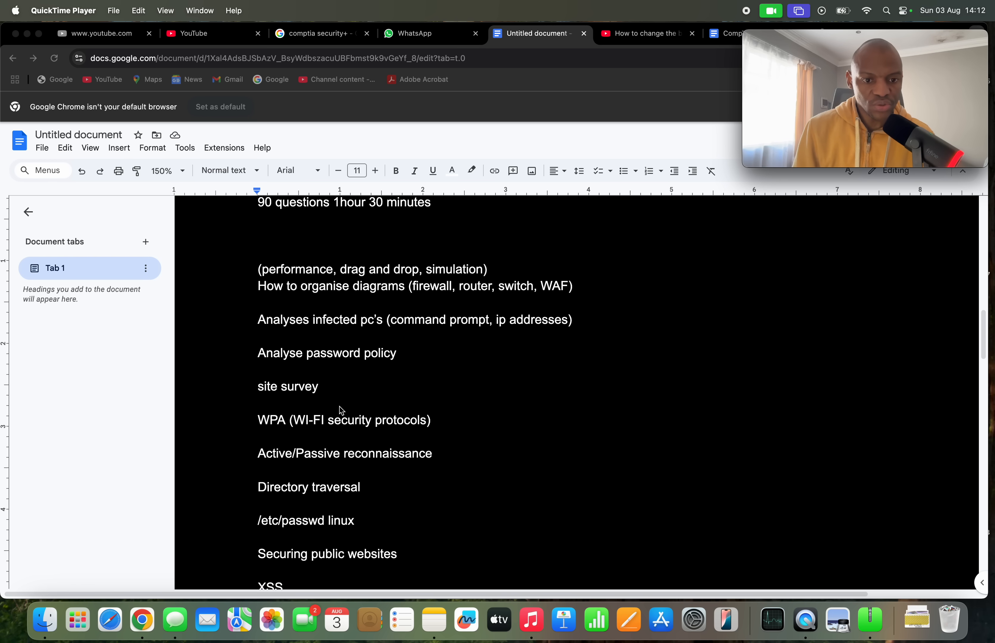
scroll(down, 3)
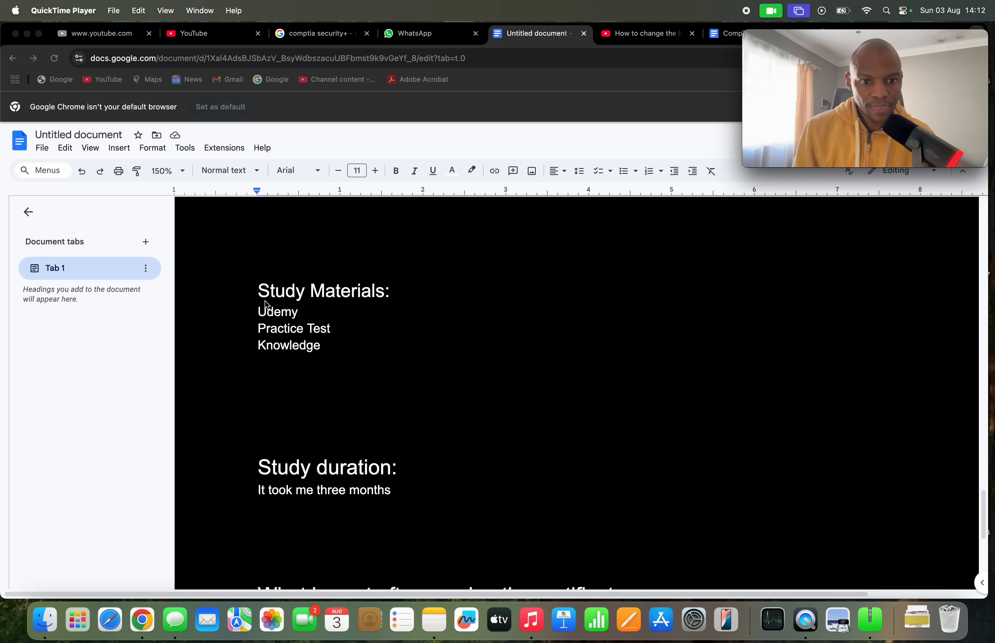
mouse_move(373, 320)
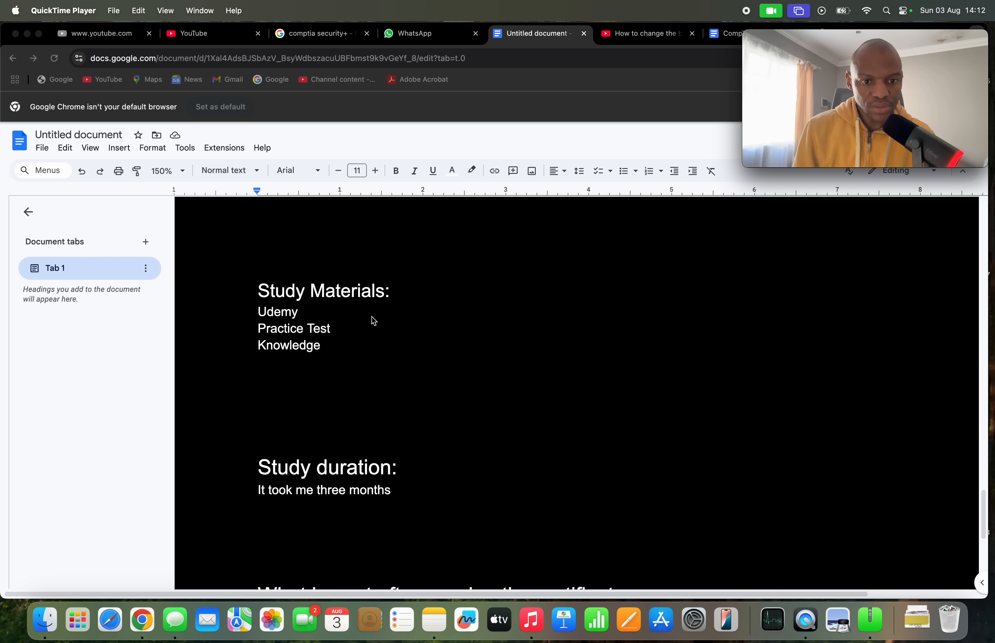
mouse_move(319, 394)
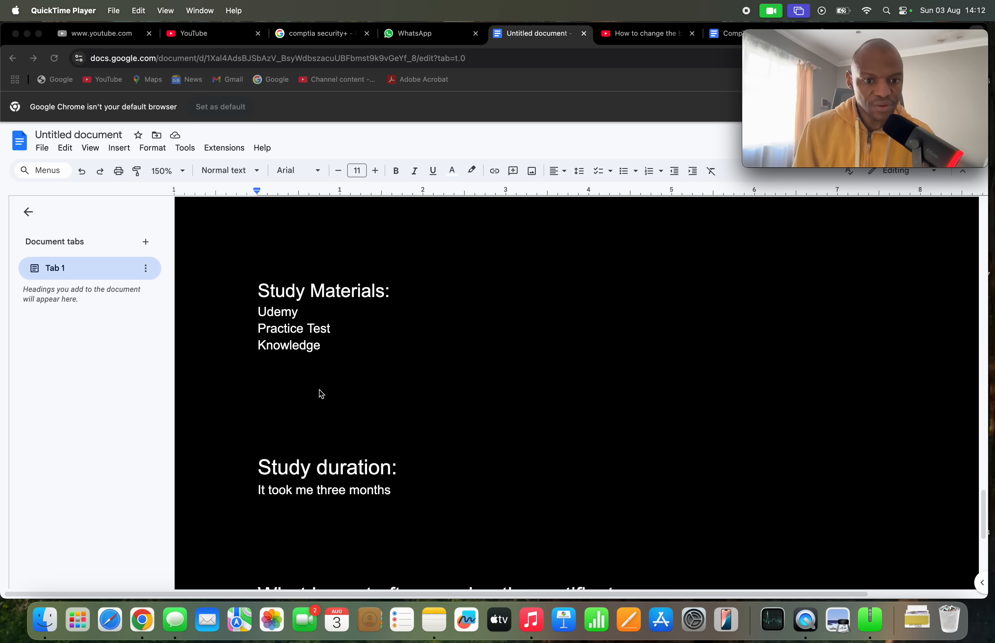
mouse_move(299, 315)
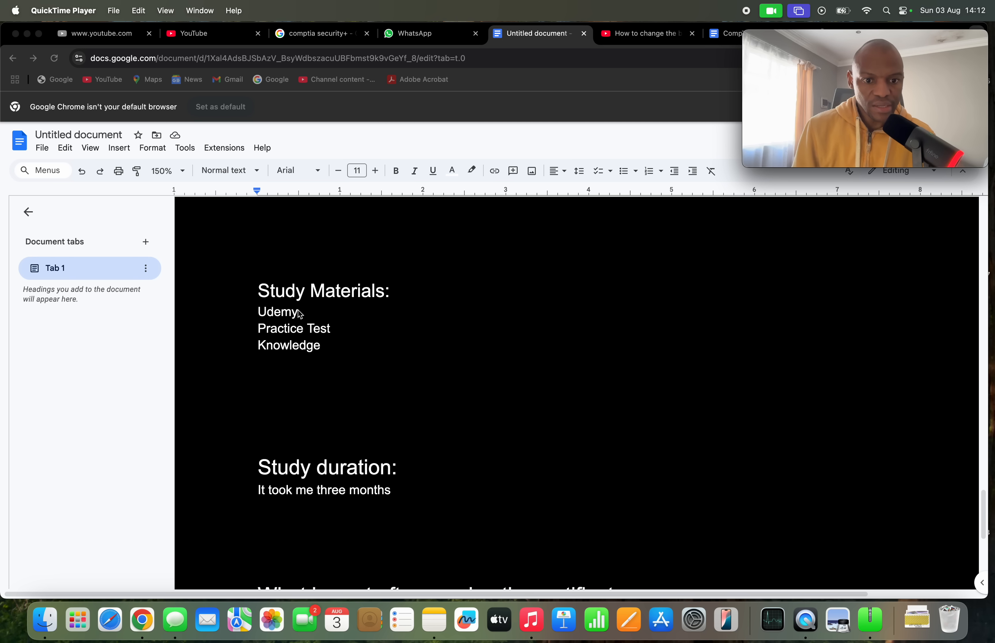
mouse_move(402, 317)
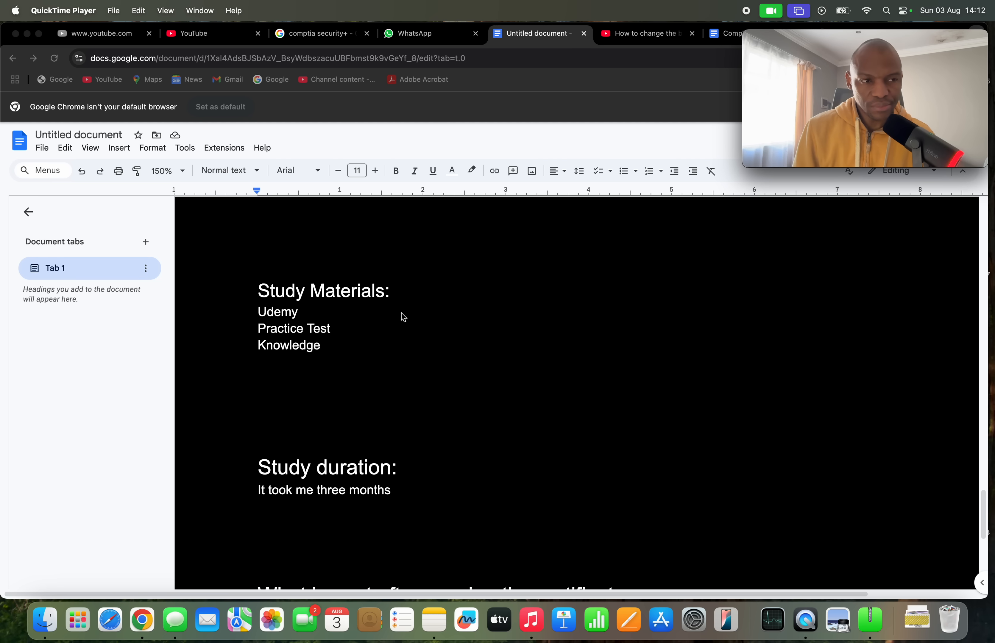
mouse_move(254, 355)
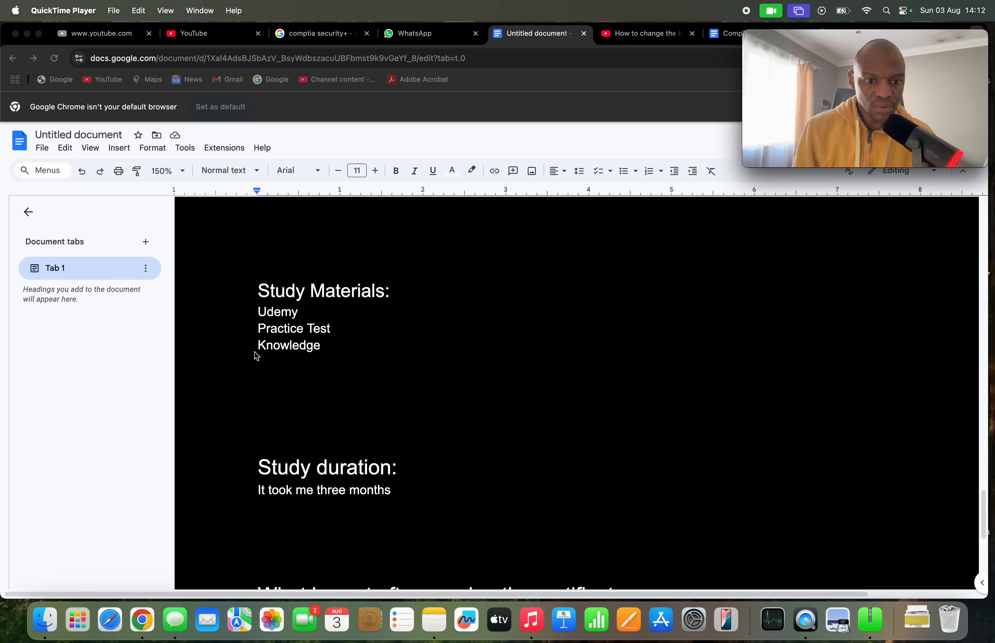
mouse_move(317, 358)
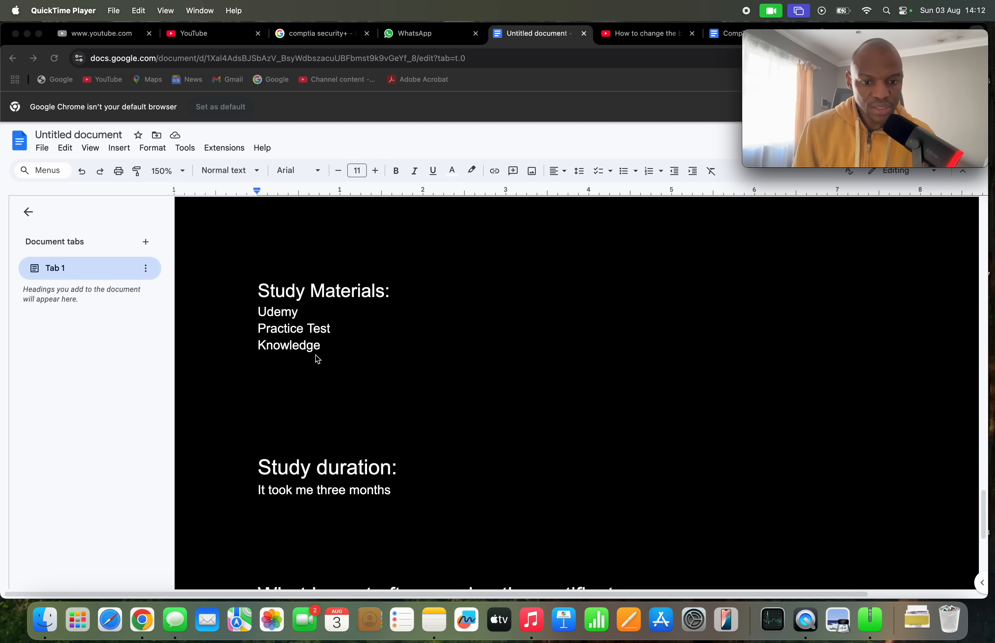
mouse_move(346, 381)
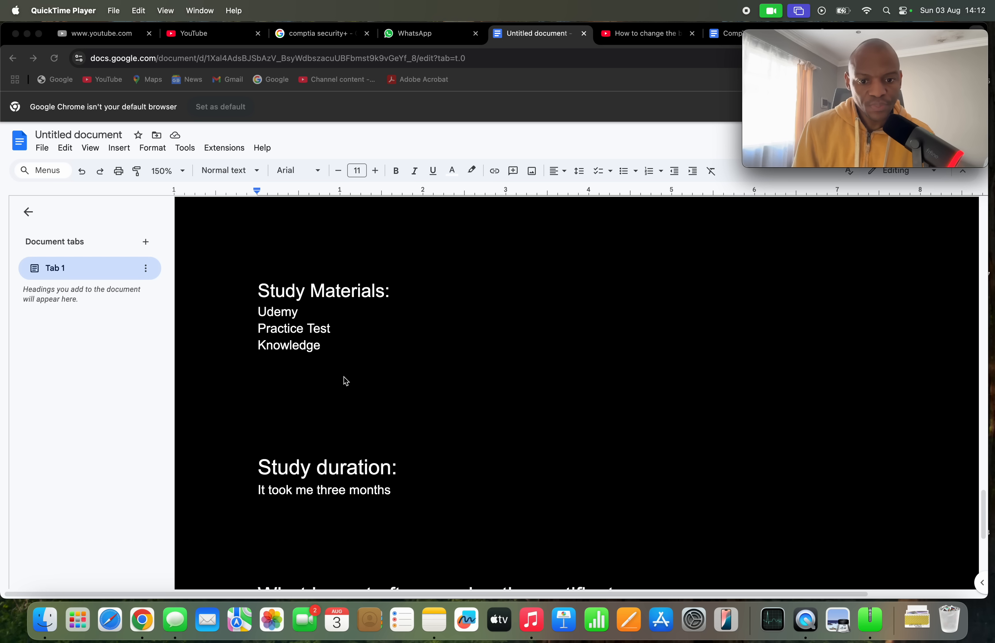
mouse_move(306, 386)
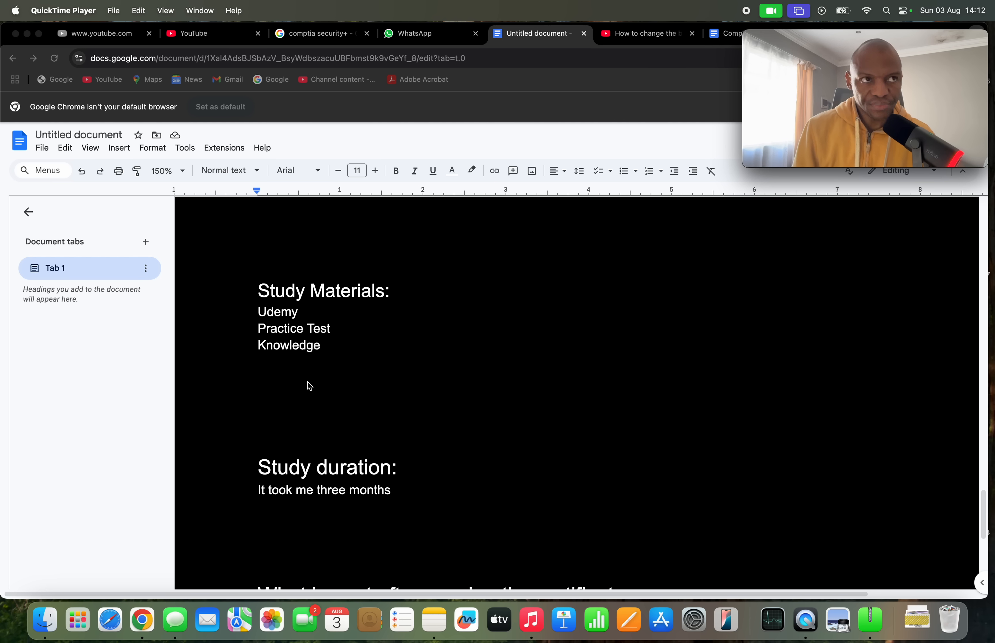
mouse_move(322, 382)
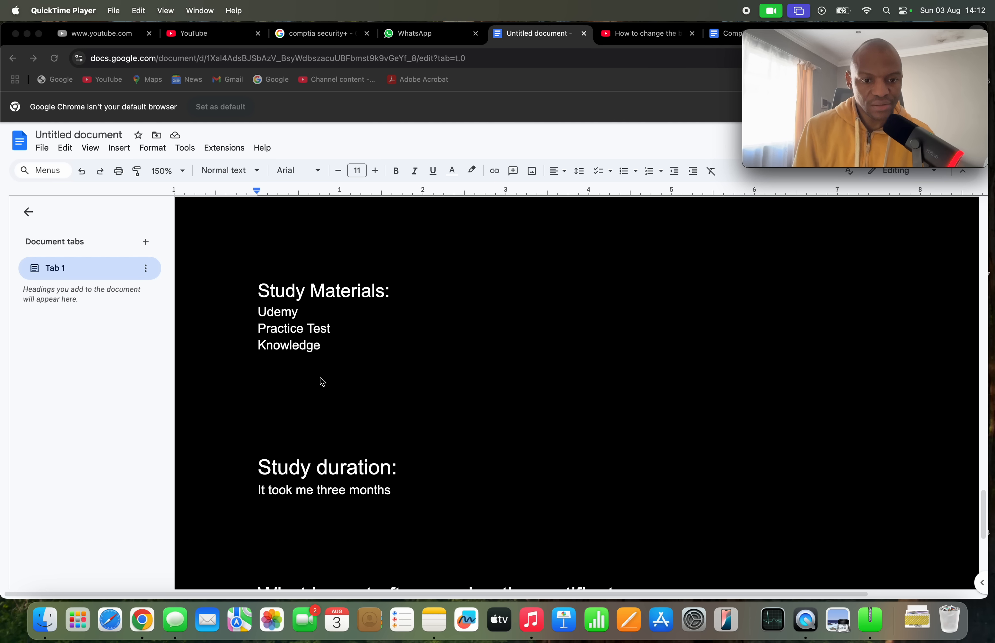
mouse_move(373, 379)
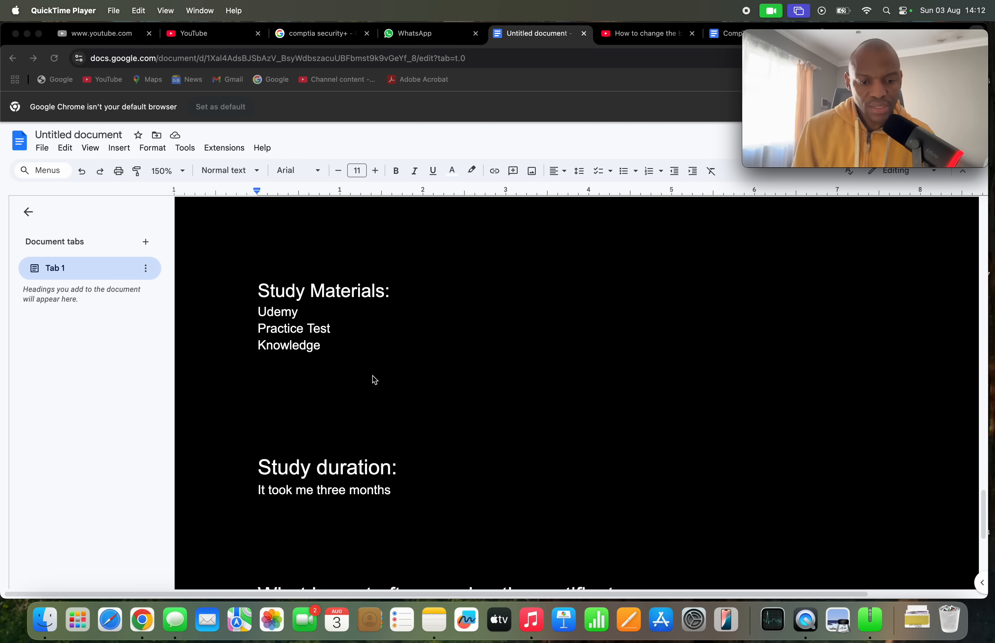
mouse_move(372, 389)
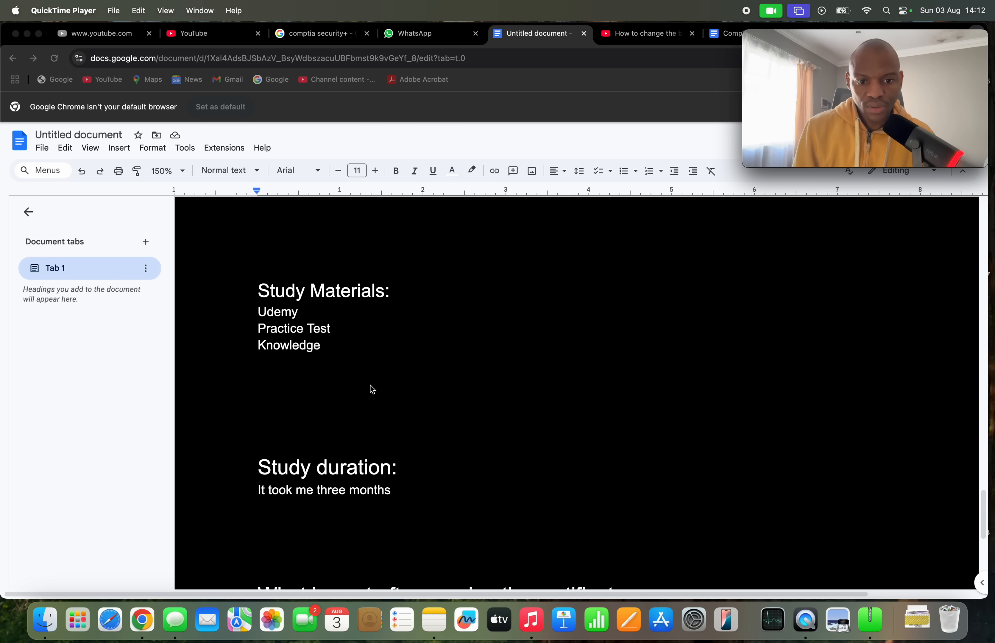
scroll(down, 3)
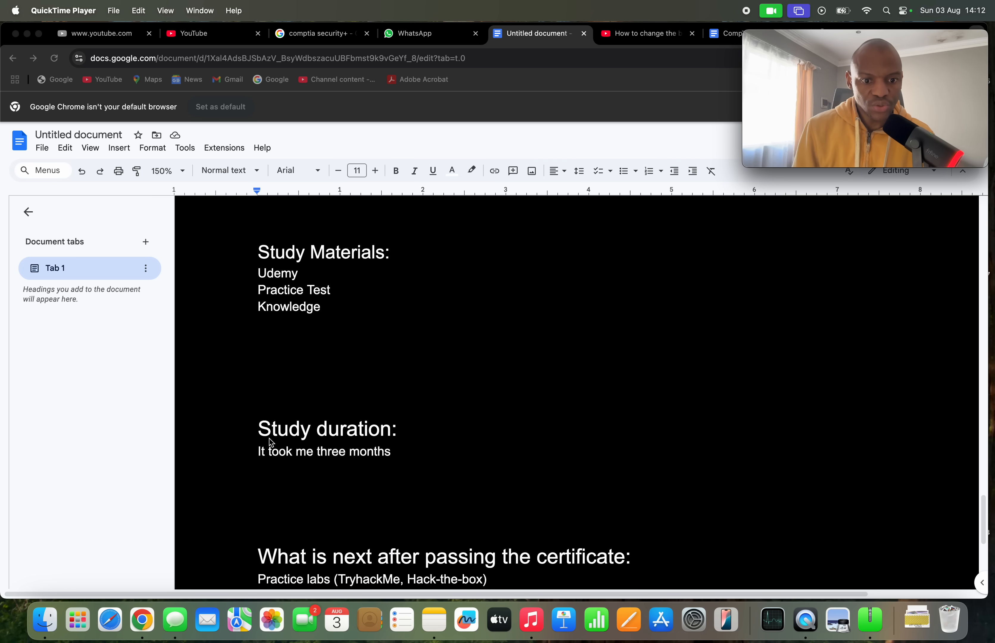
mouse_move(272, 463)
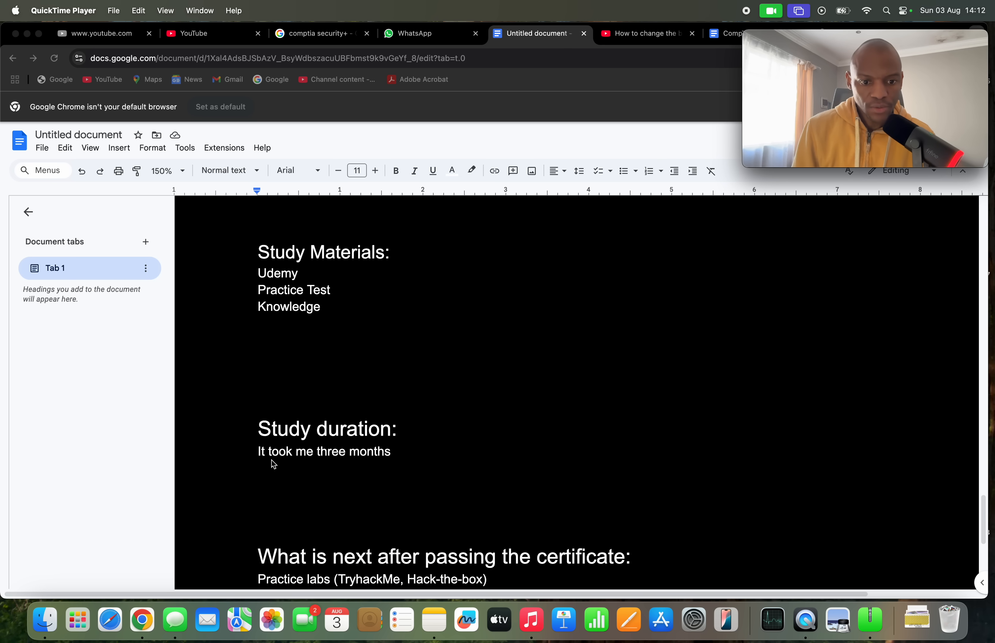
mouse_move(372, 468)
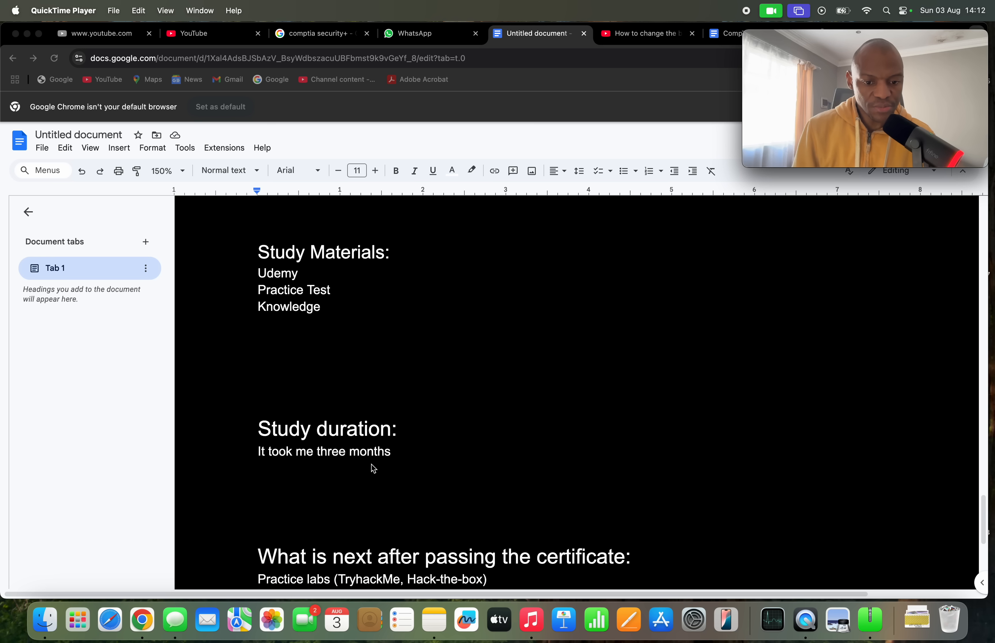
mouse_move(356, 477)
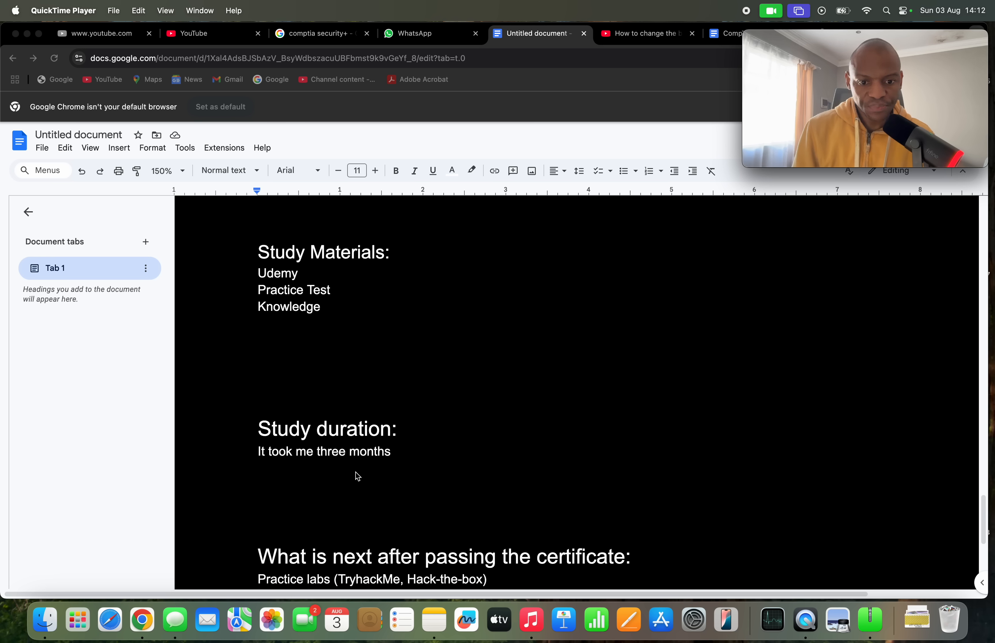
mouse_move(329, 482)
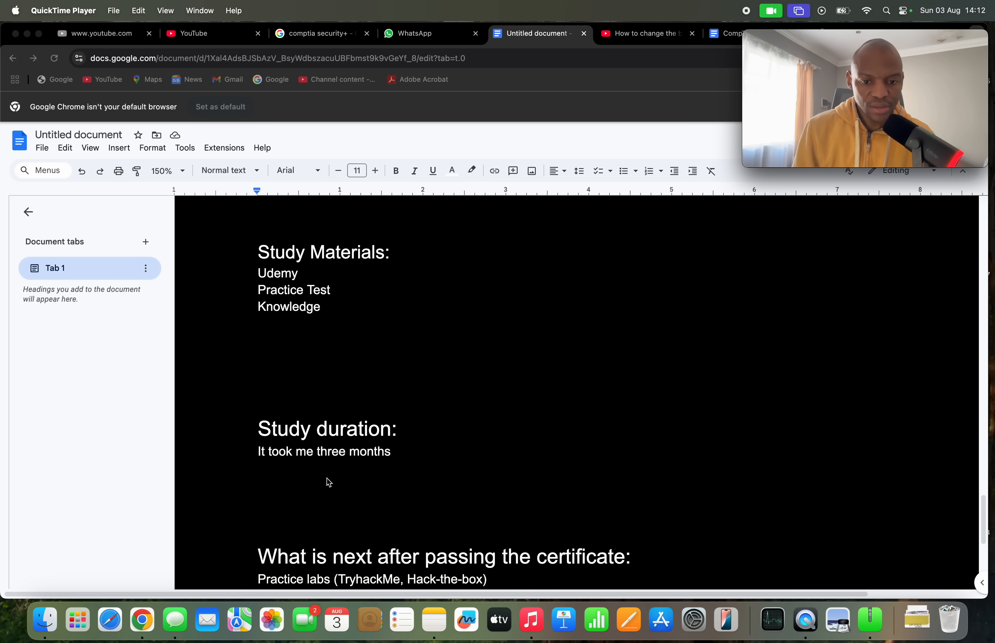
mouse_move(404, 461)
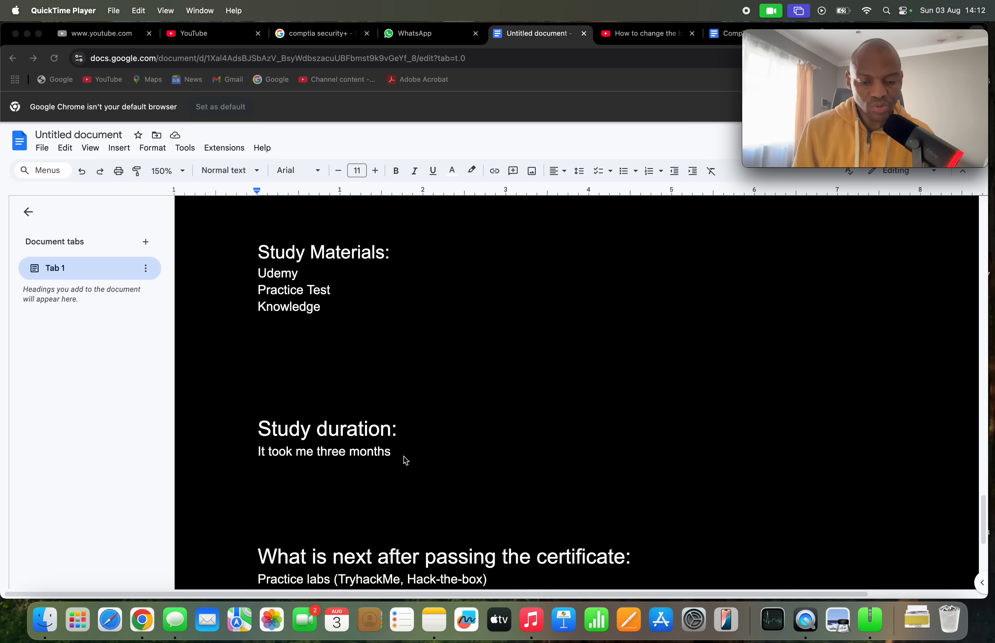
mouse_move(349, 509)
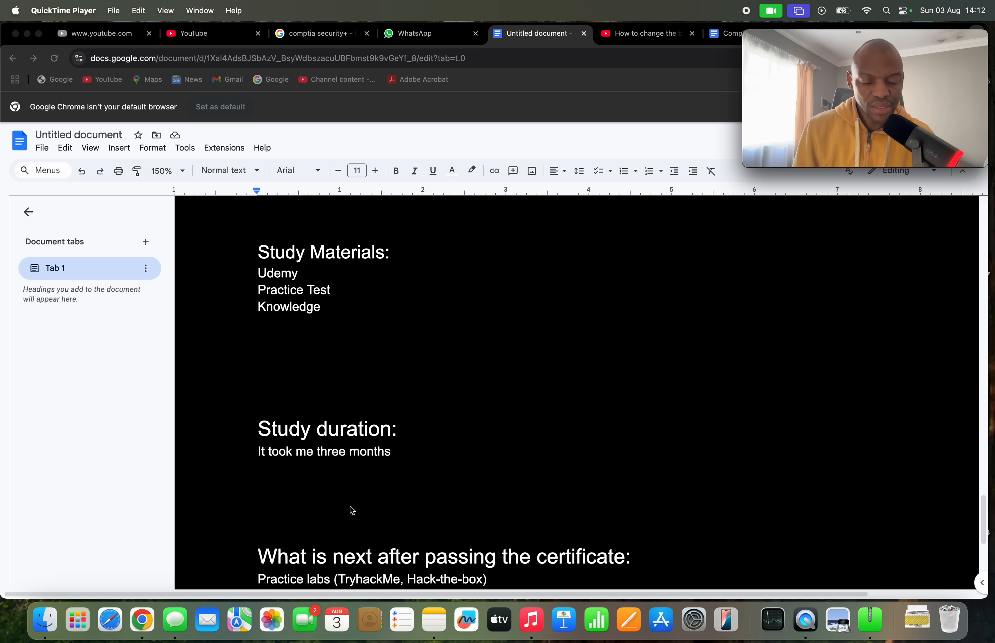
mouse_move(480, 470)
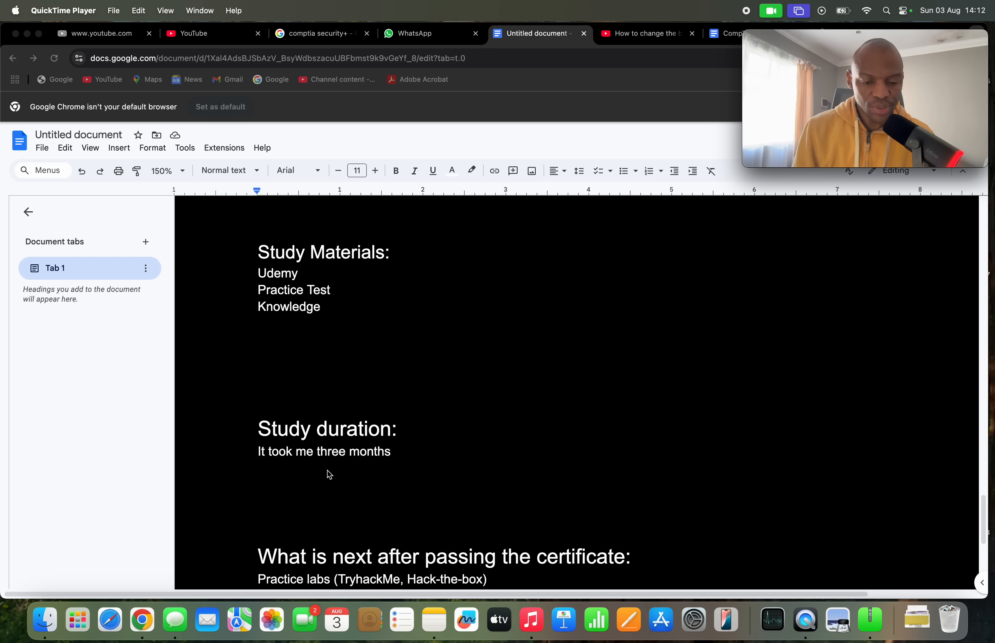
mouse_move(392, 460)
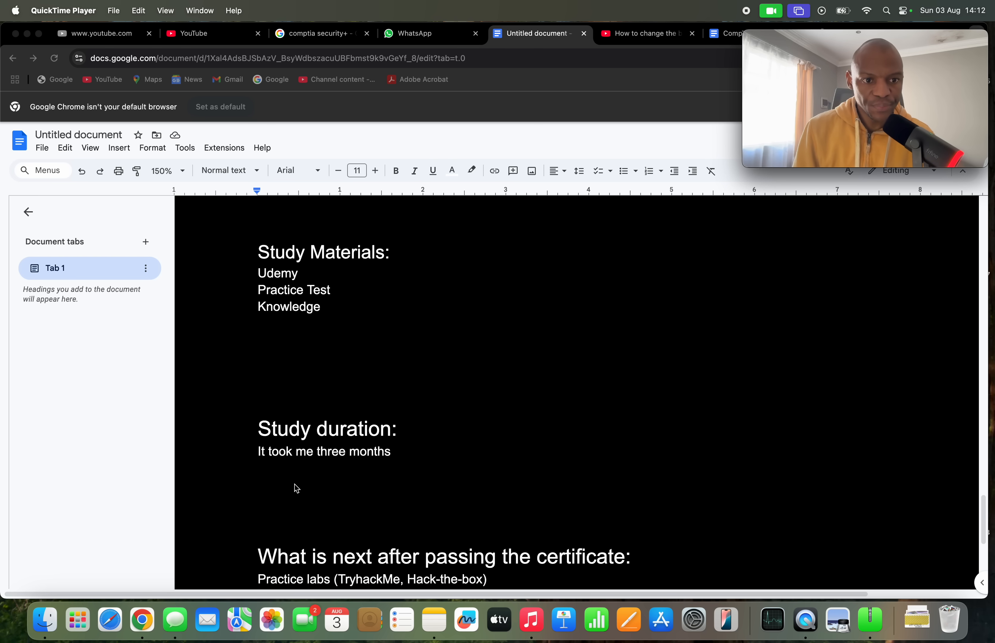
scroll(up, 3)
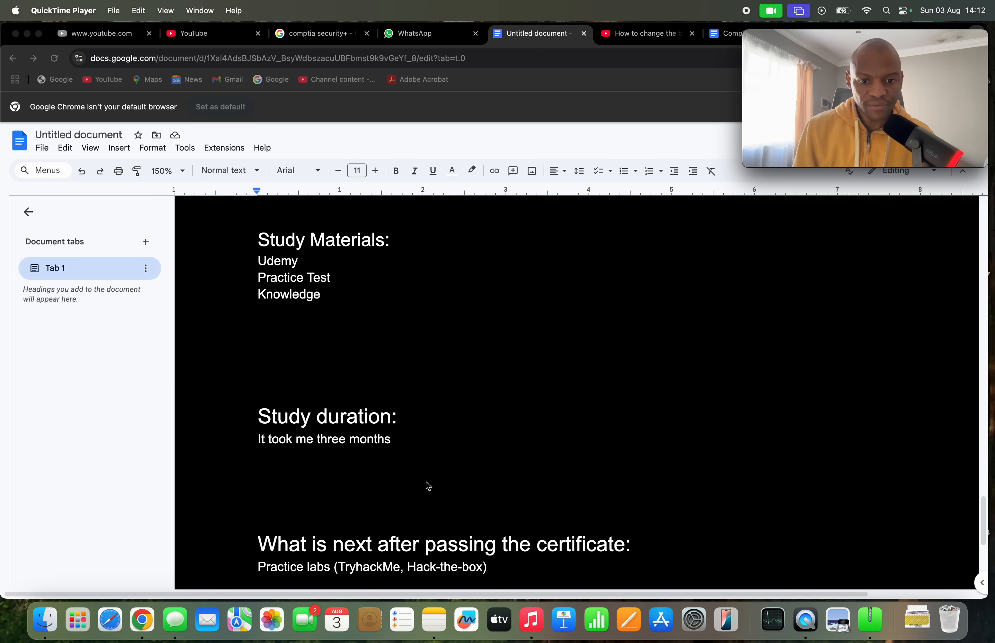
scroll(down, 3)
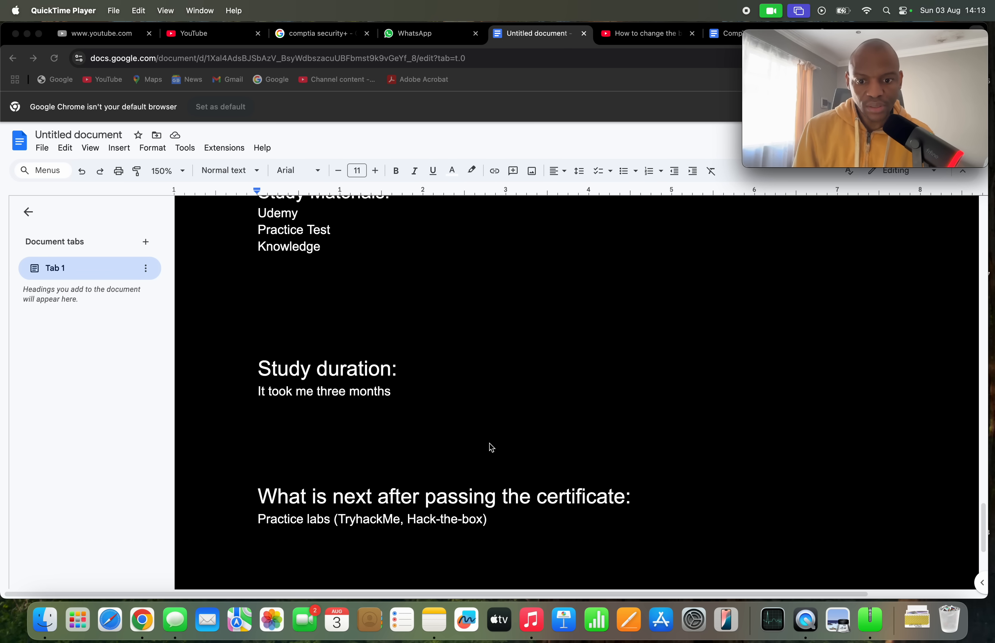
scroll(down, 3)
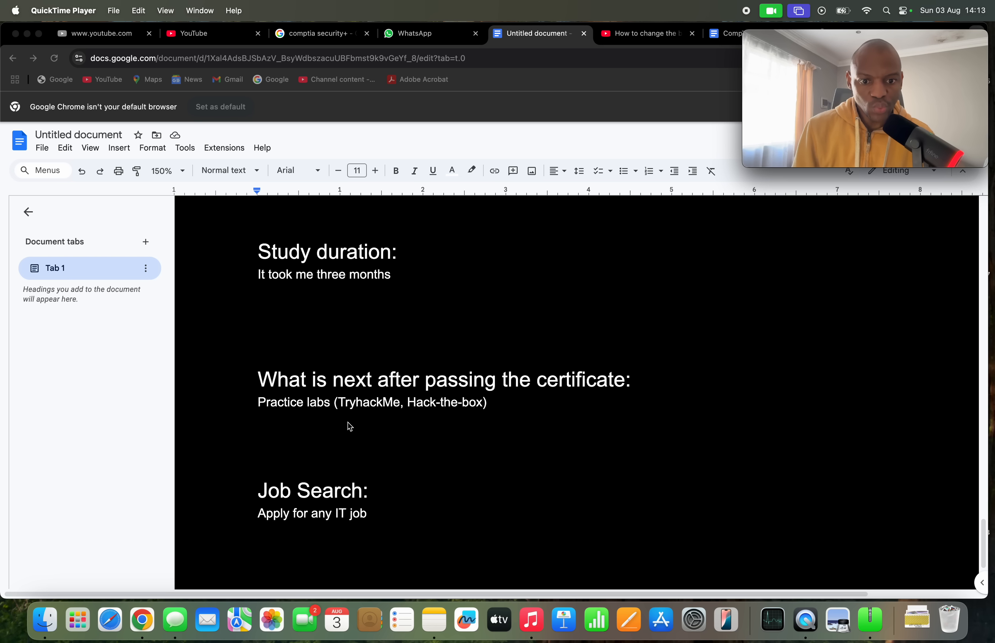
mouse_move(318, 437)
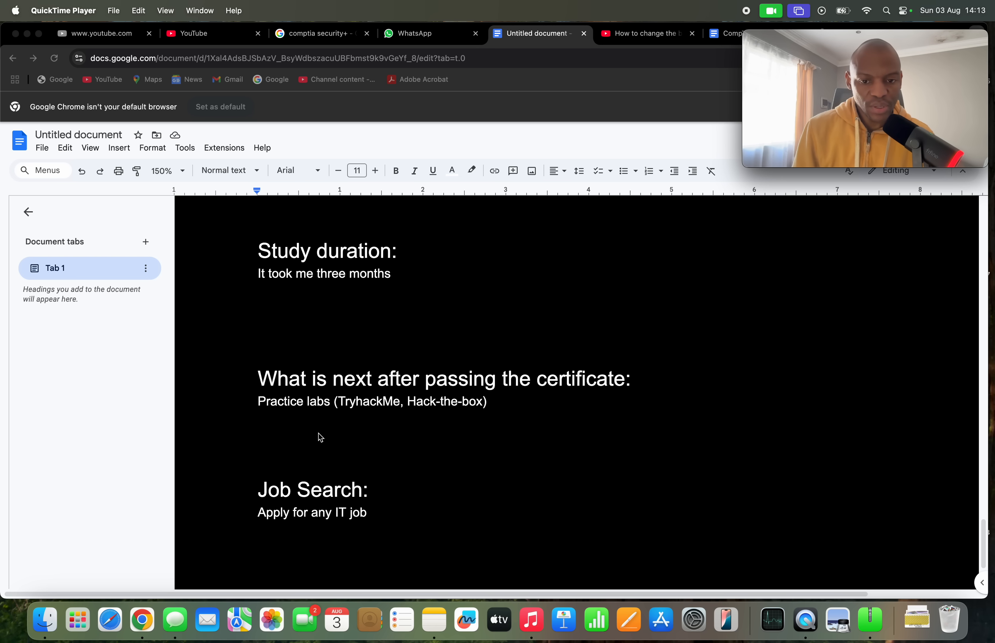
mouse_move(310, 442)
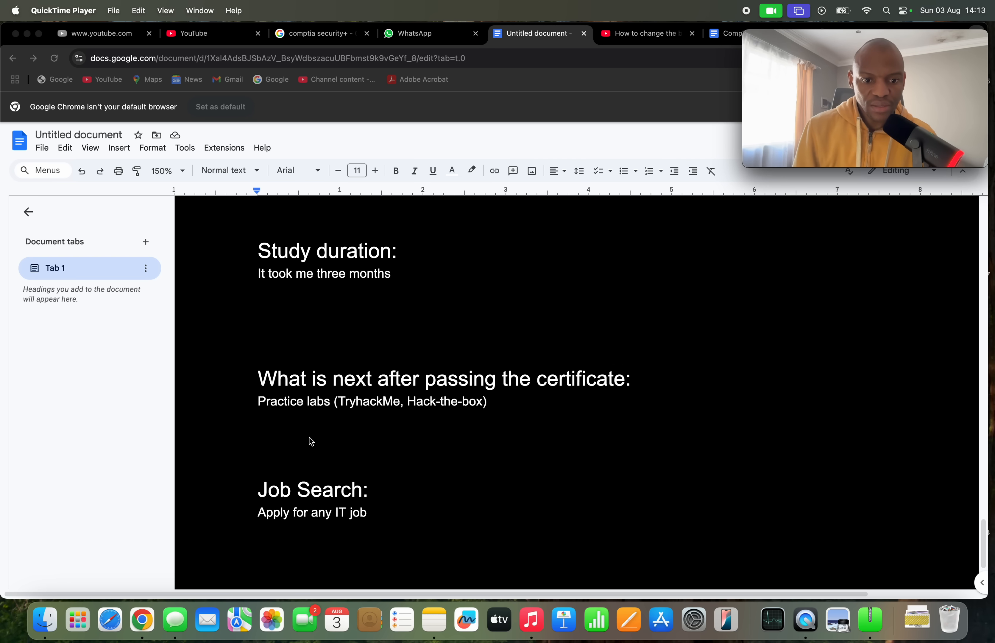
mouse_move(366, 424)
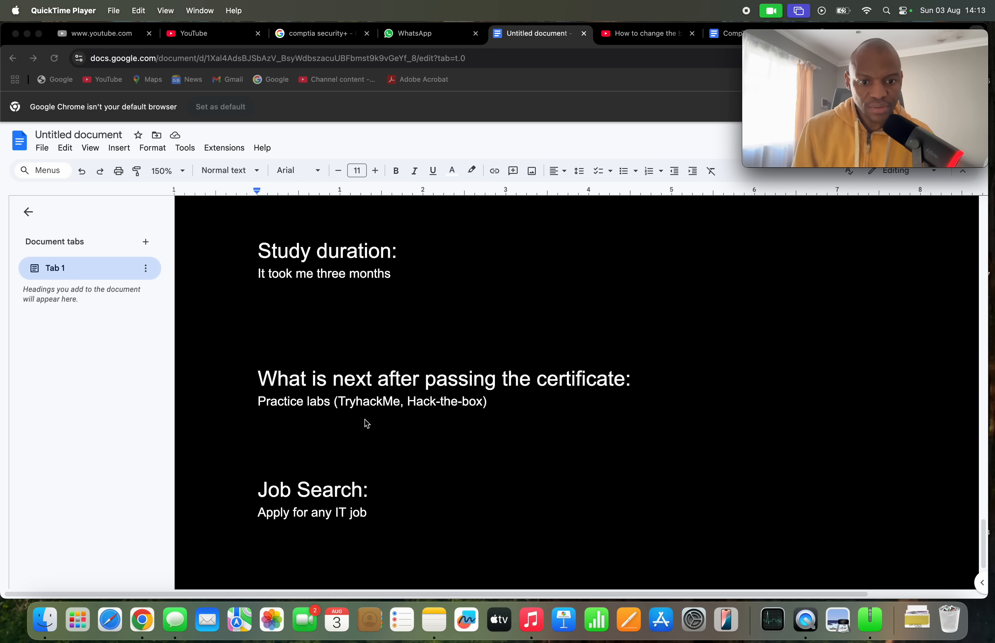
mouse_move(495, 420)
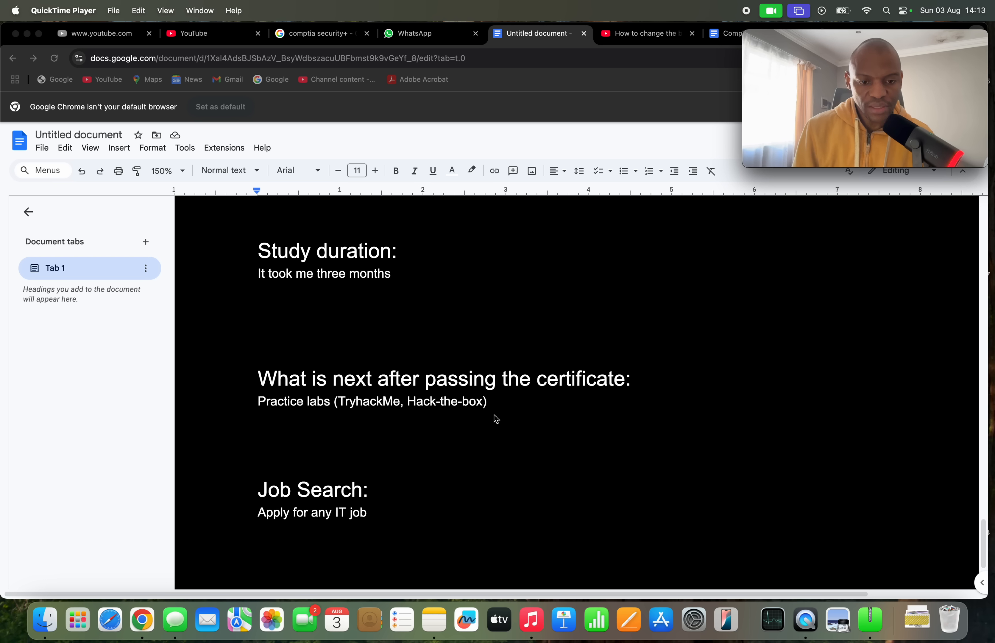
mouse_move(283, 452)
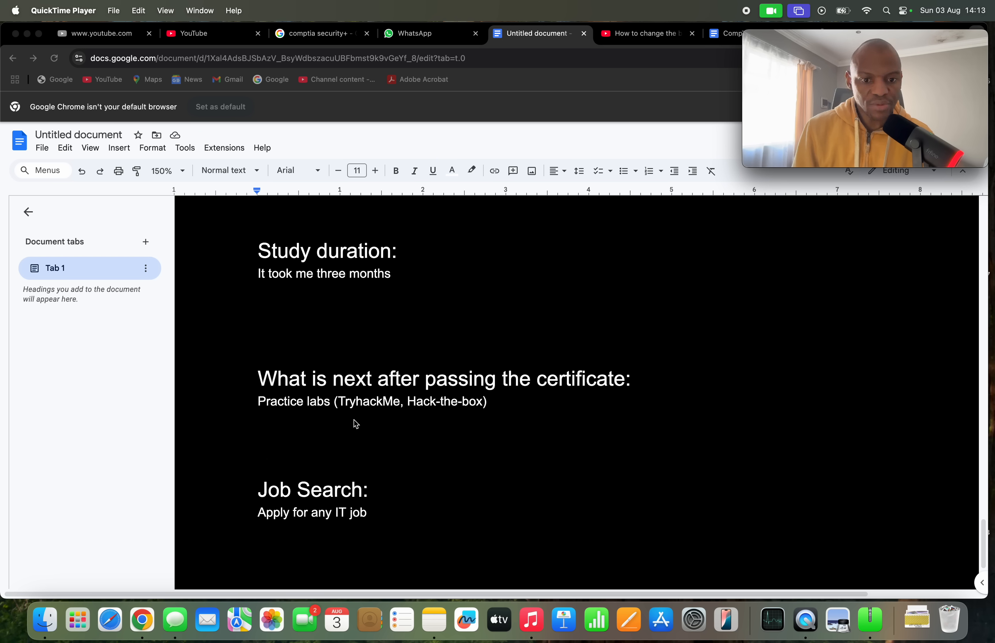
mouse_move(470, 425)
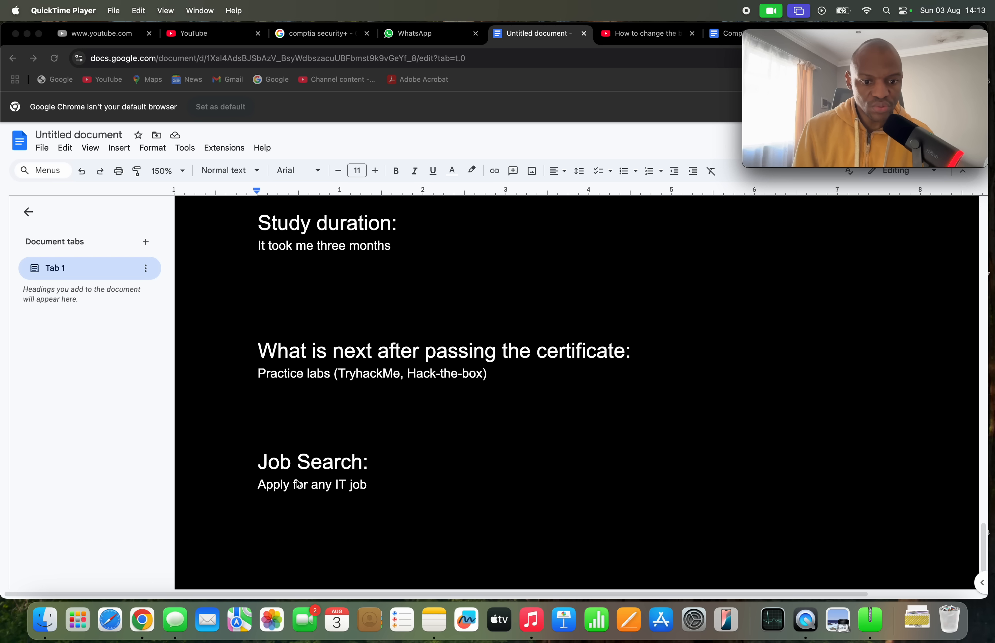
mouse_move(248, 506)
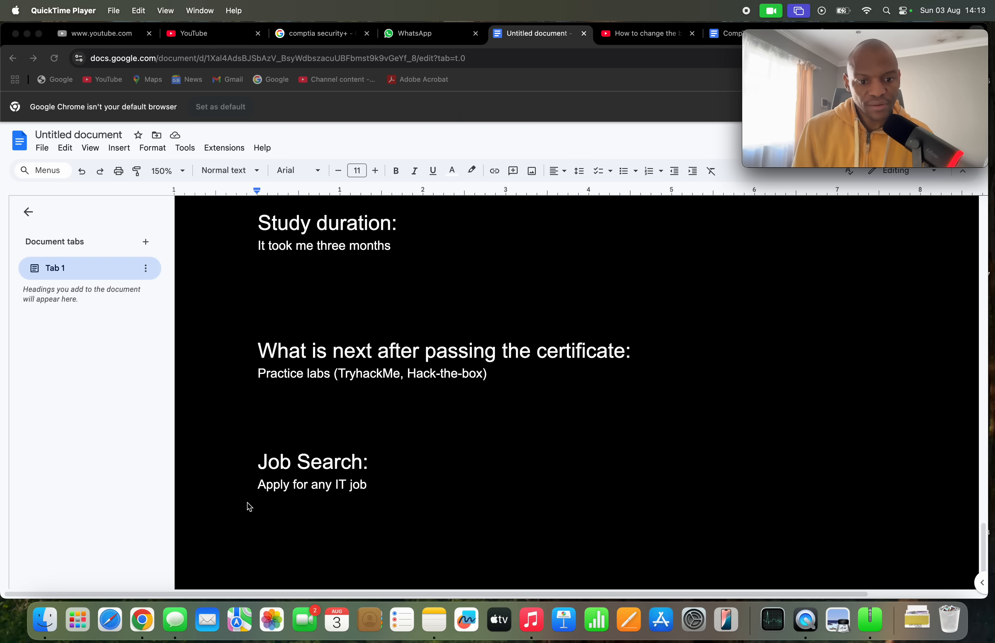
mouse_move(335, 493)
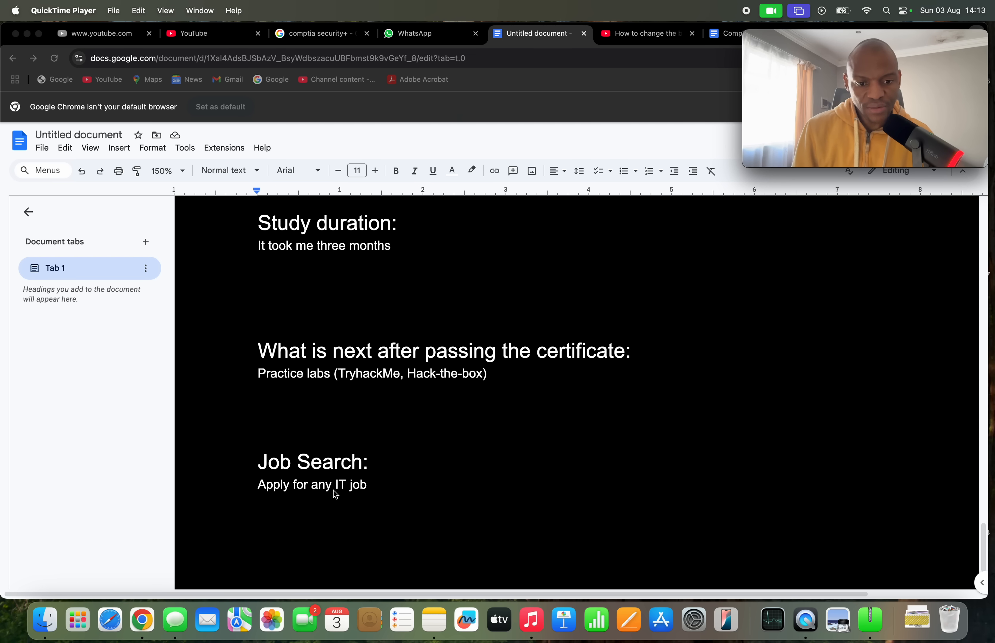
mouse_move(218, 504)
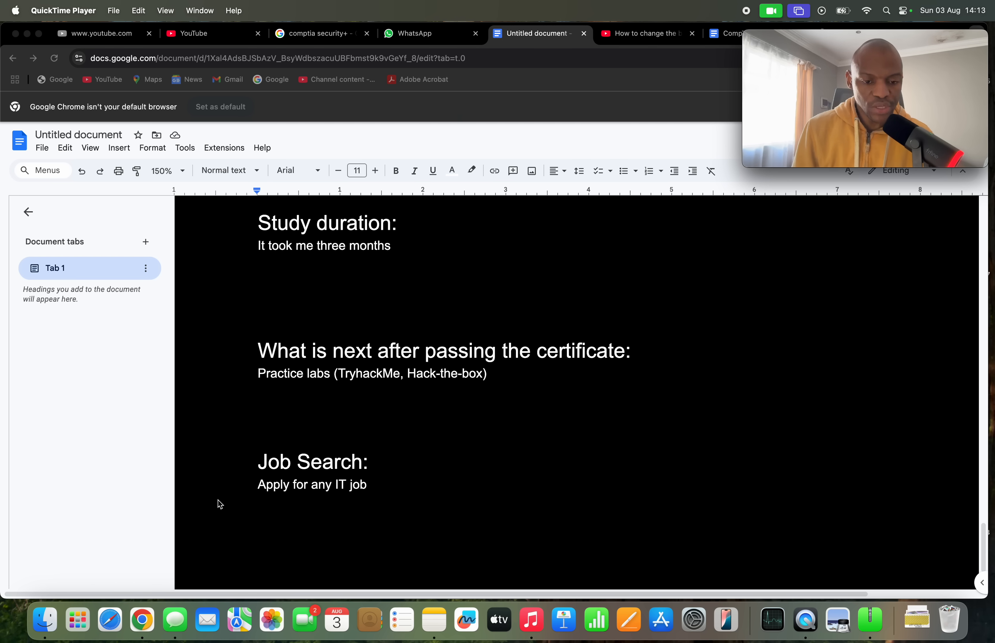
mouse_move(219, 508)
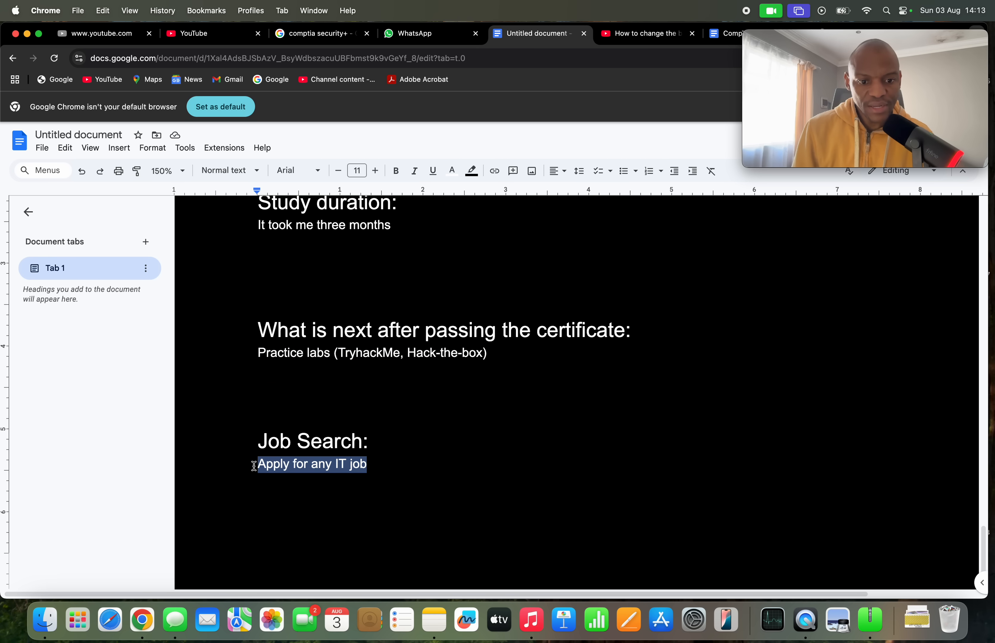
mouse_move(394, 482)
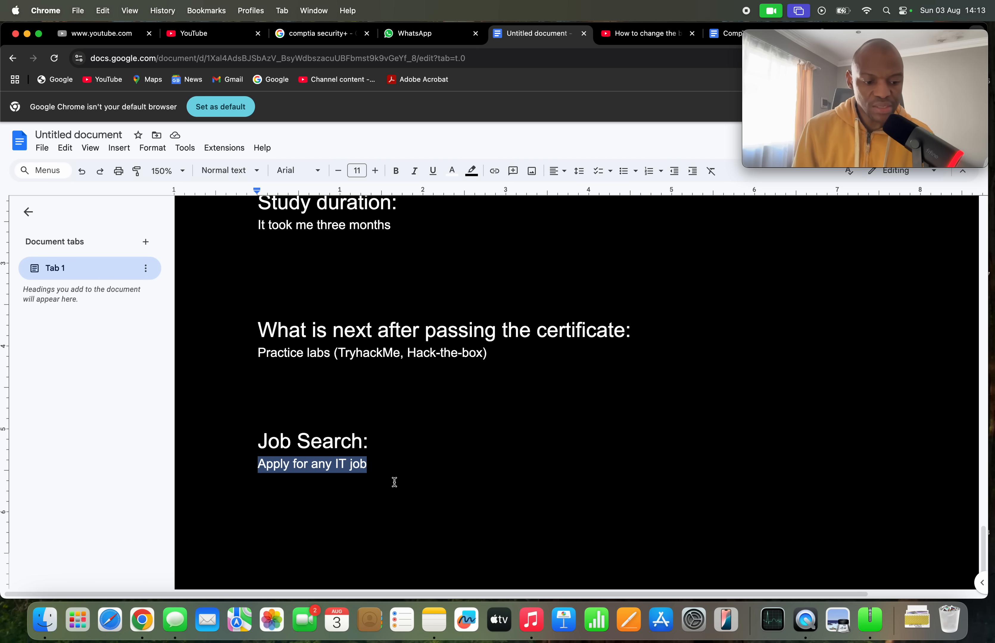
mouse_move(417, 477)
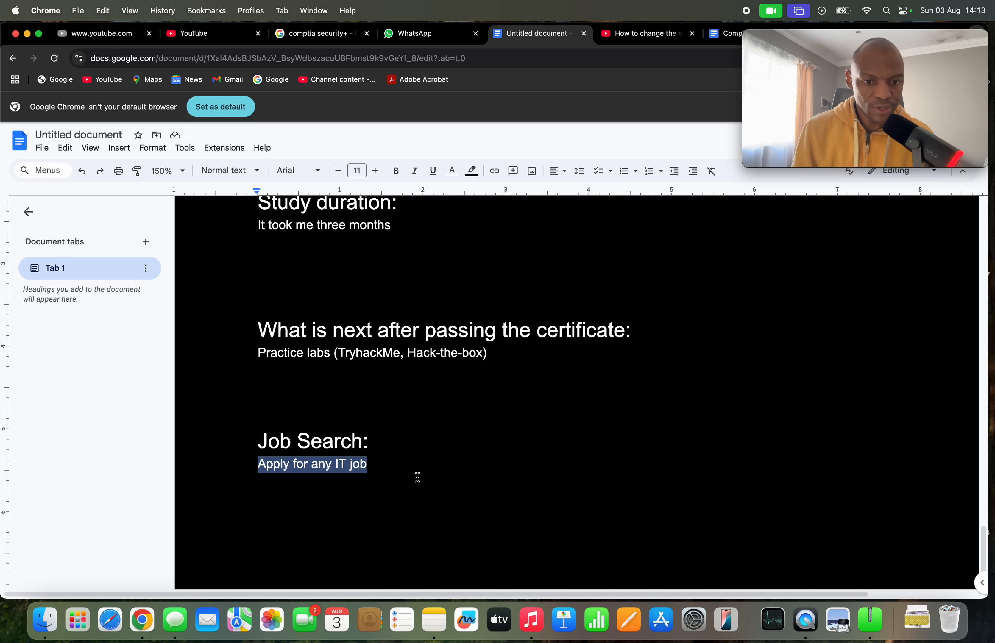
click(421, 470)
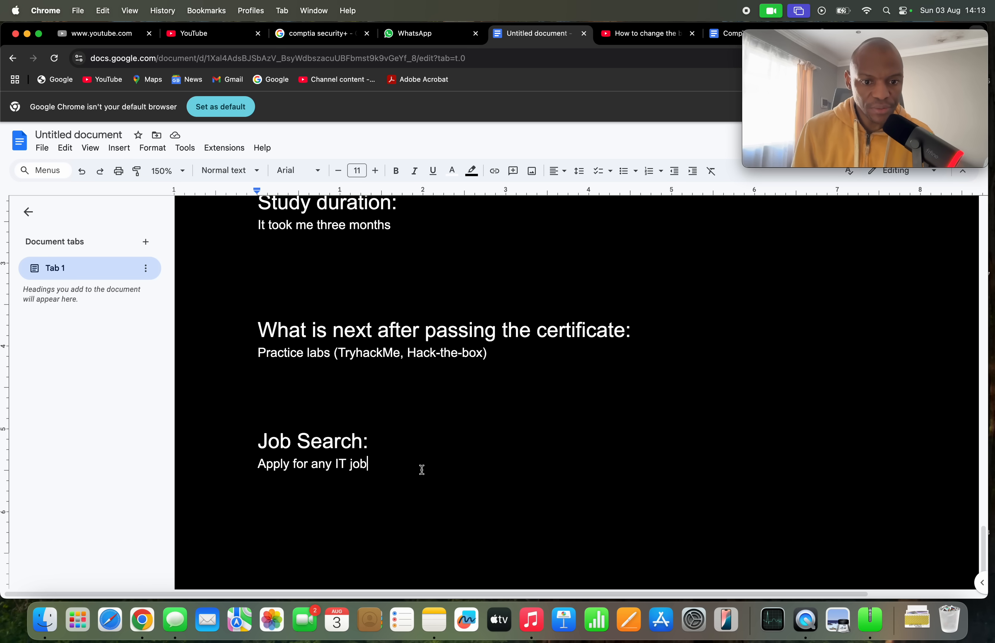
mouse_move(253, 353)
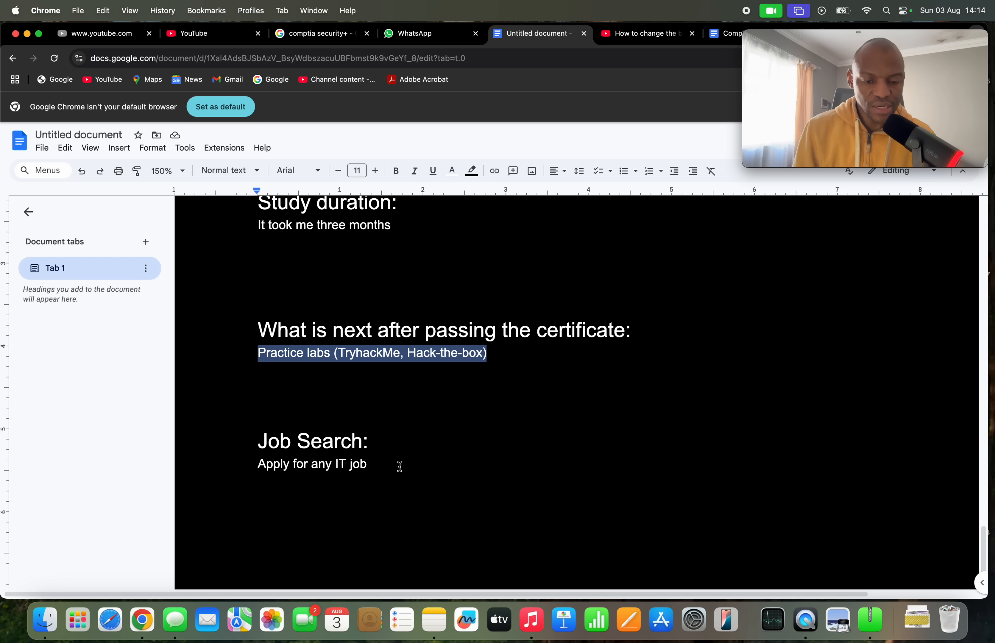
click(367, 464)
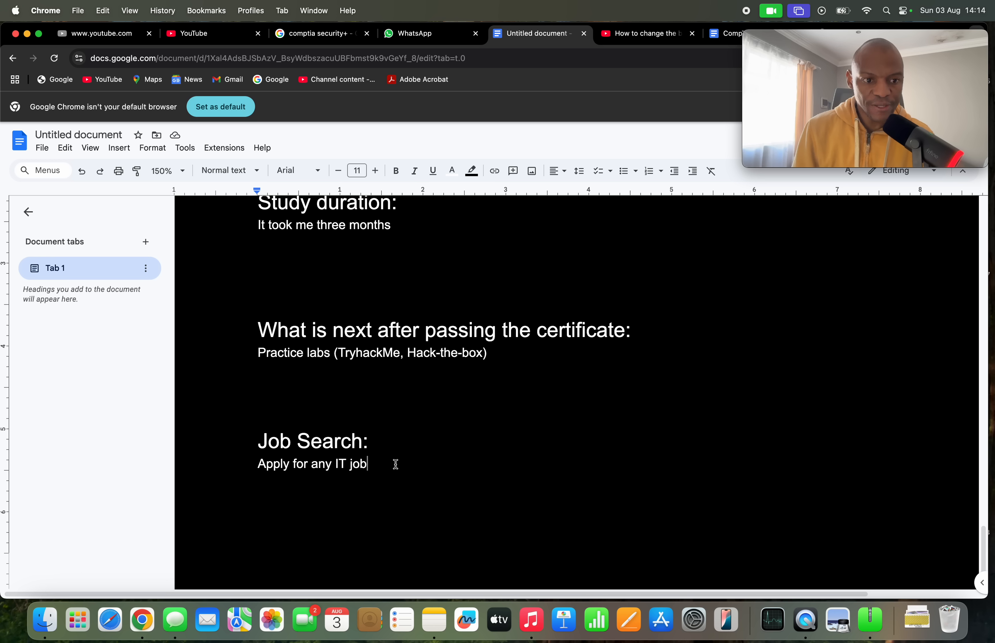
mouse_move(254, 356)
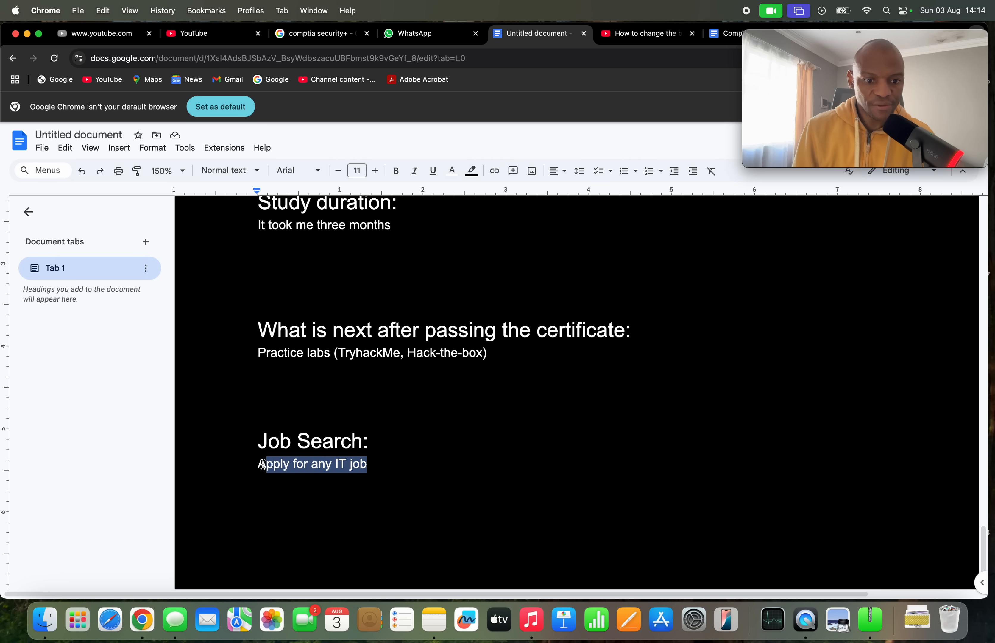
mouse_move(416, 481)
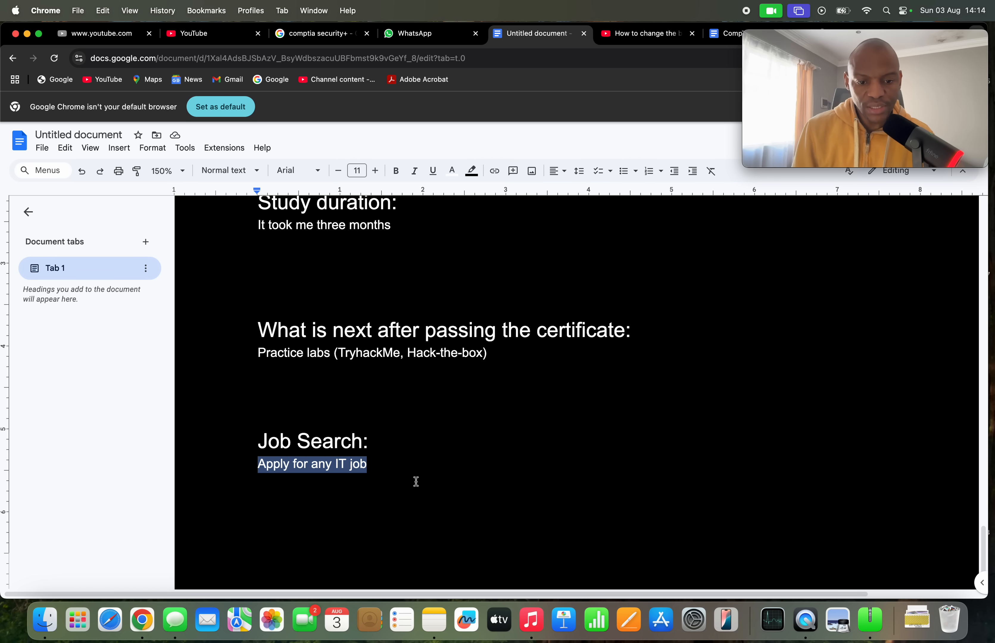
mouse_move(412, 478)
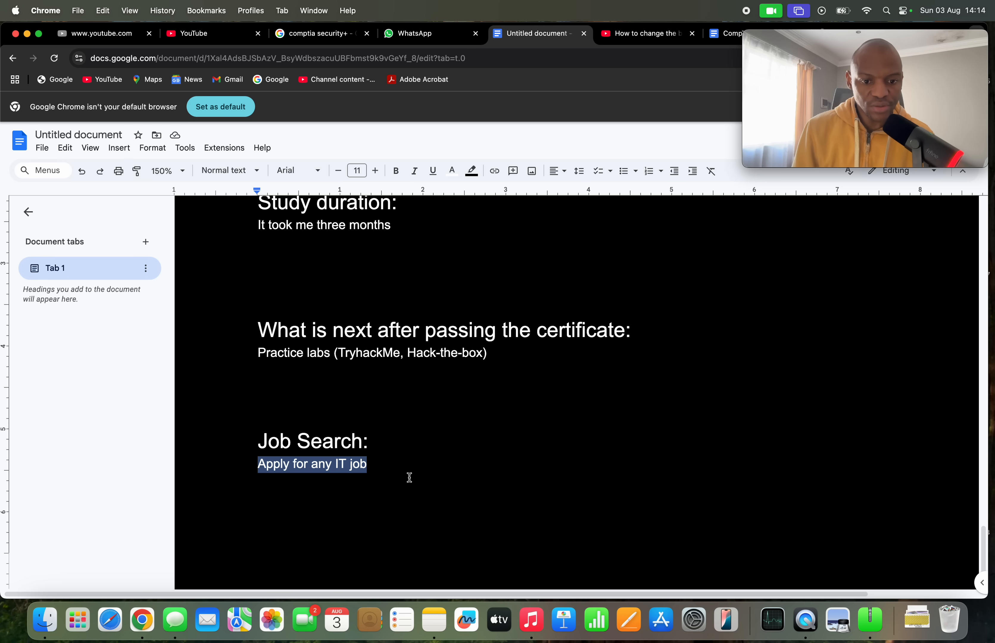
mouse_move(399, 473)
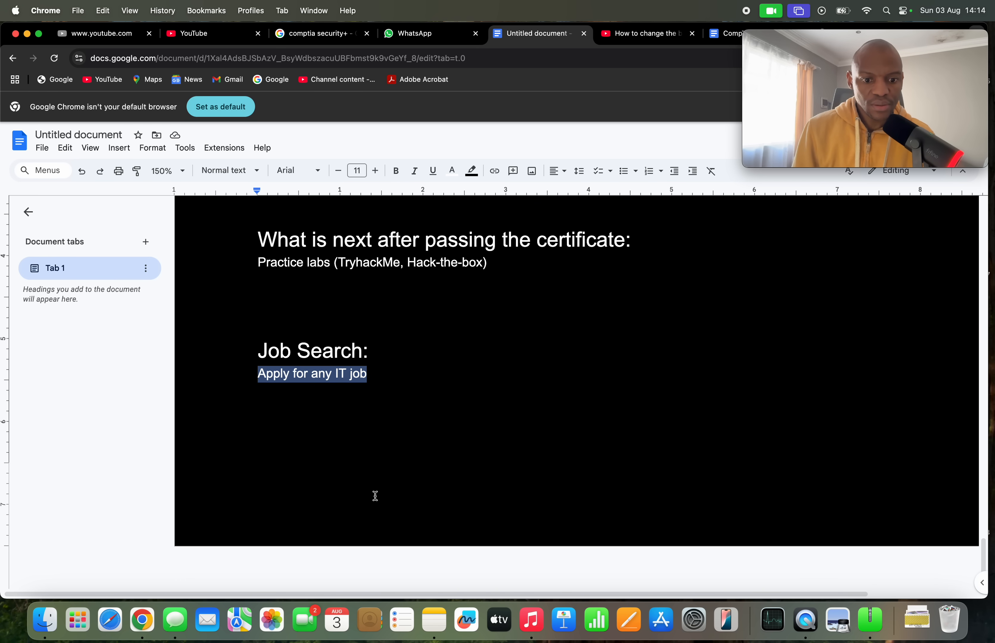
scroll(up, 3)
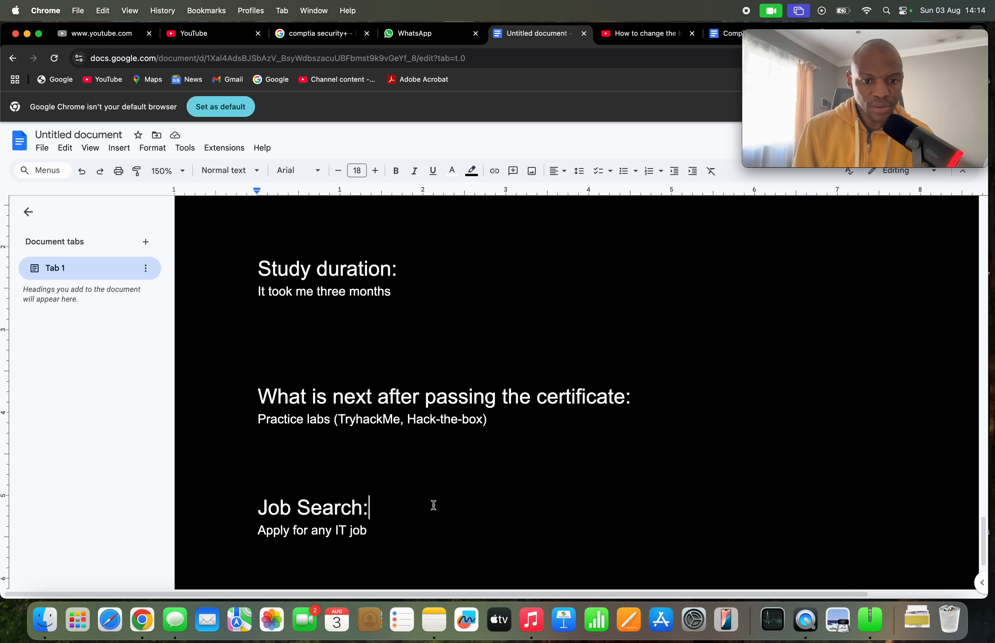
scroll(down, 3)
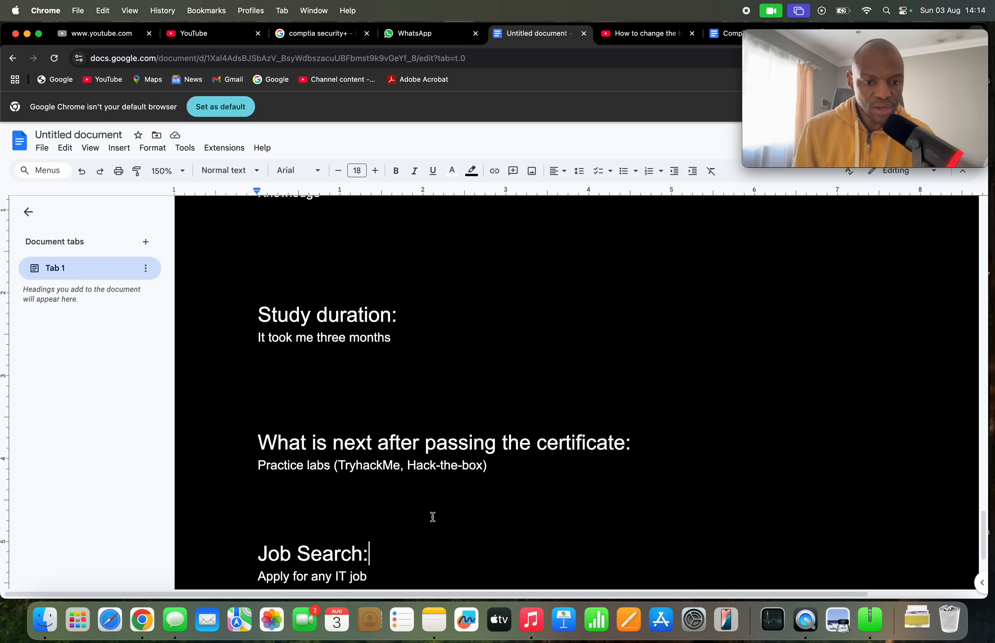
scroll(up, 3)
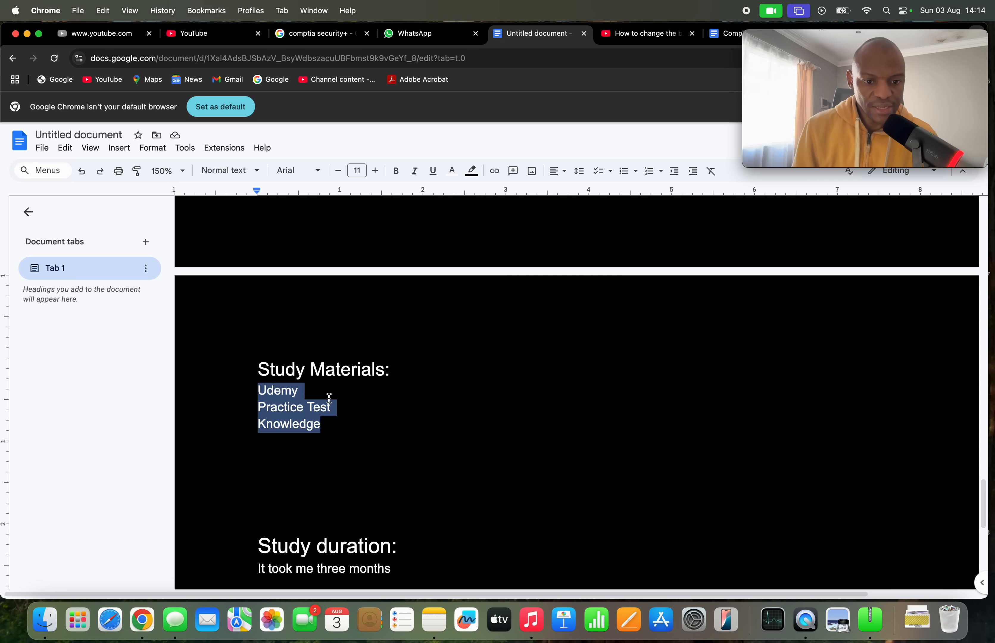
mouse_move(348, 403)
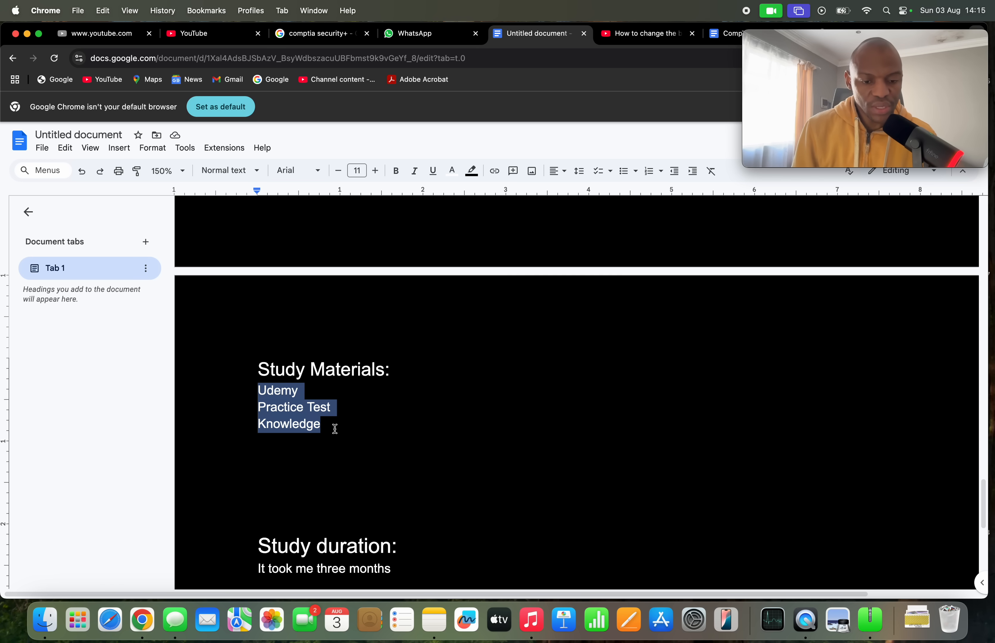
mouse_move(342, 427)
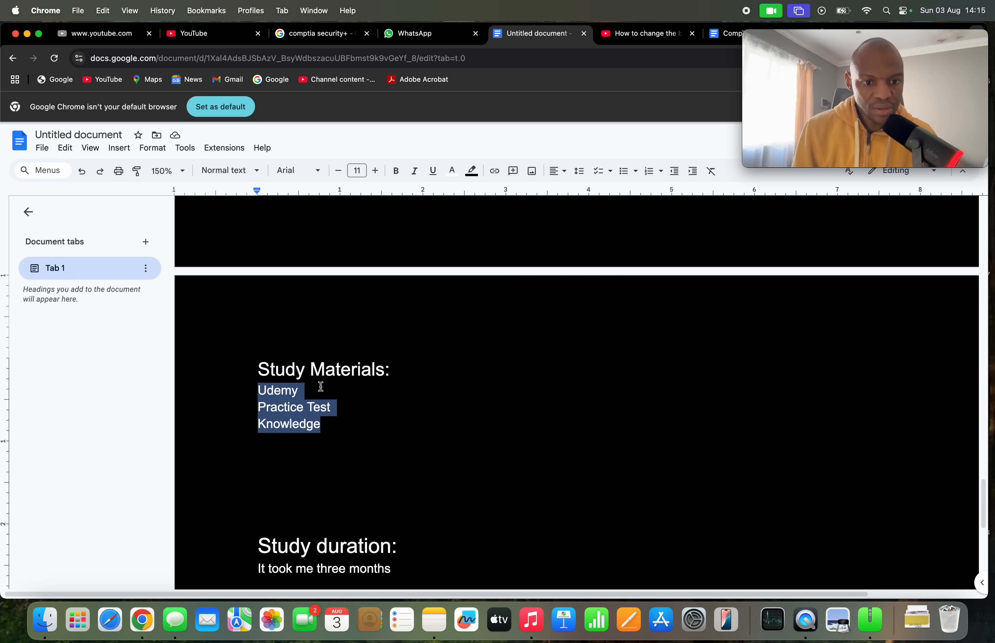
click(297, 390)
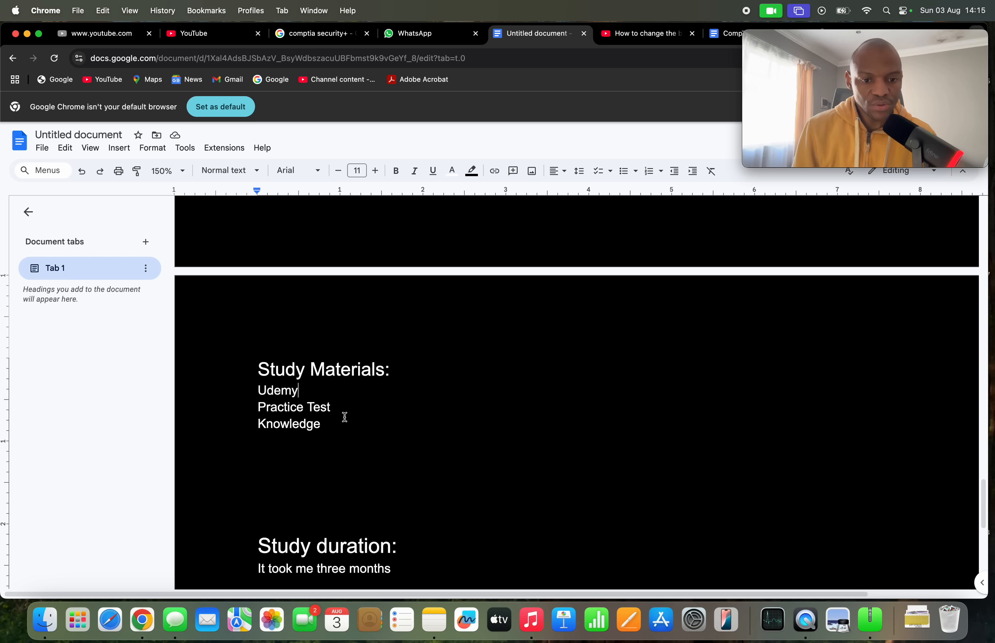
scroll(down, 3)
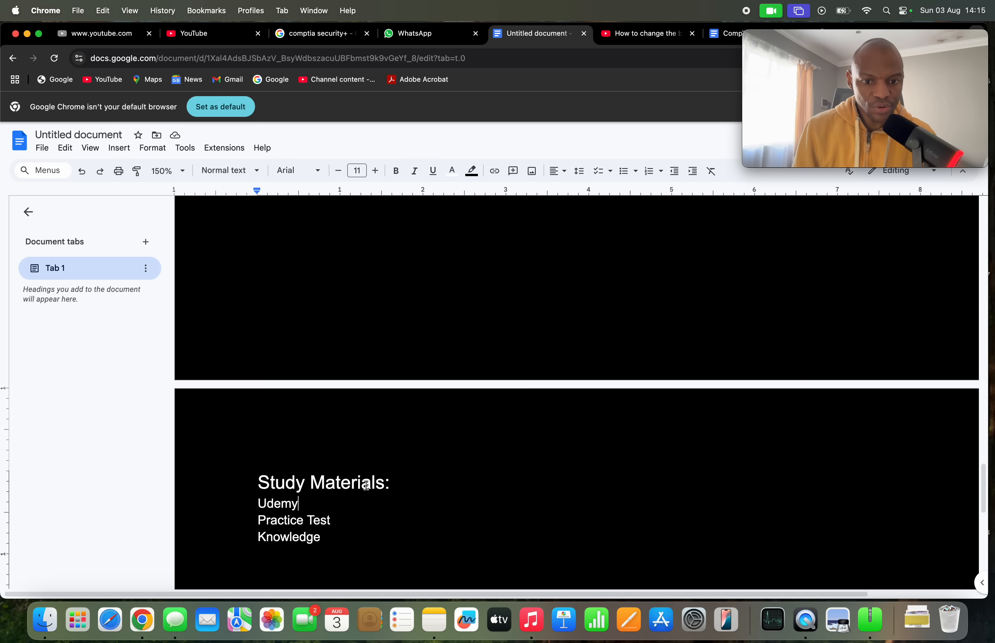
scroll(up, 3)
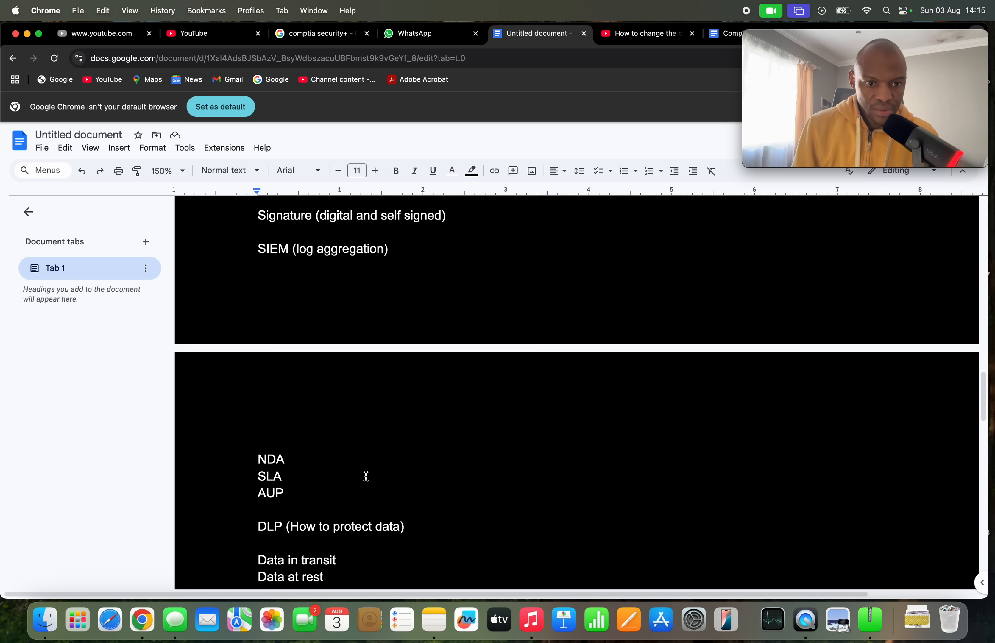
scroll(down, 3)
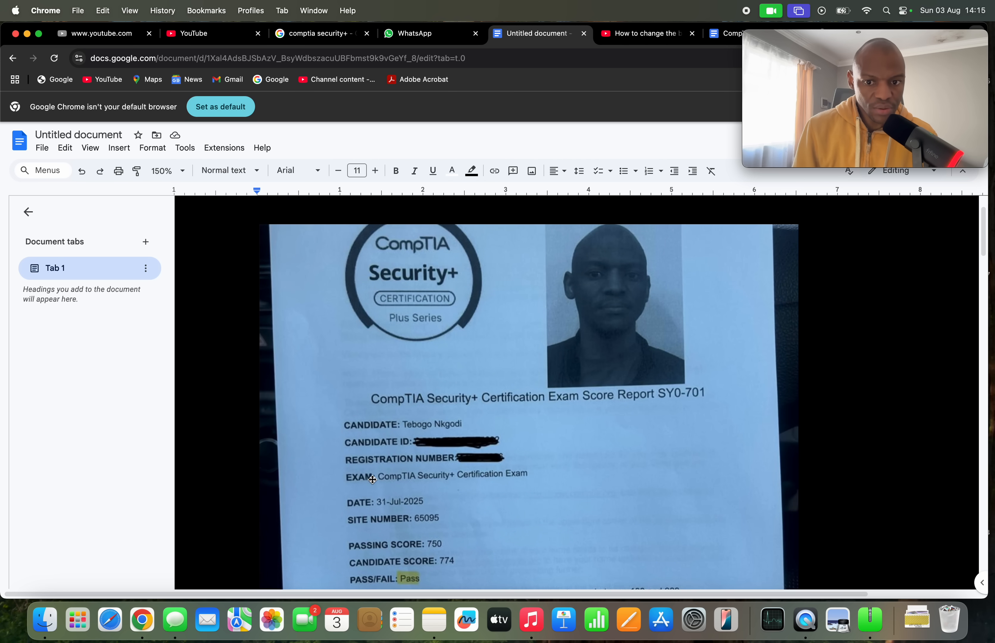
scroll(down, 3)
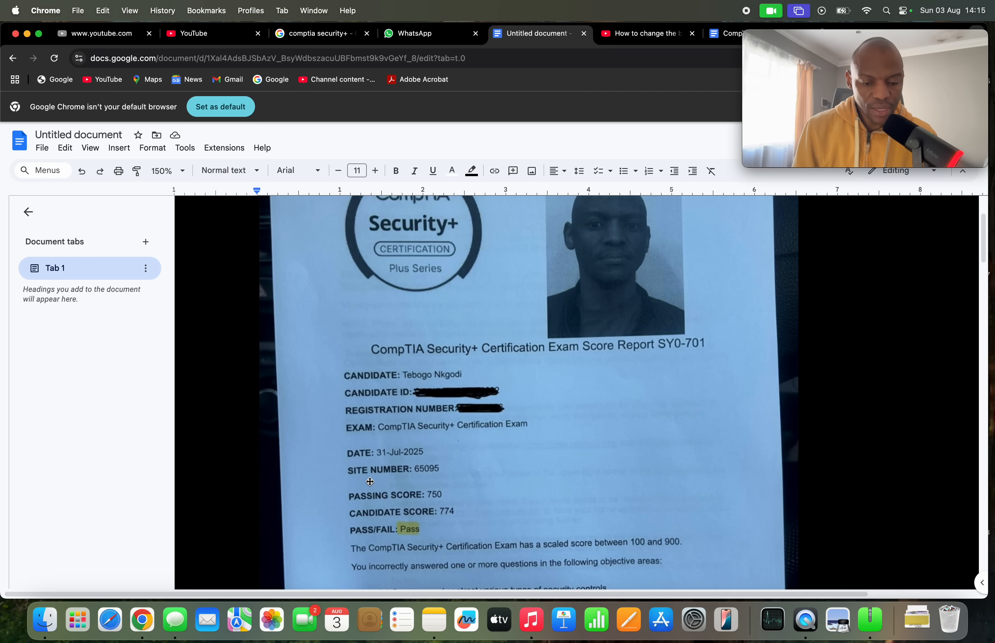
mouse_move(399, 491)
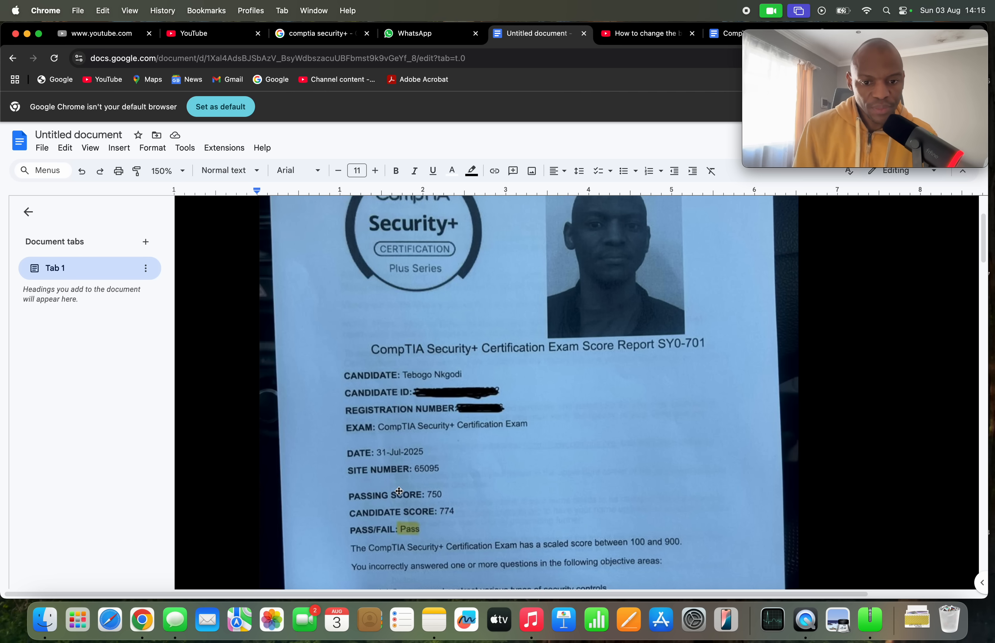
scroll(up, 3)
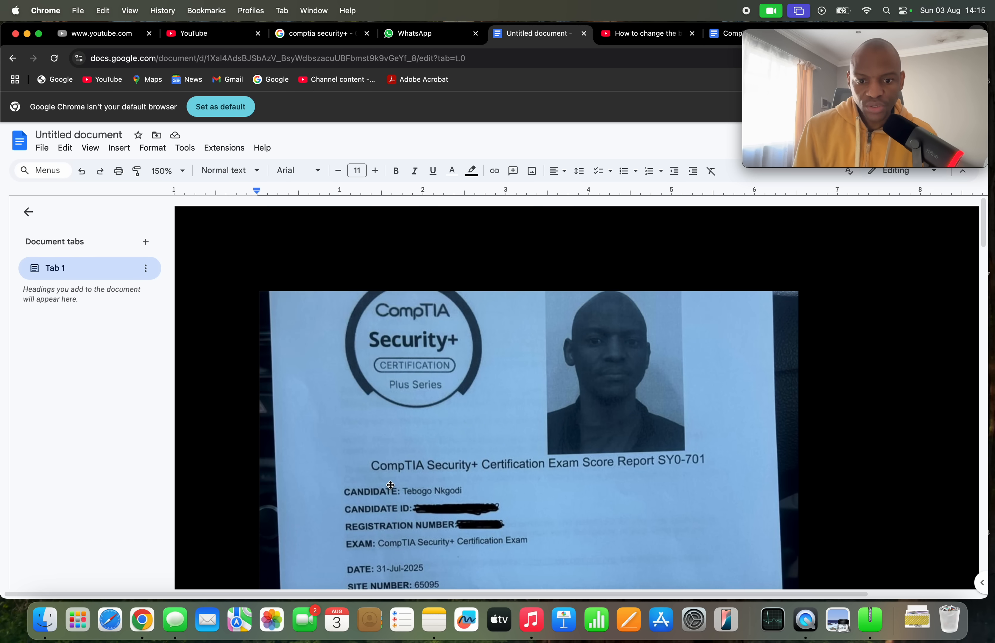
scroll(down, 3)
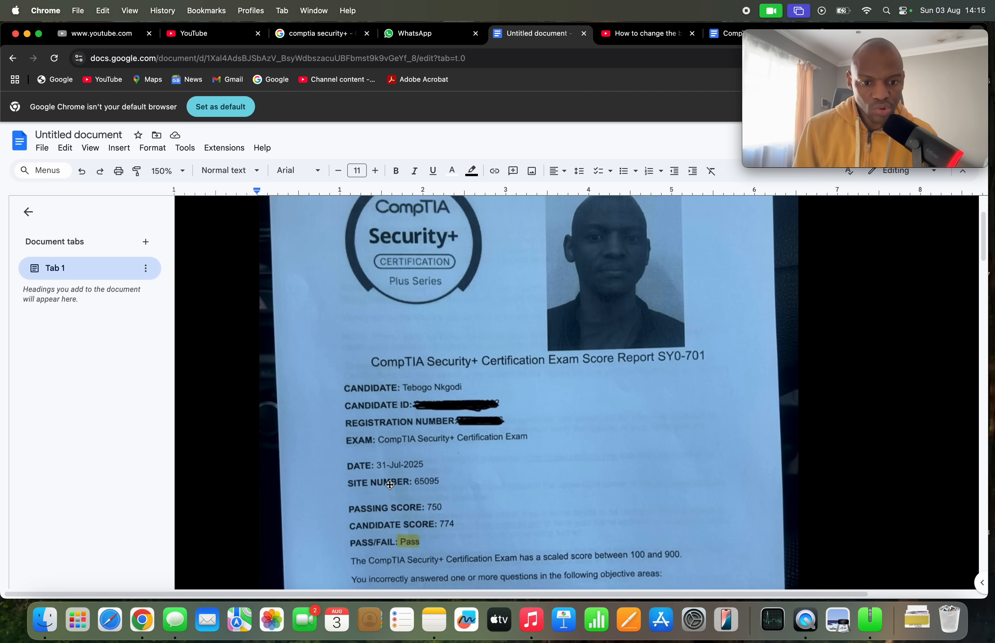
mouse_move(533, 505)
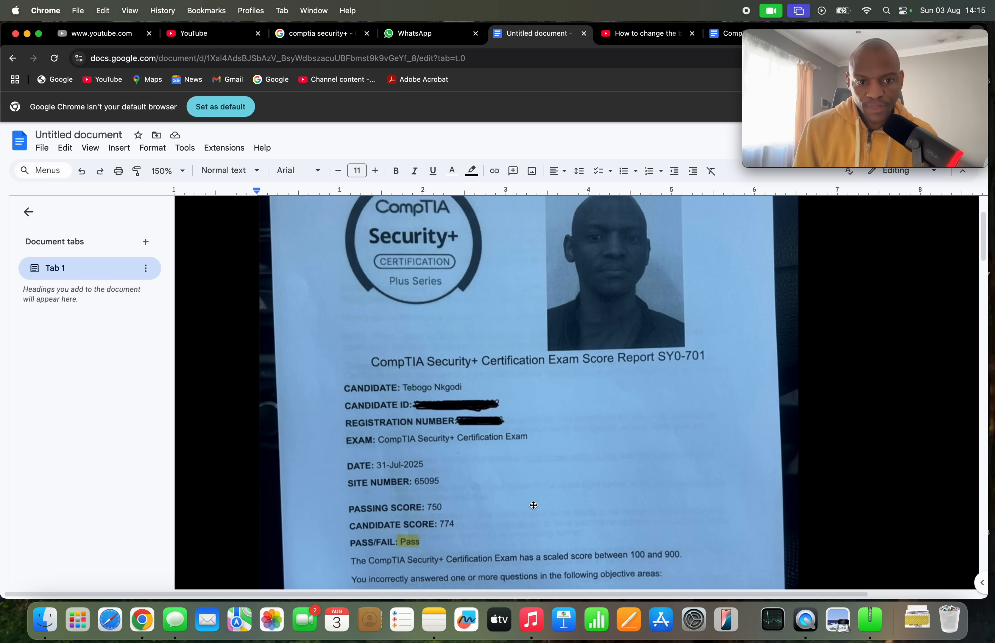
scroll(down, 3)
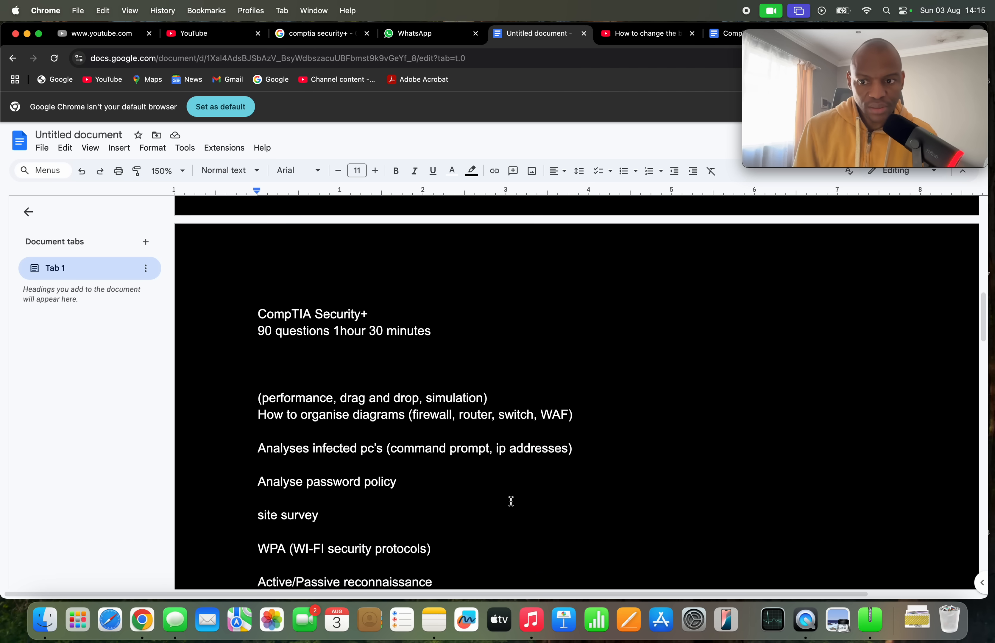